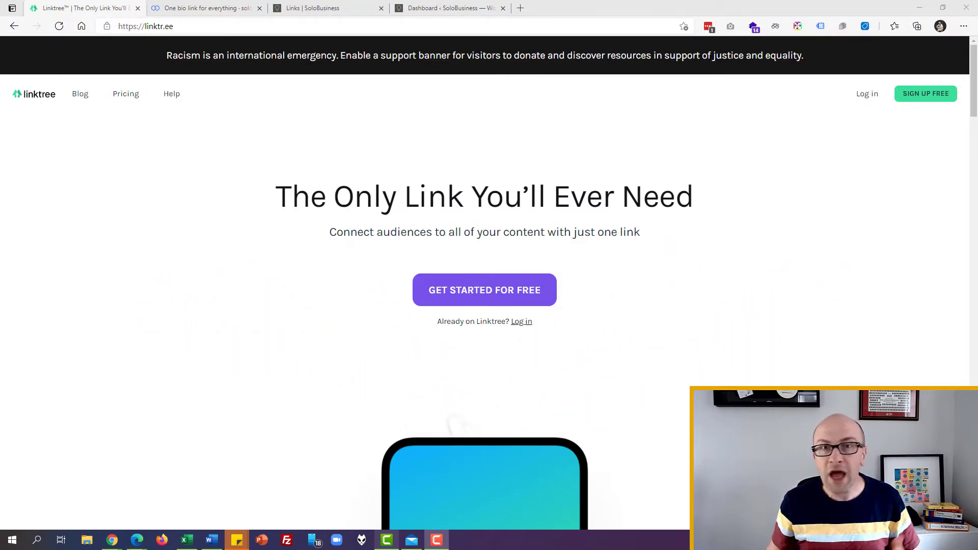
{"action": "mouse_move", "coordinate": [262, 293]}
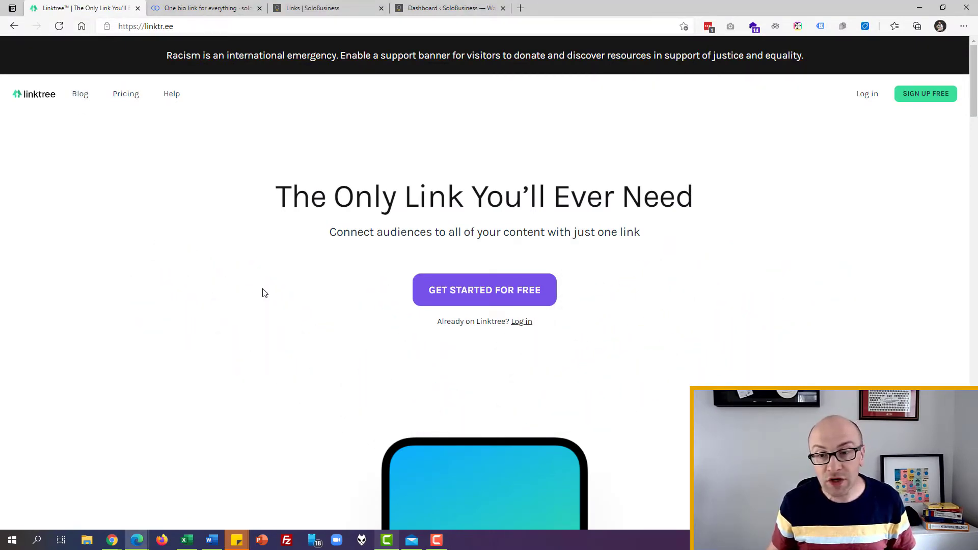
Log in to the SoloBusiness Linktree account, review its links, then move to solo.to.
{"action": "scroll", "scroll_direction": "down", "scroll_amount": 3}
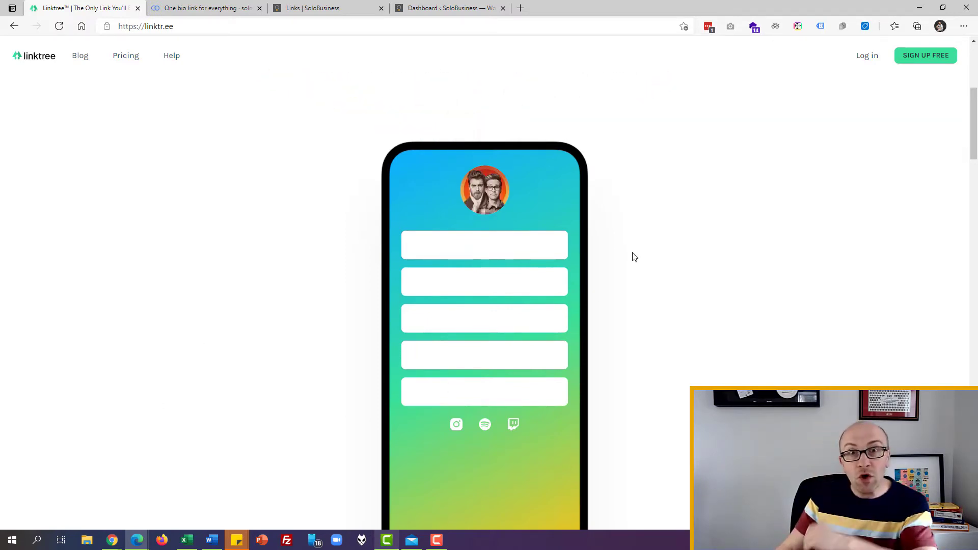
{"action": "left_click", "coordinate": [866, 55]}
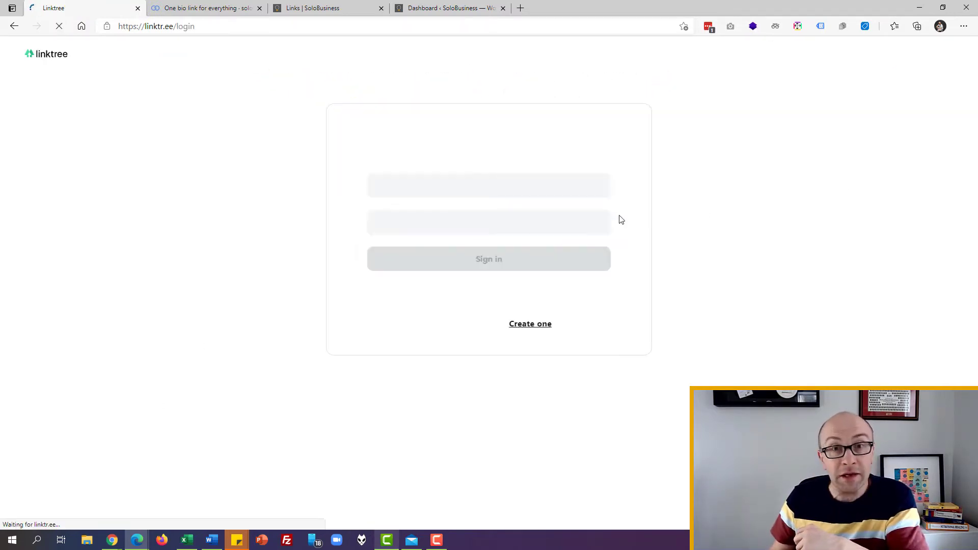
{"action": "left_click", "coordinate": [489, 259]}
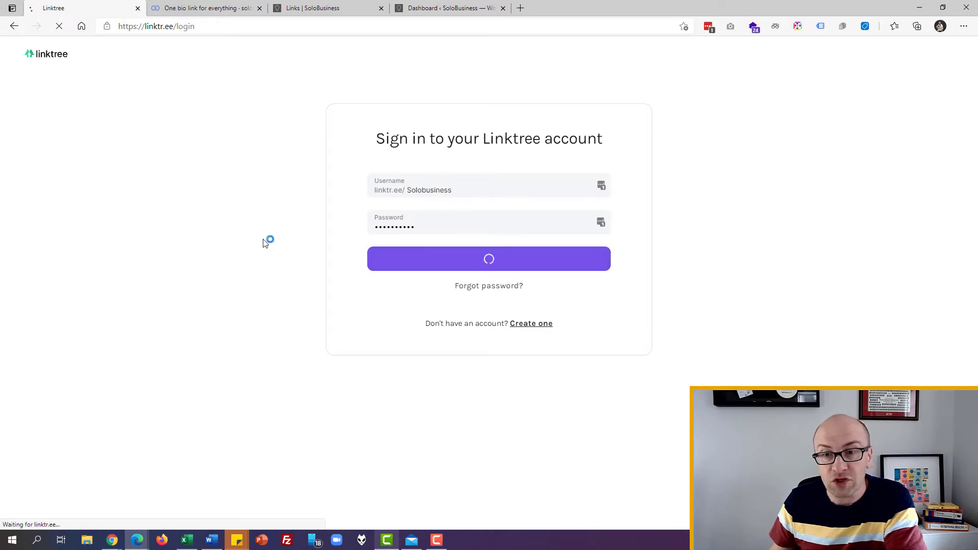
{"action": "left_click", "coordinate": [488, 258]}
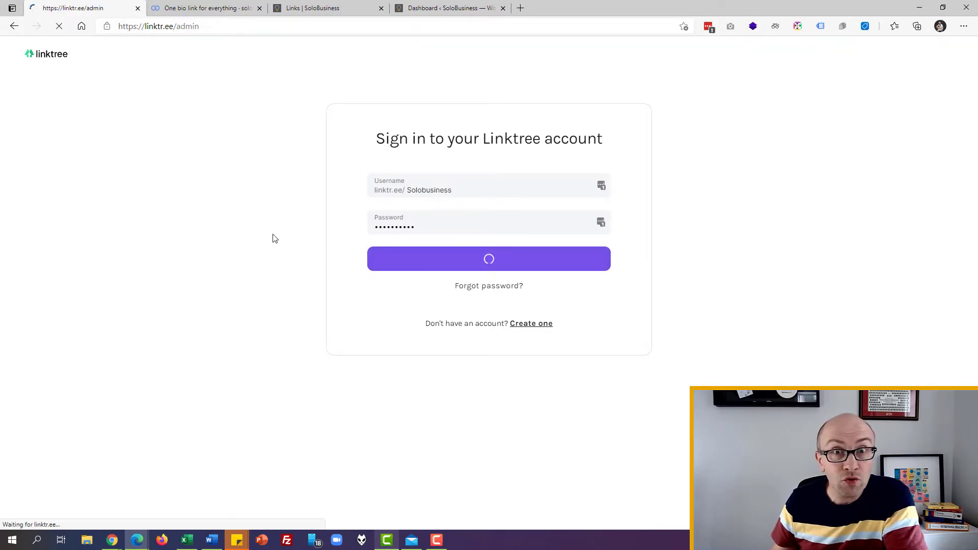
{"action": "left_click", "coordinate": [489, 258]}
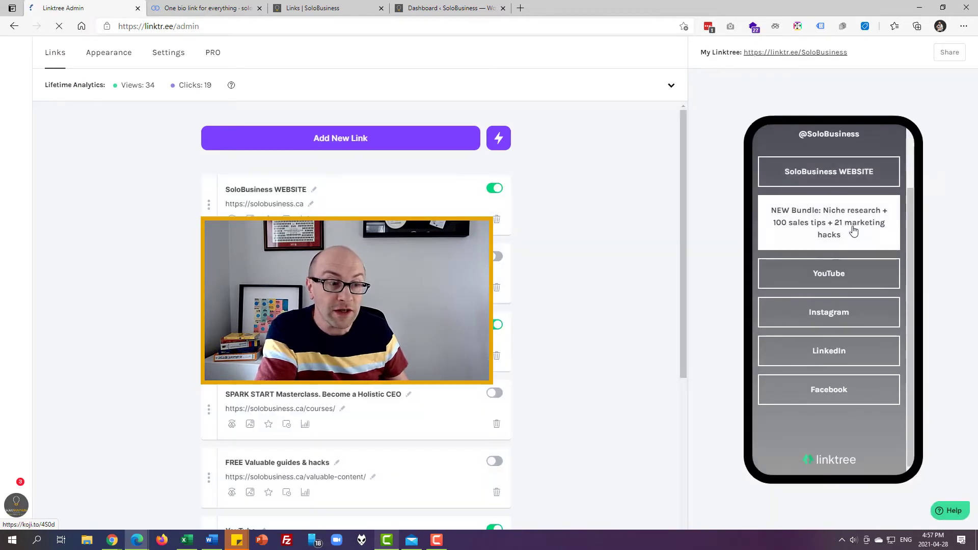
{"action": "left_click", "coordinate": [206, 7]}
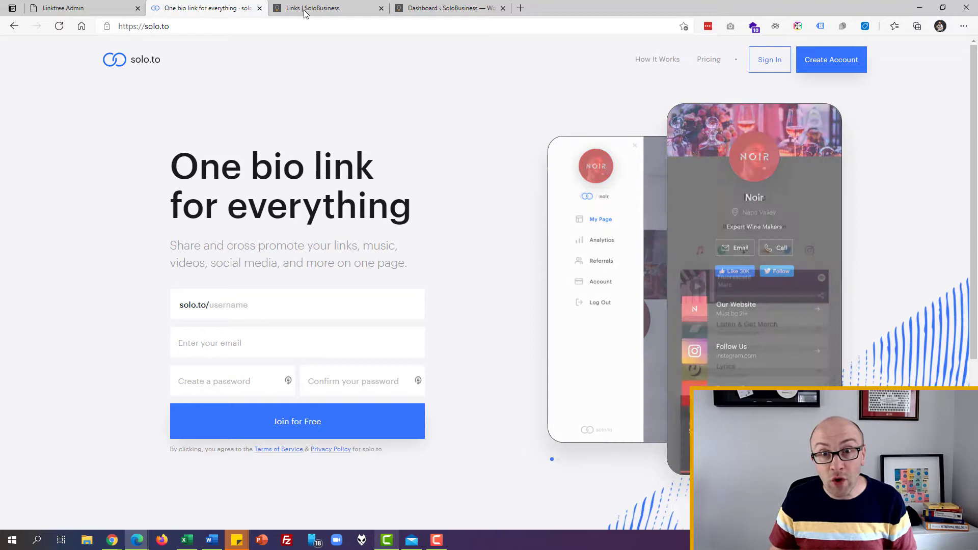
View the Links | SoloBusiness page's seven buttons and close the phone-width preview.
{"action": "left_click", "coordinate": [328, 8]}
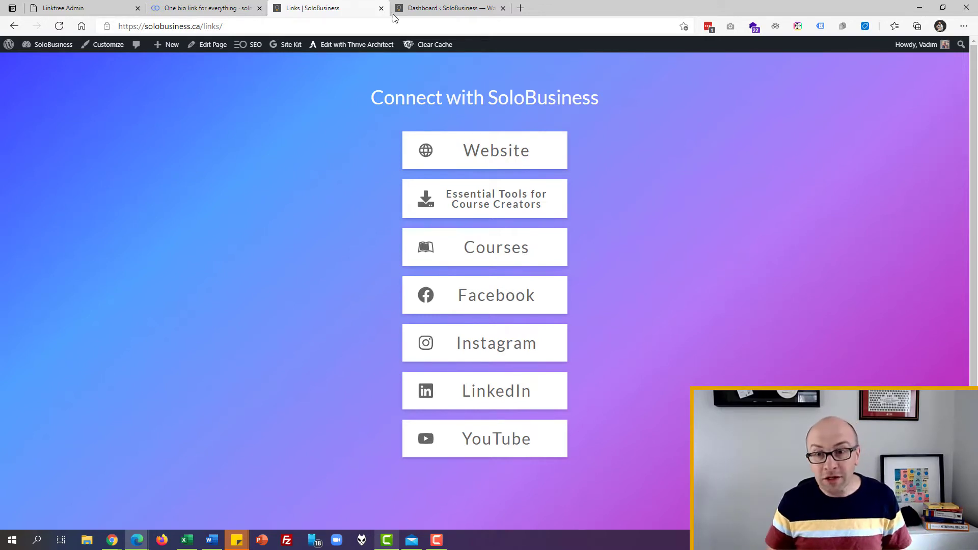
{"action": "mouse_move", "coordinate": [322, 199]}
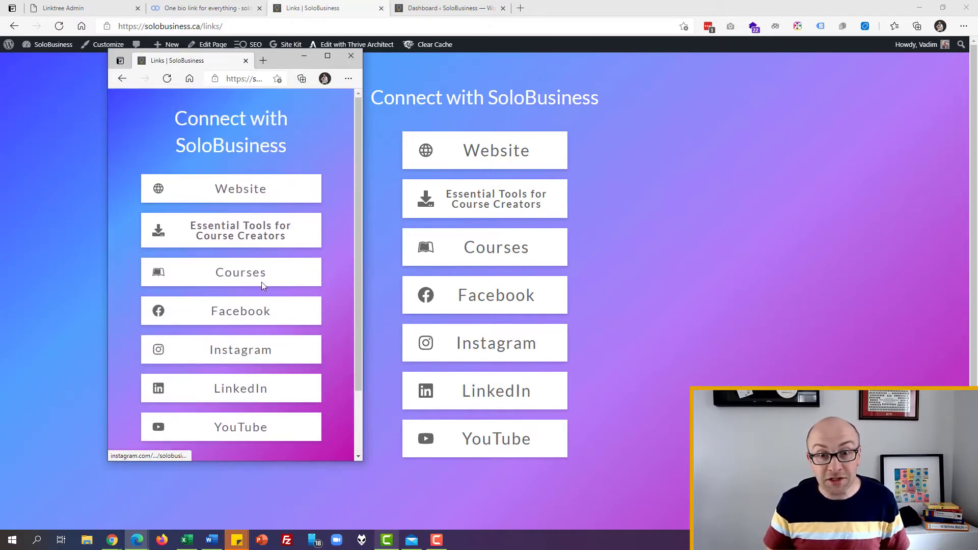
{"action": "mouse_move", "coordinate": [242, 236]}
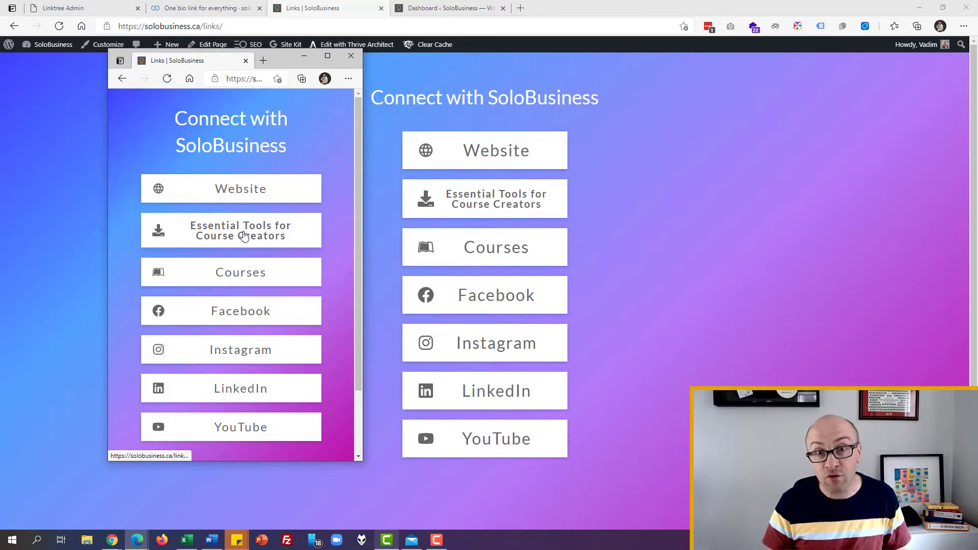
{"action": "mouse_move", "coordinate": [239, 272]}
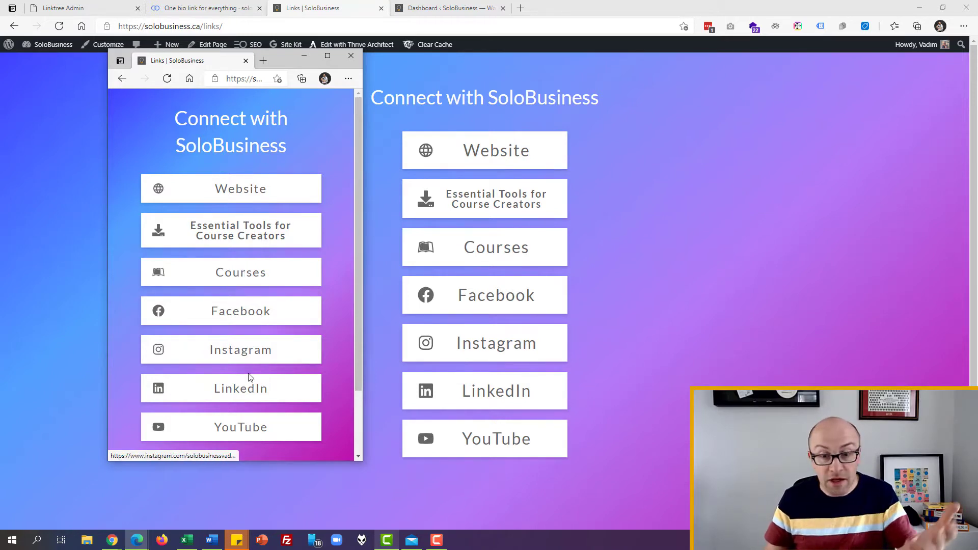
{"action": "mouse_move", "coordinate": [242, 398]}
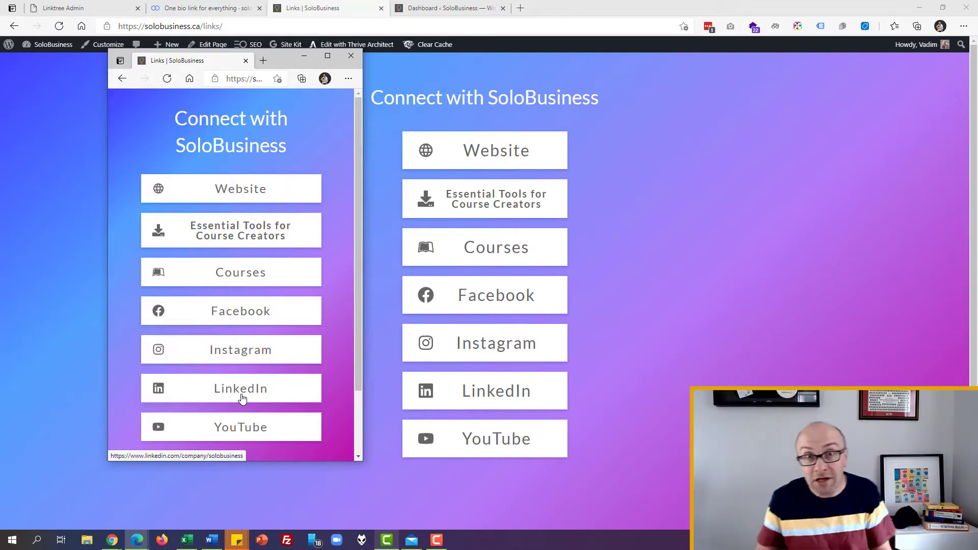
{"action": "mouse_move", "coordinate": [361, 56]}
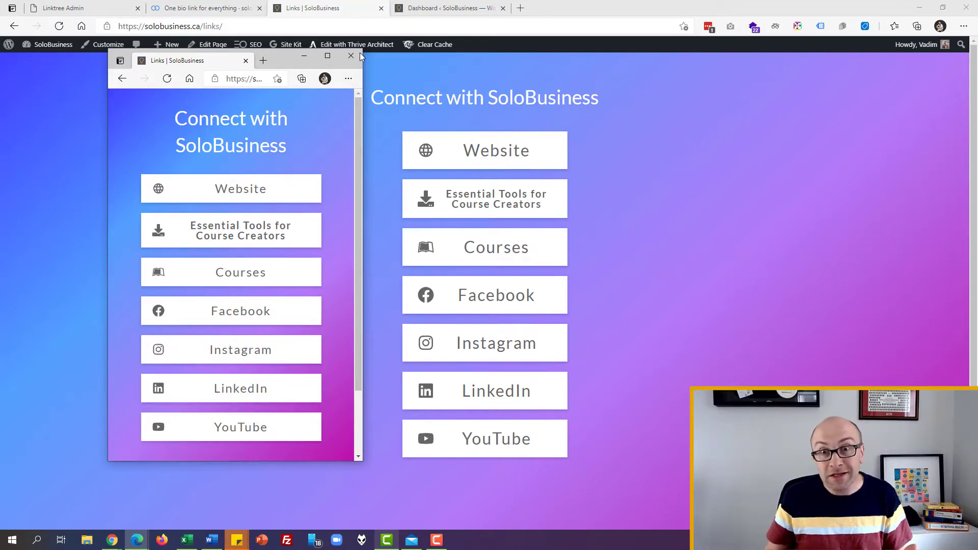
{"action": "left_click", "coordinate": [350, 56]}
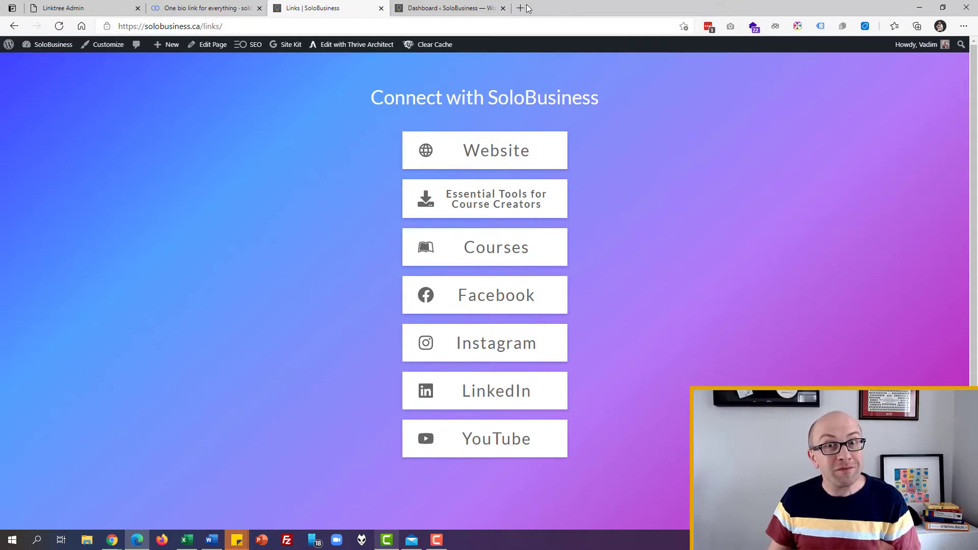
Add a WordPress page titled 'Demo' and publish it live at solobusiness.ca/demo.
{"action": "left_click", "coordinate": [446, 8]}
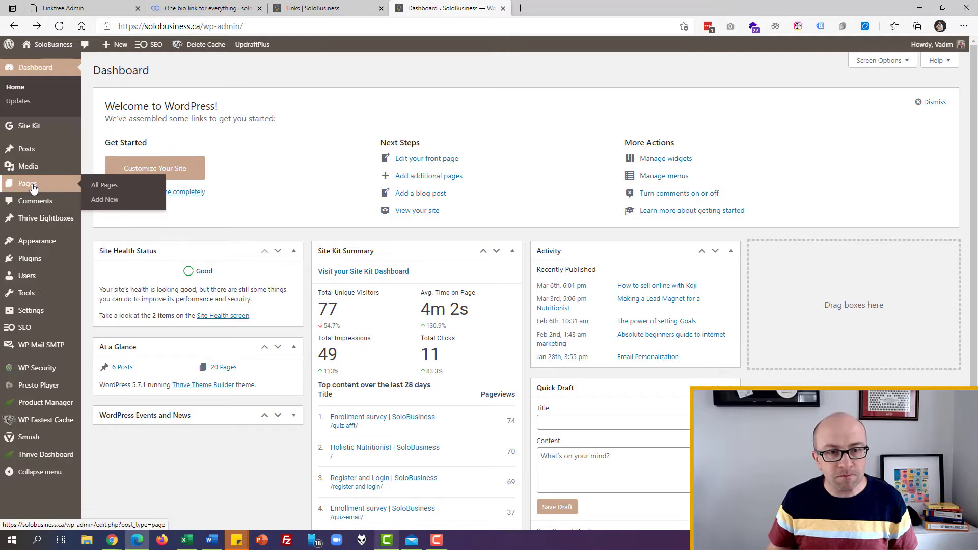
{"action": "left_click", "coordinate": [155, 169]}
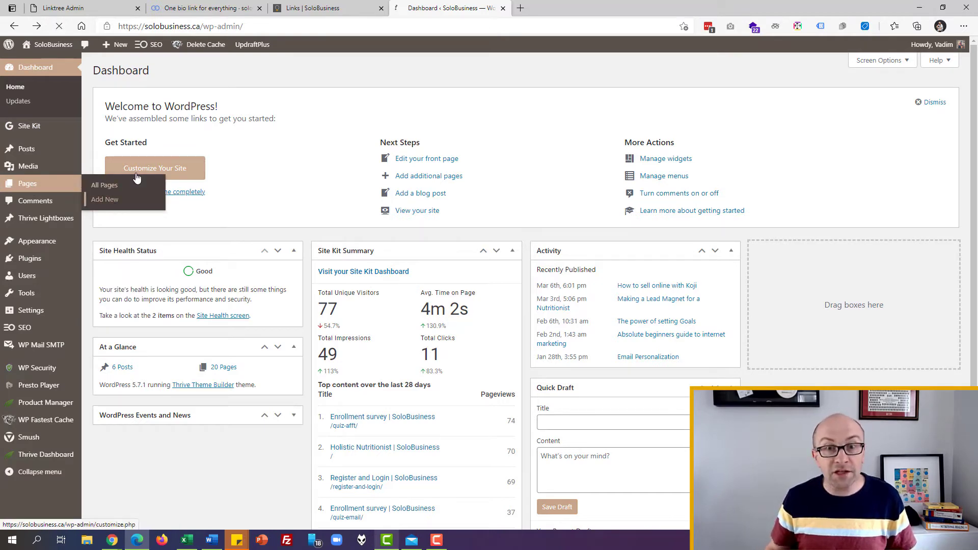
{"action": "left_click", "coordinate": [105, 199]}
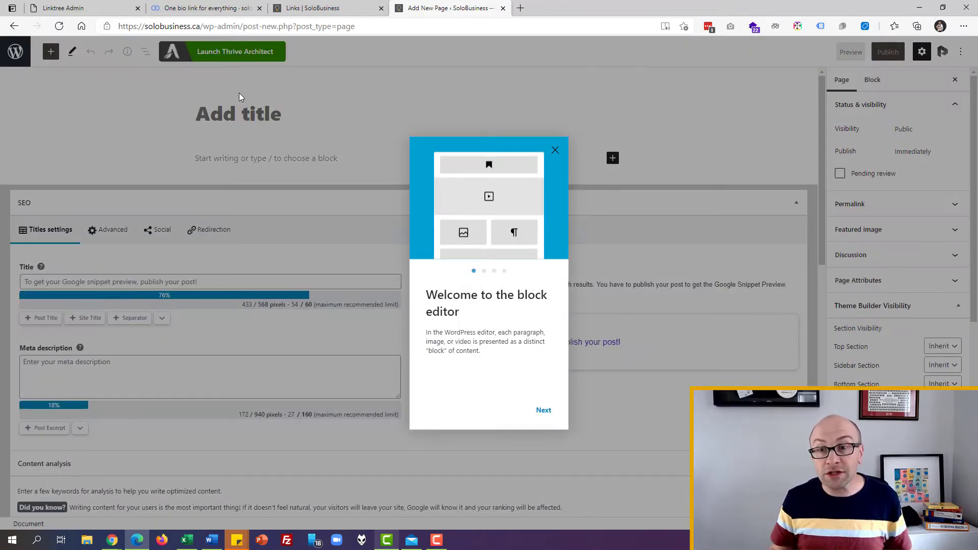
{"action": "left_click", "coordinate": [554, 150]}
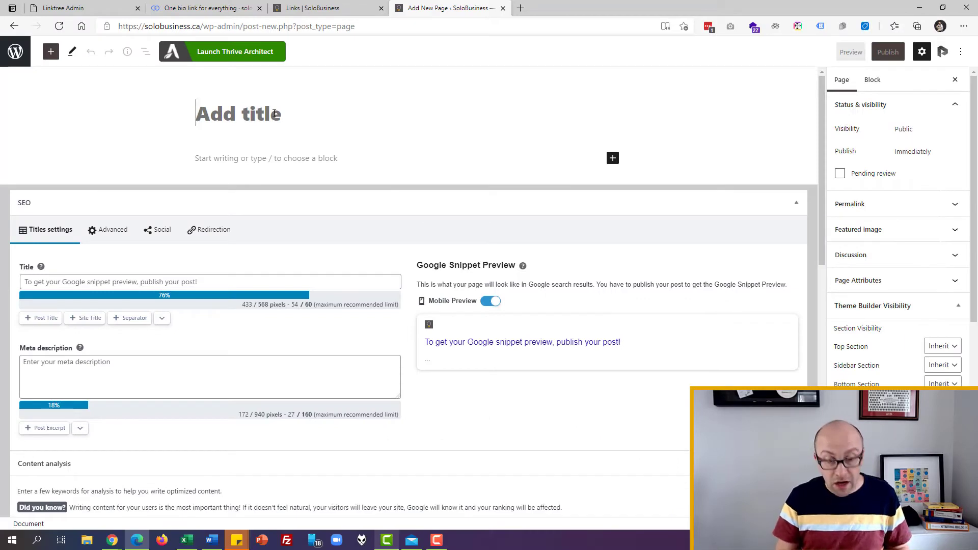
{"action": "type", "text": "D"}
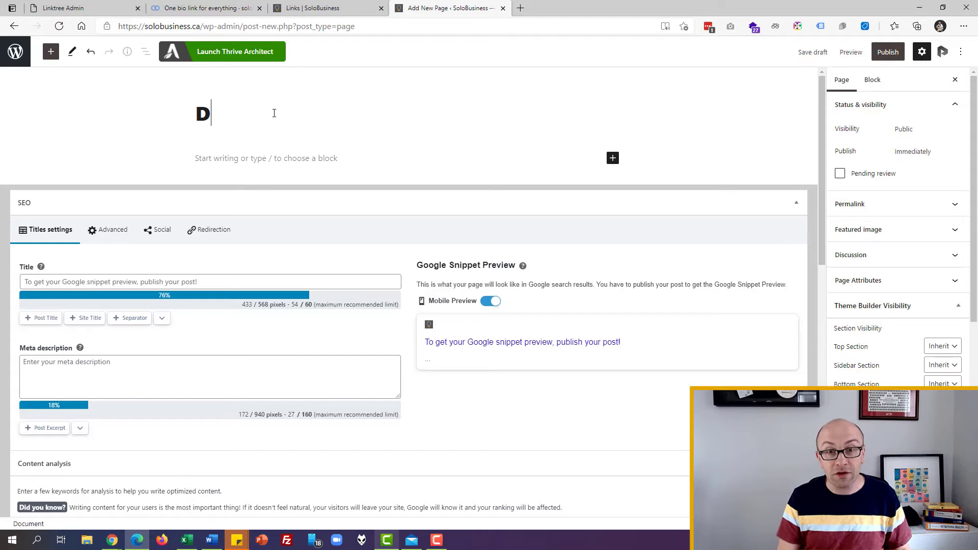
{"action": "type", "text": "emo"}
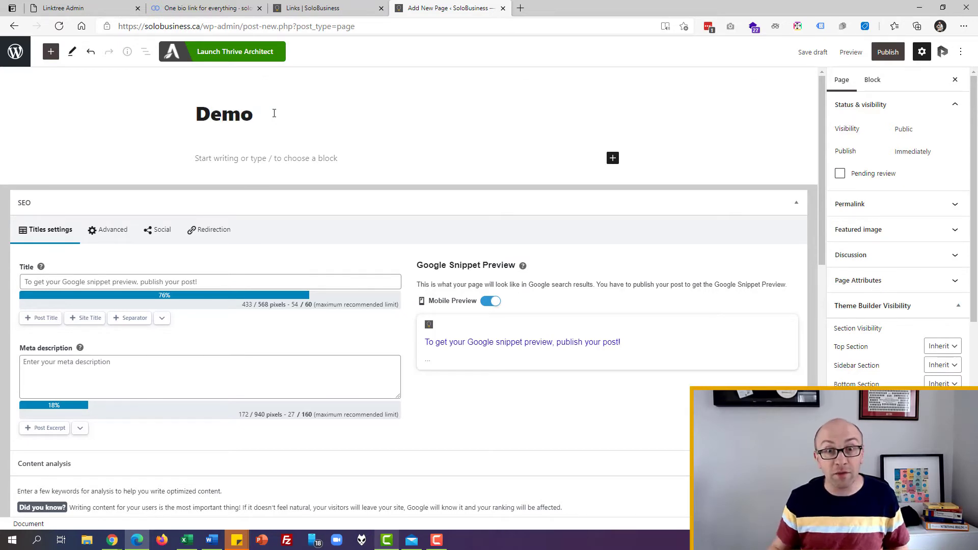
{"action": "left_click", "coordinate": [887, 51]}
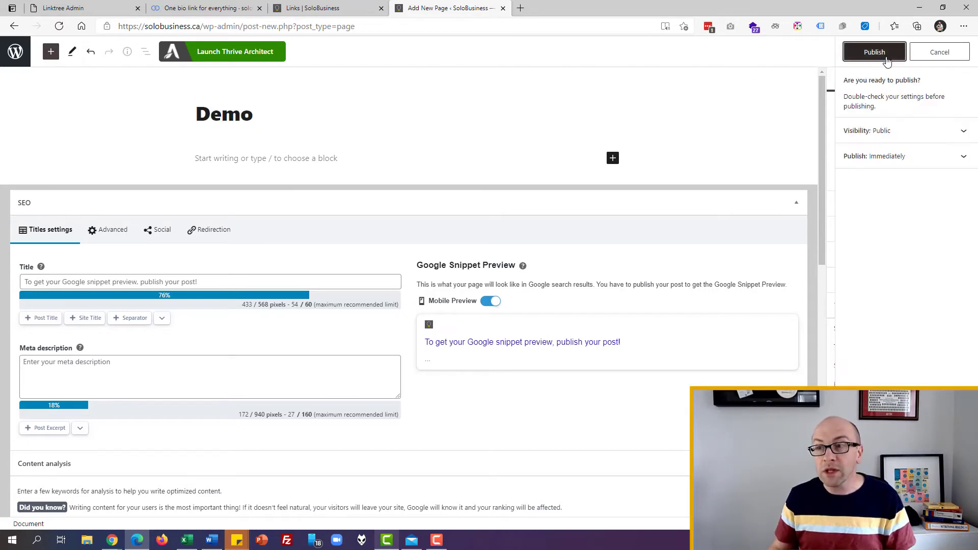
{"action": "left_click", "coordinate": [874, 52]}
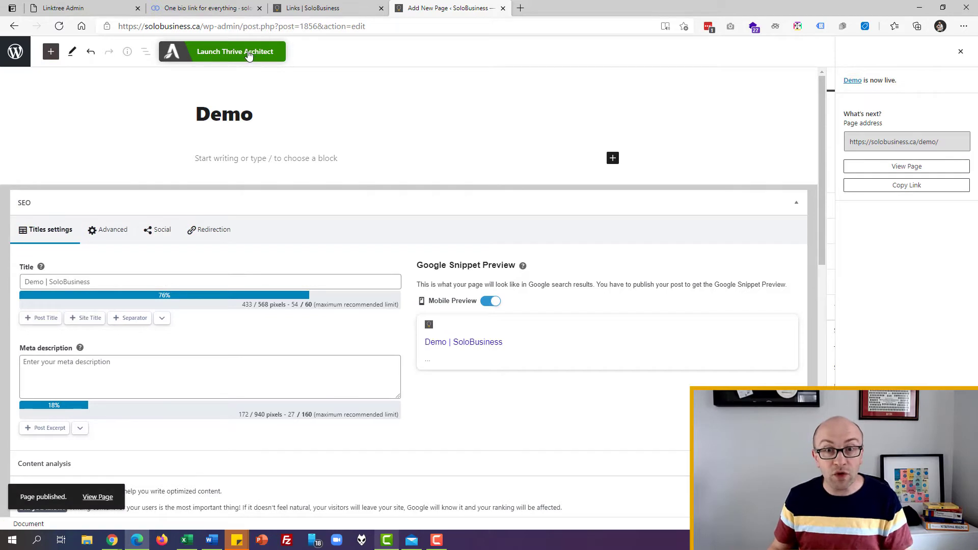
Open Demo in Thrive Architect as a Completely Blank Page with the 'Here Comes Another Text Section' block.
{"action": "left_click", "coordinate": [236, 51]}
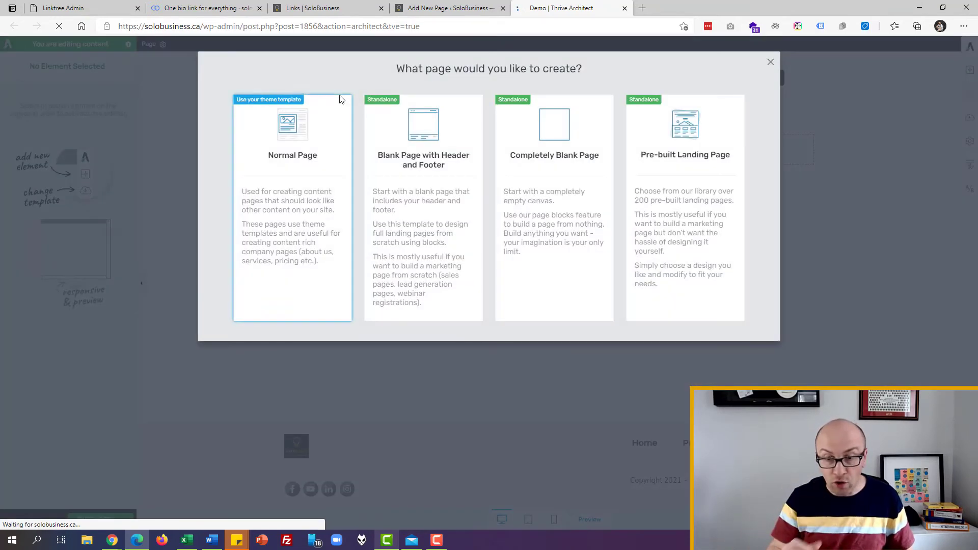
{"action": "left_click", "coordinate": [553, 206]}
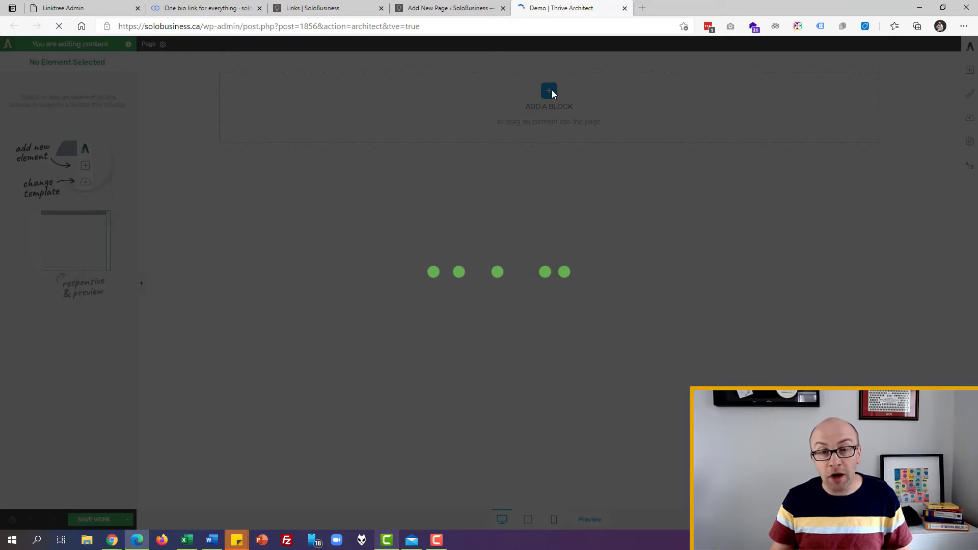
{"action": "left_click", "coordinate": [548, 91]}
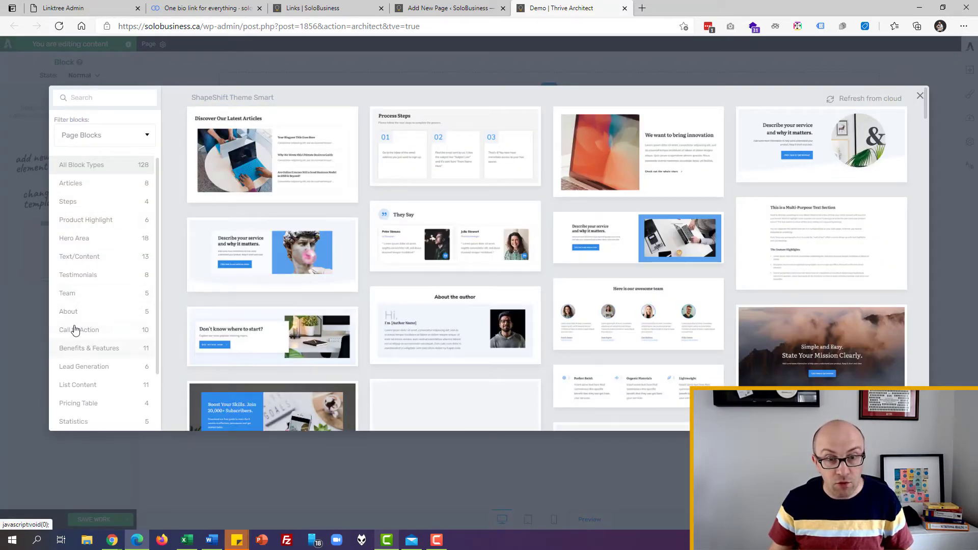
{"action": "left_click", "coordinate": [79, 256]}
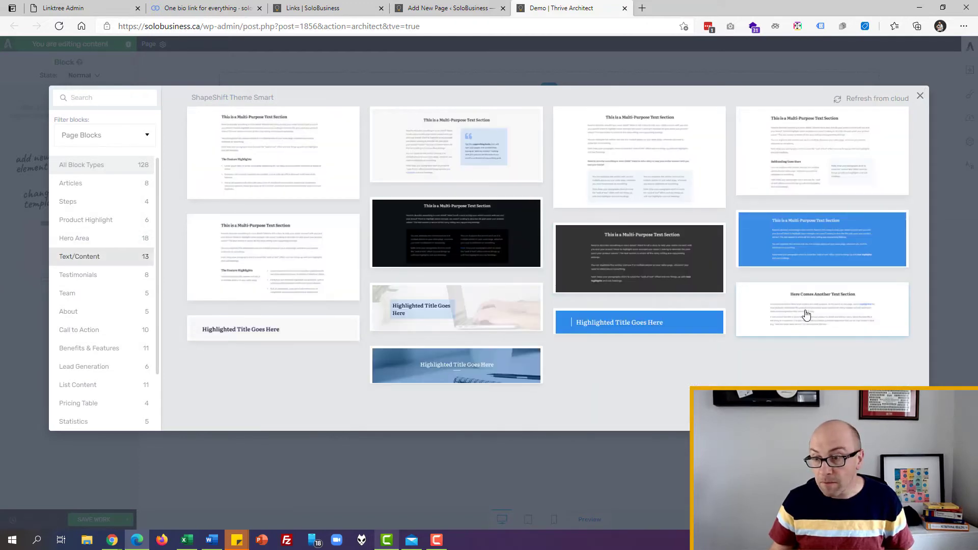
{"action": "left_click", "coordinate": [821, 309]}
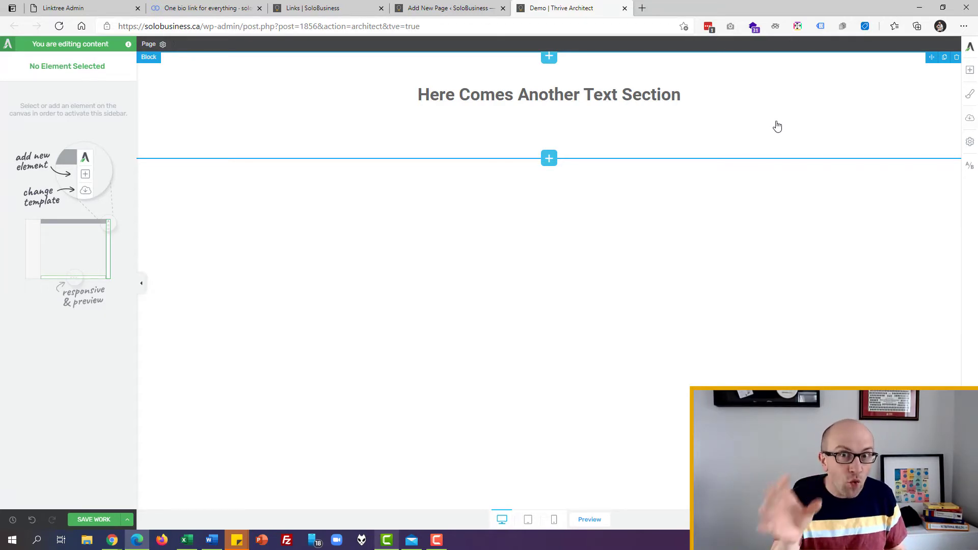
Replace the section heading text with 'Connect with ME!'.
{"action": "left_click", "coordinate": [549, 95]}
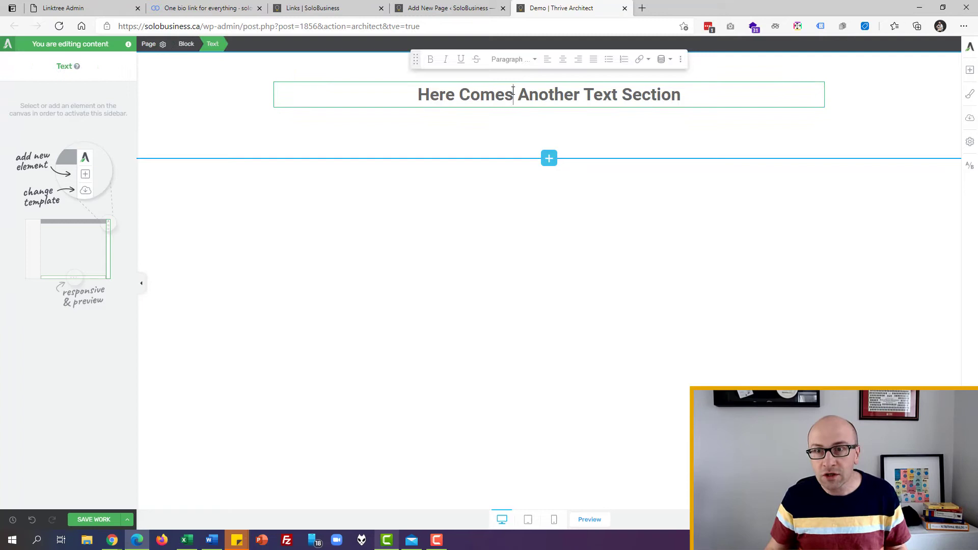
{"action": "triple_click", "coordinate": [549, 94]}
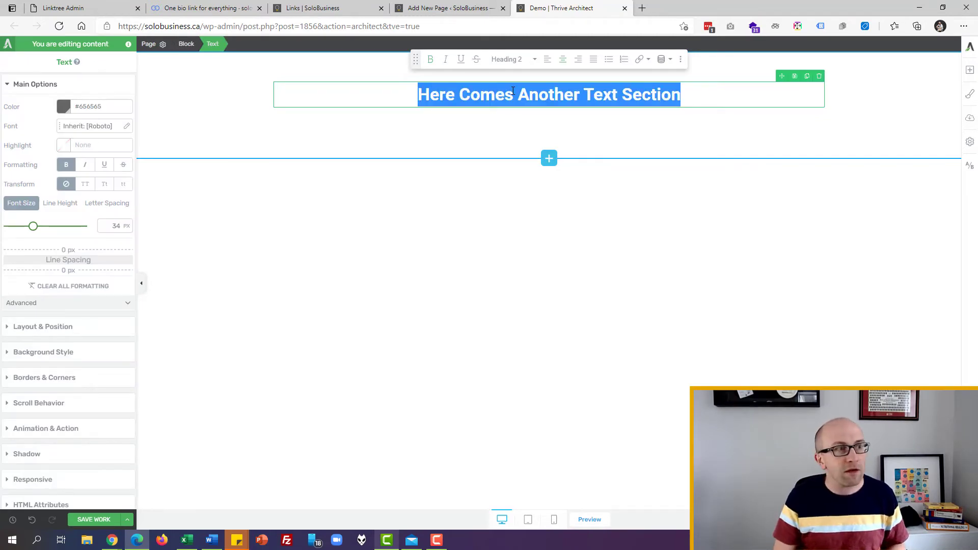
{"action": "type", "text": "Connect with ME!"}
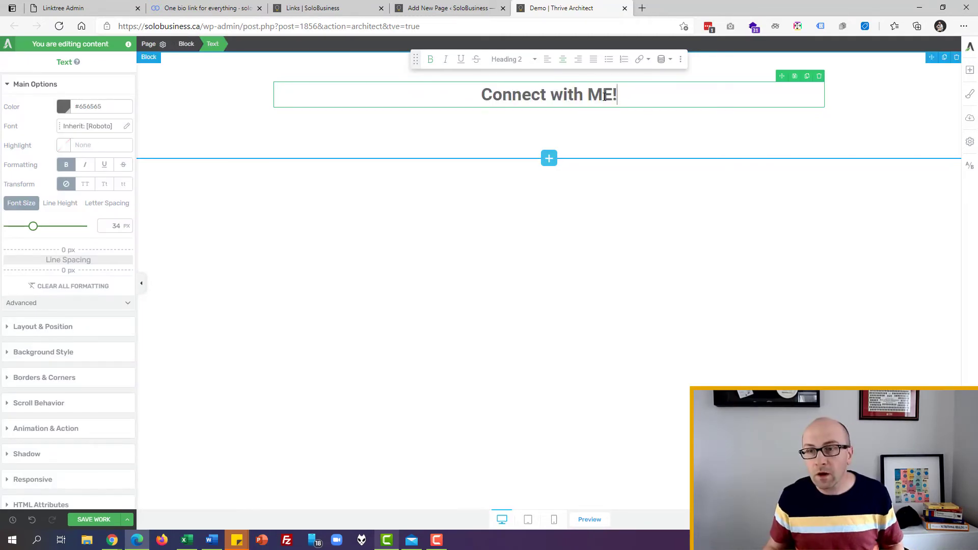
Set the heading font to Google Fonts Abril Fatface and add a button below it.
{"action": "left_click", "coordinate": [126, 126]}
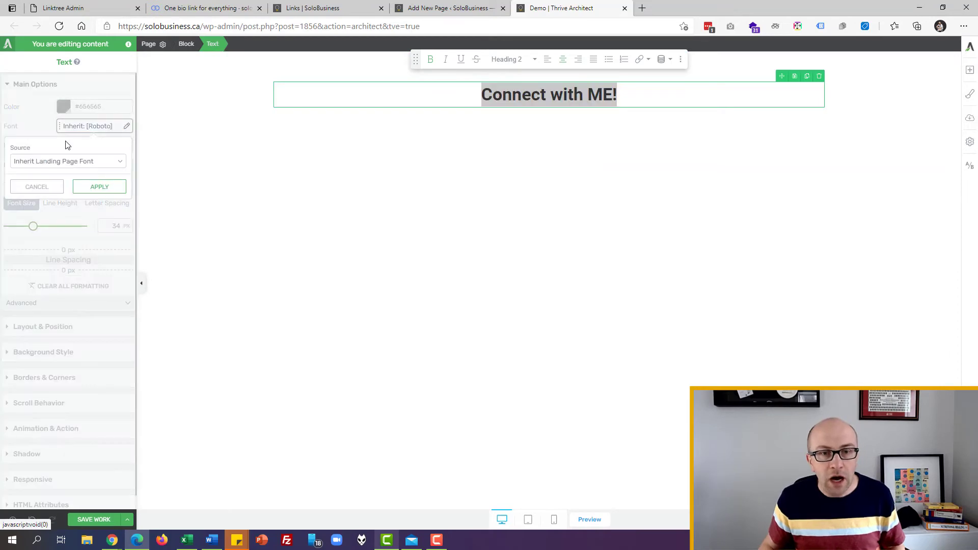
{"action": "left_click", "coordinate": [67, 161]}
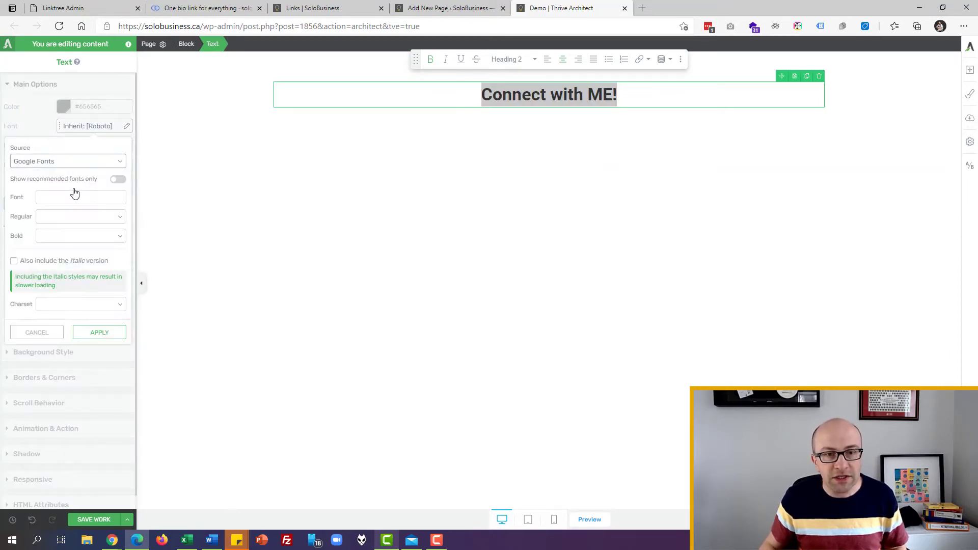
{"action": "left_click", "coordinate": [117, 179]}
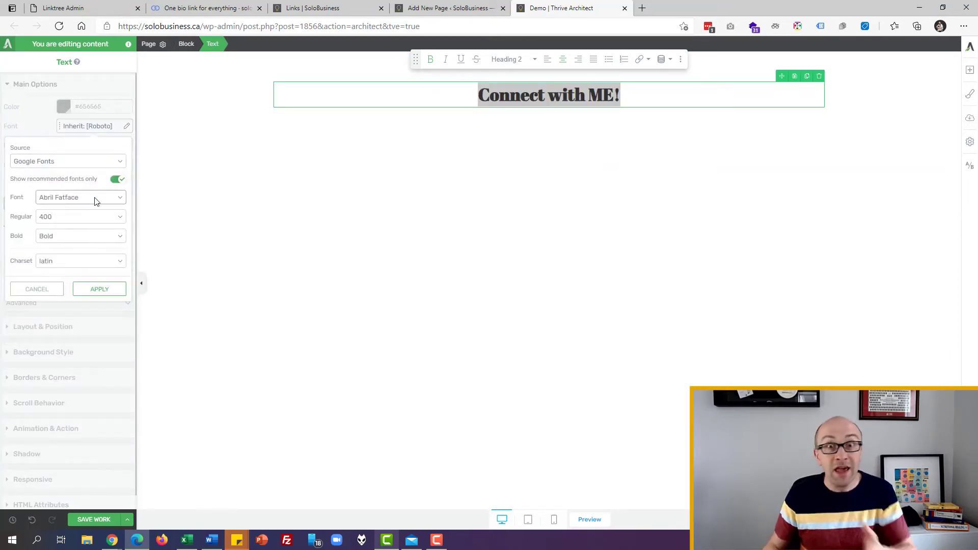
{"action": "left_click", "coordinate": [98, 289]}
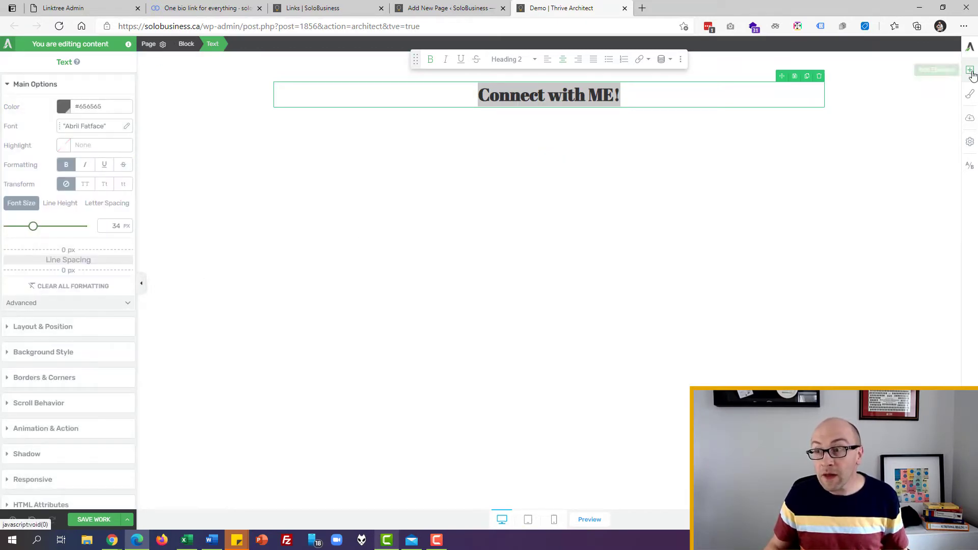
{"action": "left_click", "coordinate": [969, 70]}
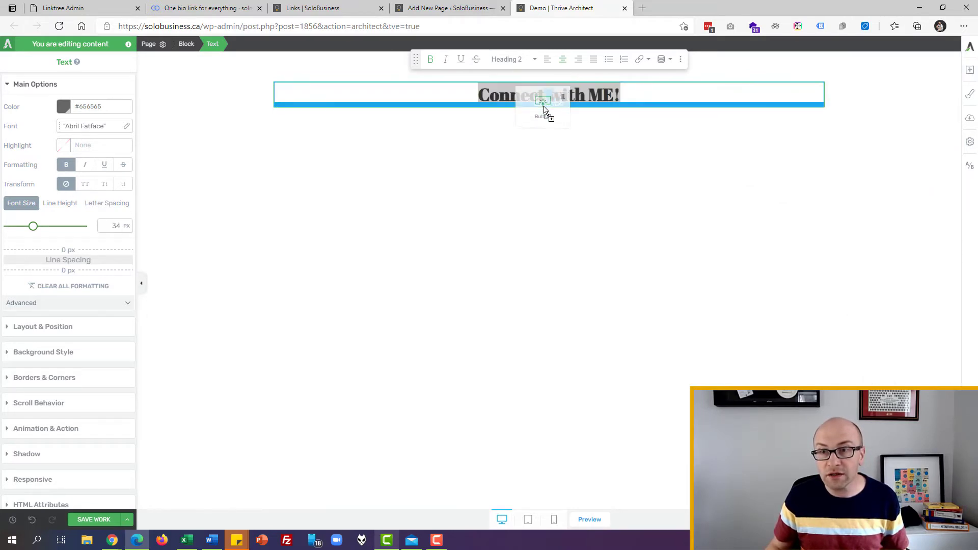
{"action": "left_click", "coordinate": [548, 142]}
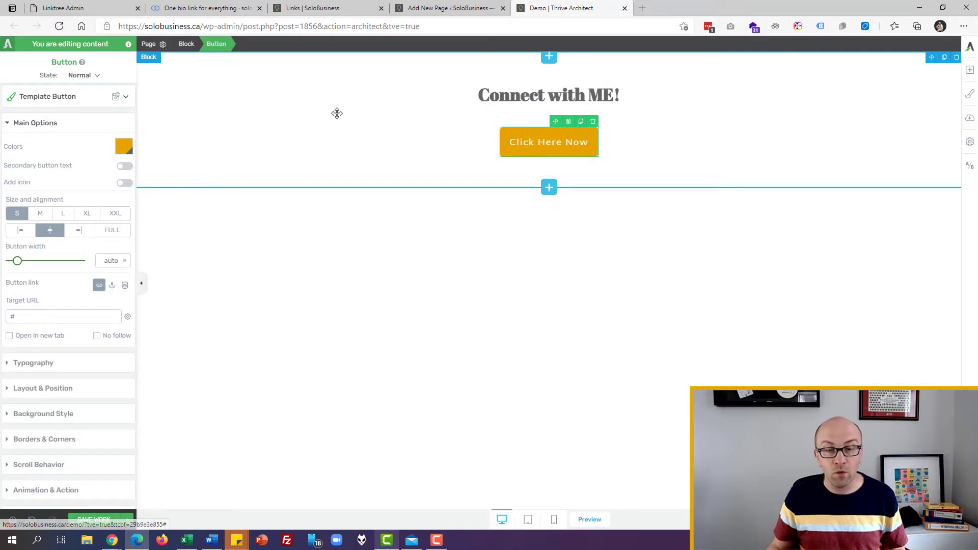
{"action": "mouse_move", "coordinate": [124, 146]}
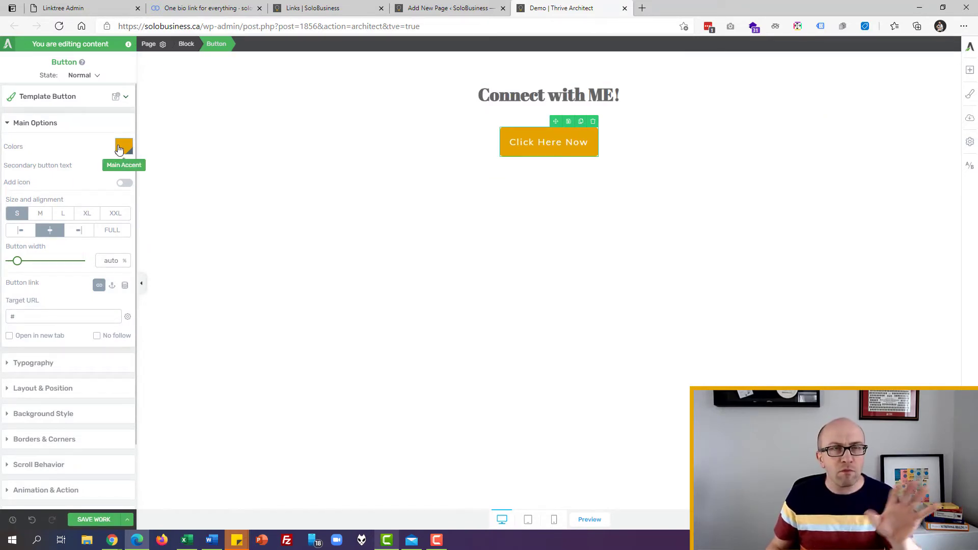
Give the button the dark gray theme colour and relabel it 'WEBSITE'.
{"action": "left_click", "coordinate": [123, 146]}
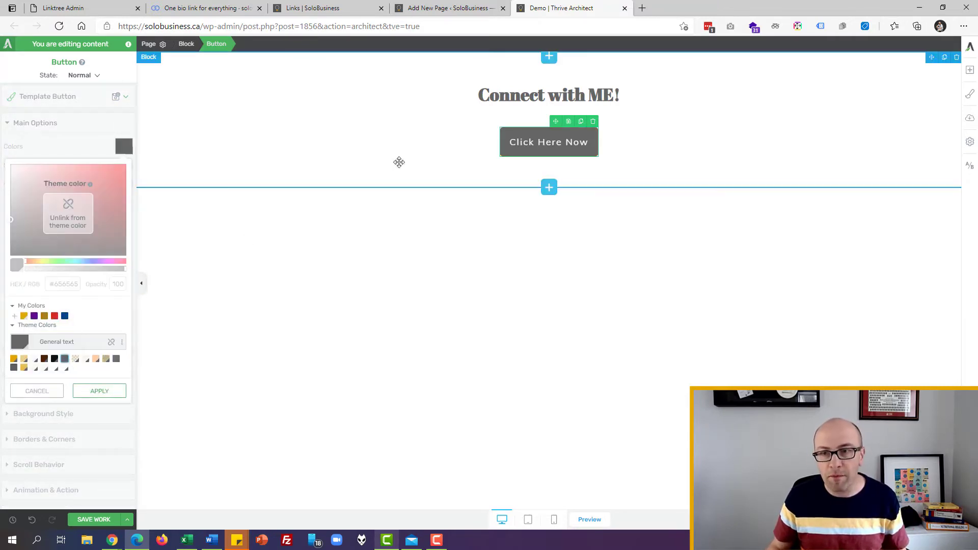
{"action": "double_click", "coordinate": [548, 142]}
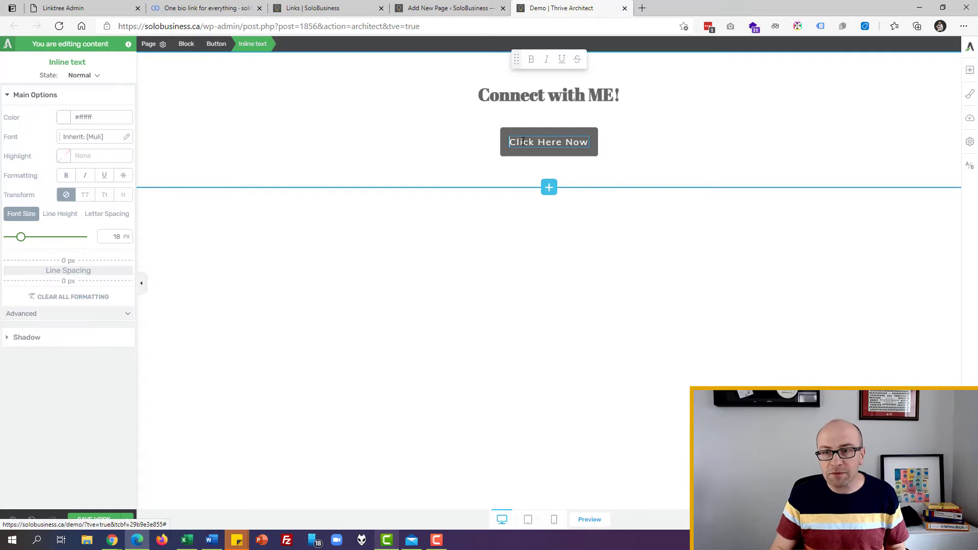
{"action": "type", "text": "WE"}
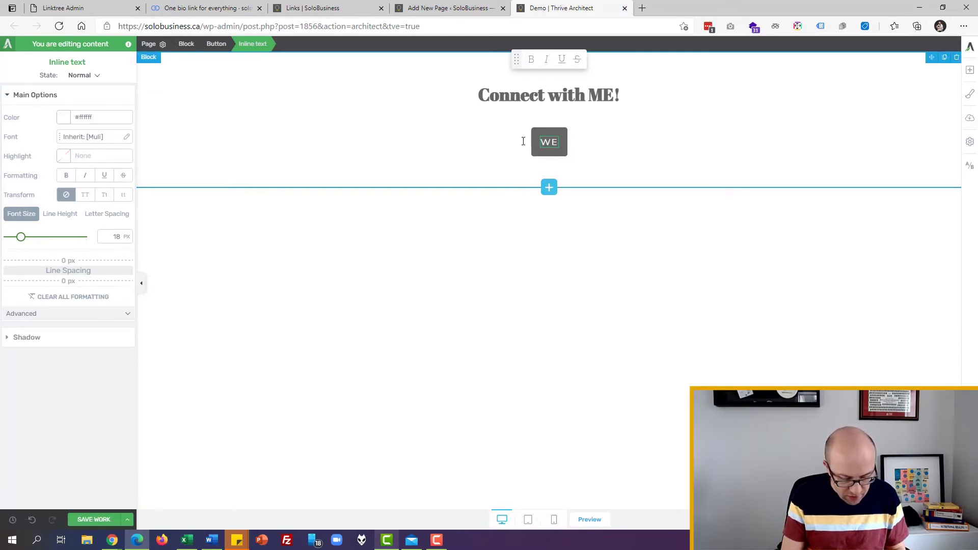
{"action": "left_click", "coordinate": [216, 44]}
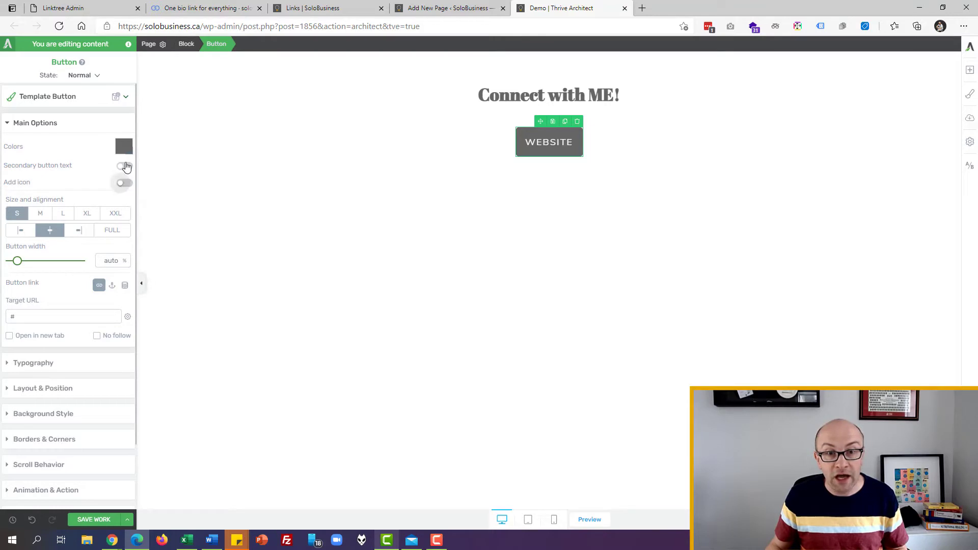
Enable the button icon and choose the globe icon found by searching 'web'.
{"action": "left_click", "coordinate": [122, 182]}
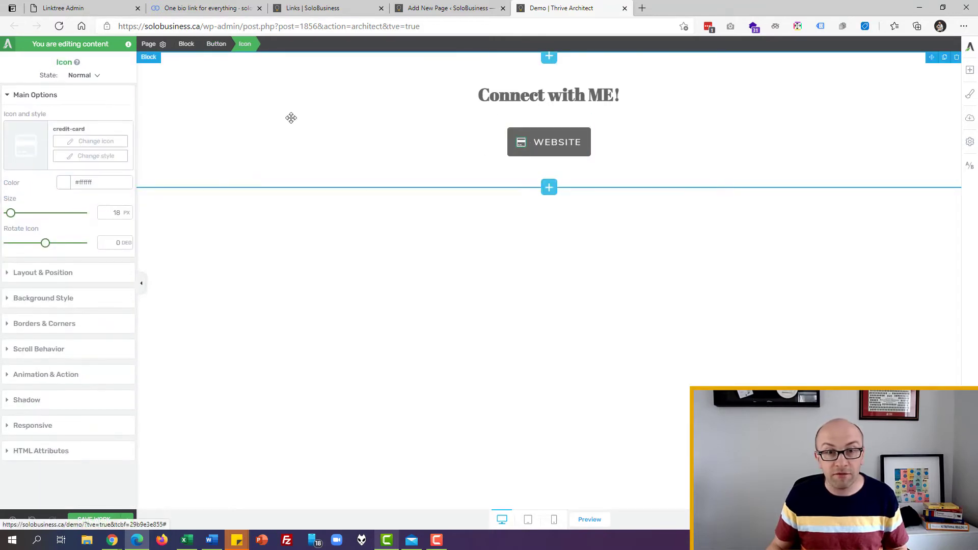
{"action": "left_click", "coordinate": [96, 141]}
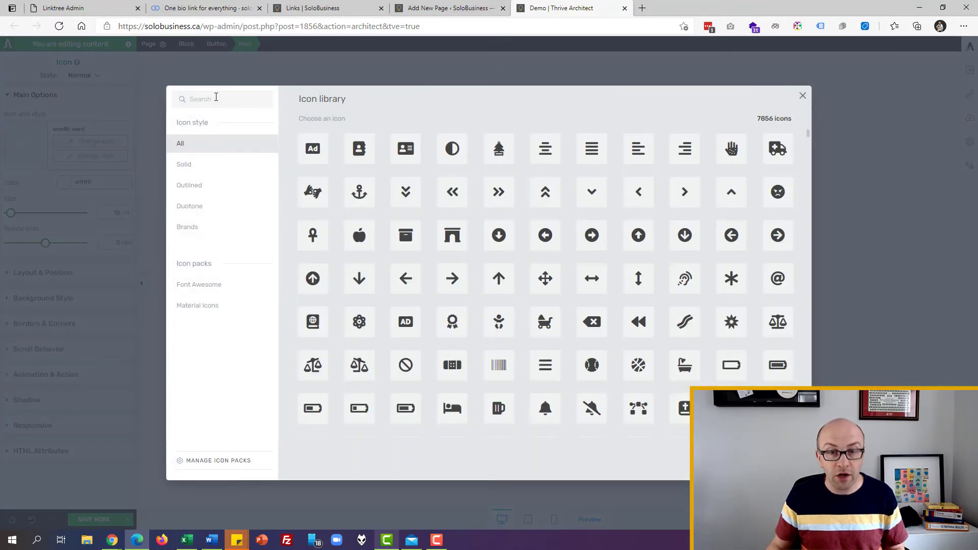
{"action": "type", "text": "web"}
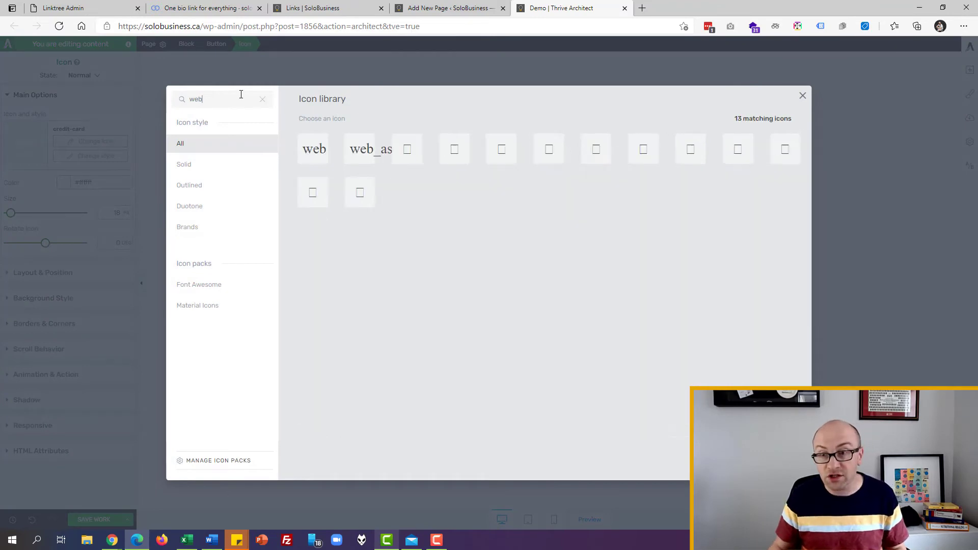
{"action": "left_click", "coordinate": [690, 148]}
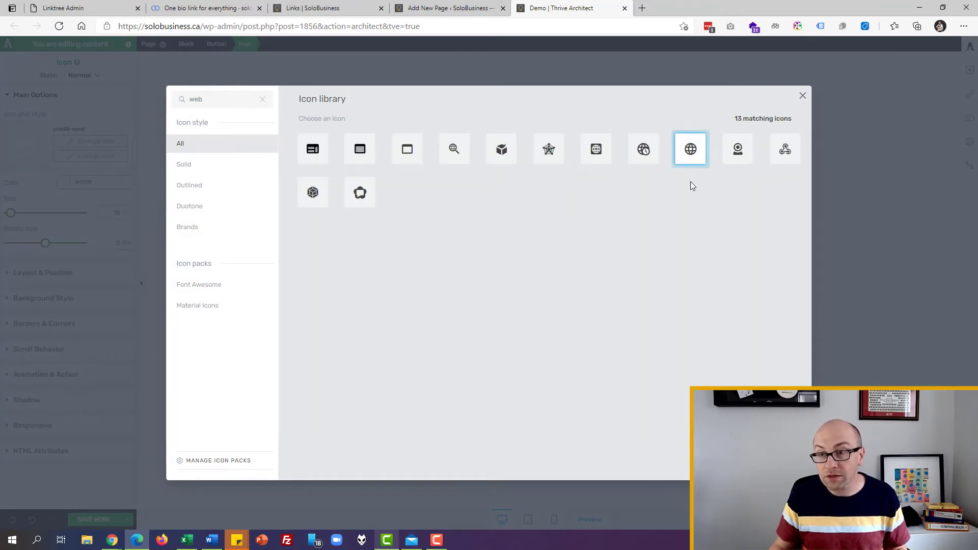
{"action": "left_click", "coordinate": [690, 148]}
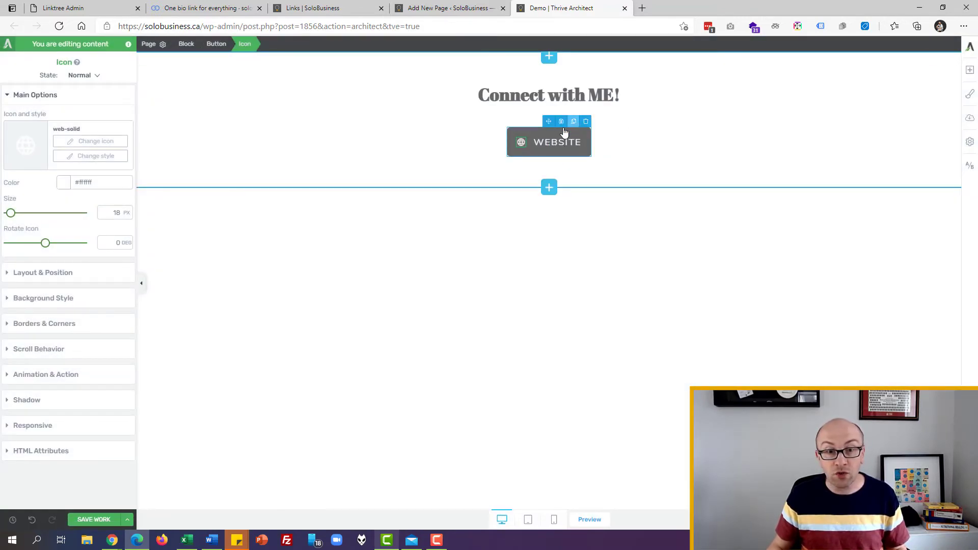
{"action": "mouse_move", "coordinate": [528, 129]}
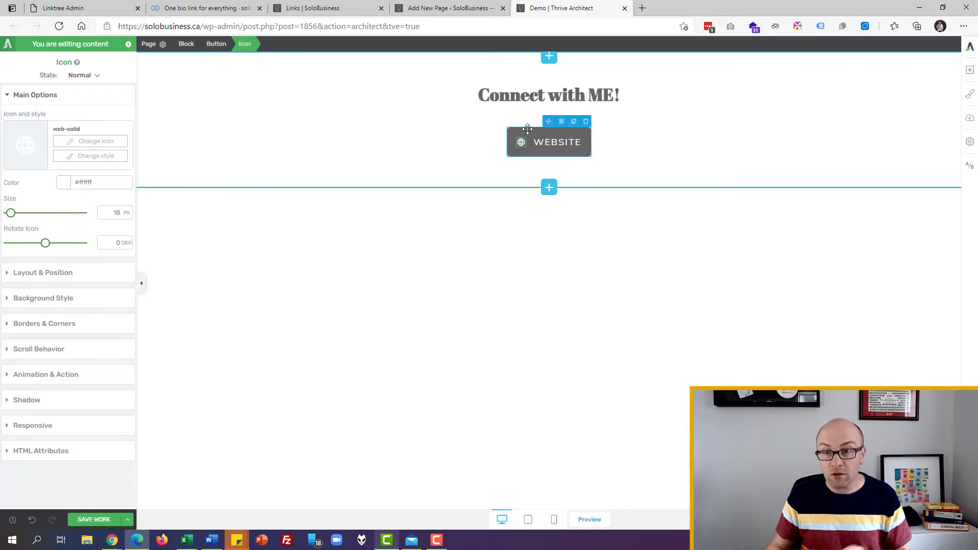
{"action": "left_click", "coordinate": [216, 44]}
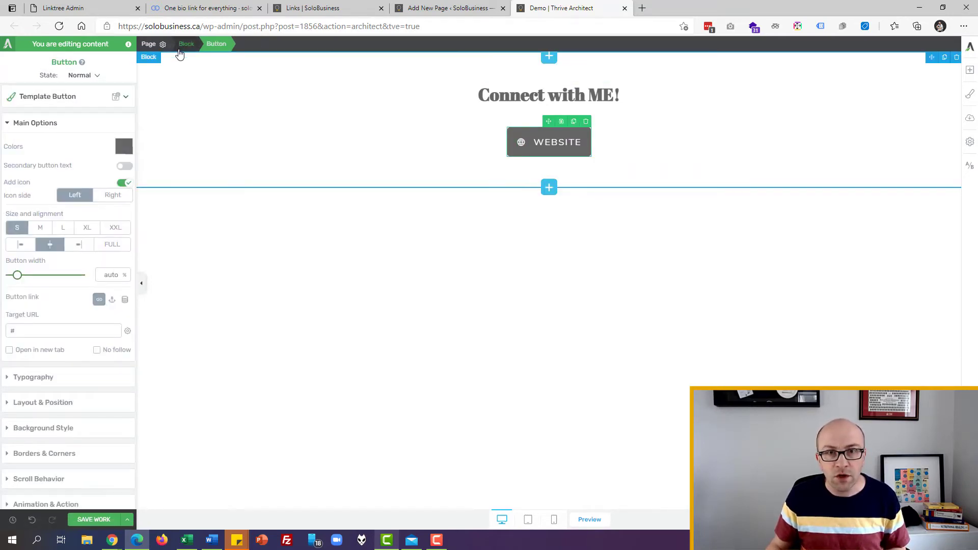
{"action": "left_click", "coordinate": [63, 330]}
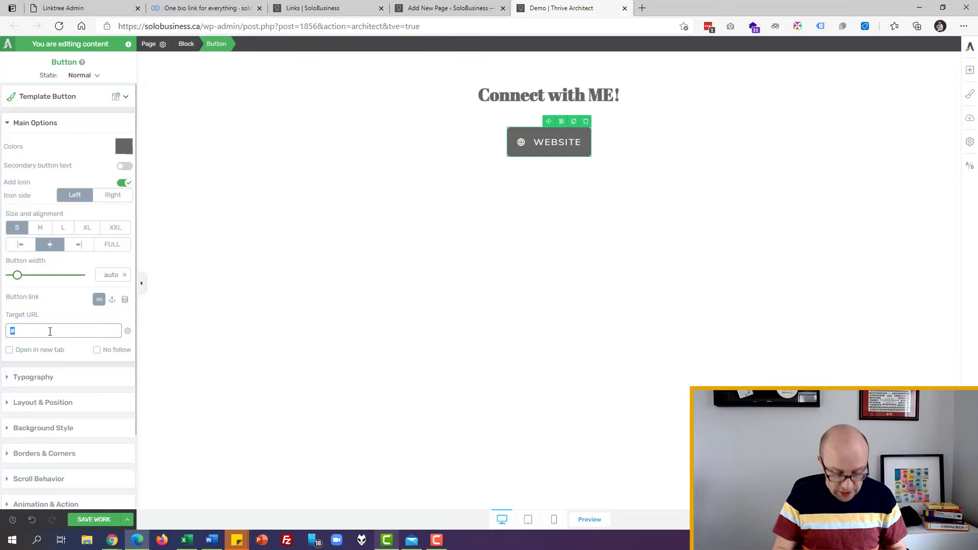
{"action": "type", "text": "home"}
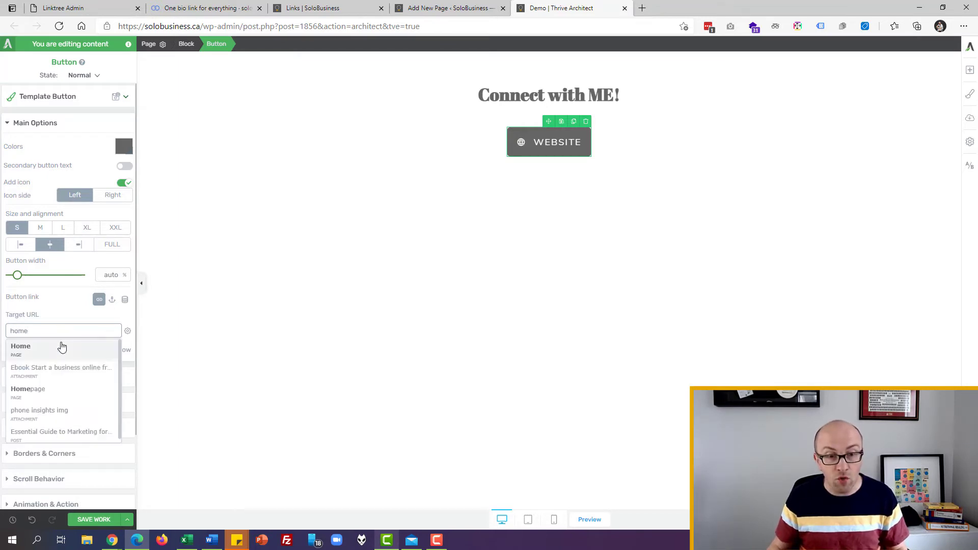
{"action": "mouse_move", "coordinate": [43, 353]}
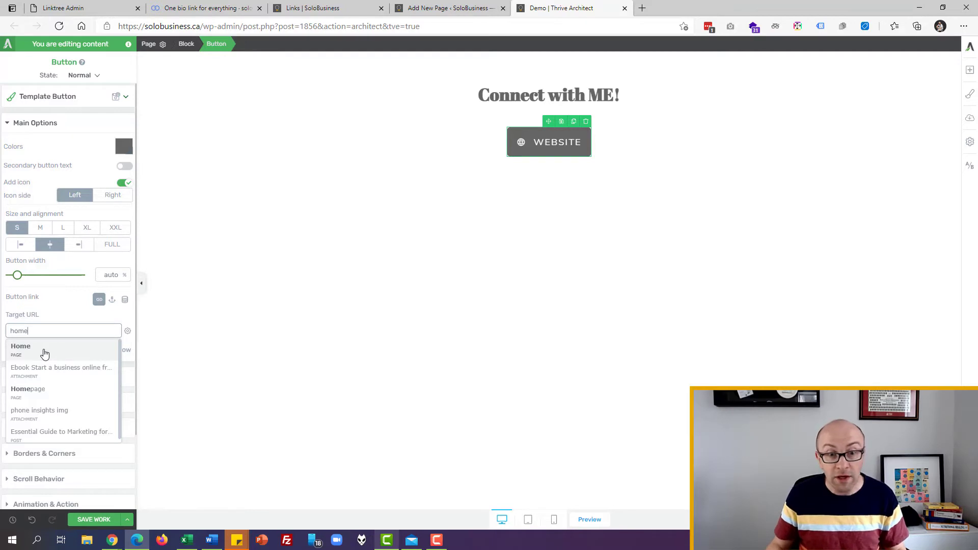
{"action": "left_click", "coordinate": [20, 347]}
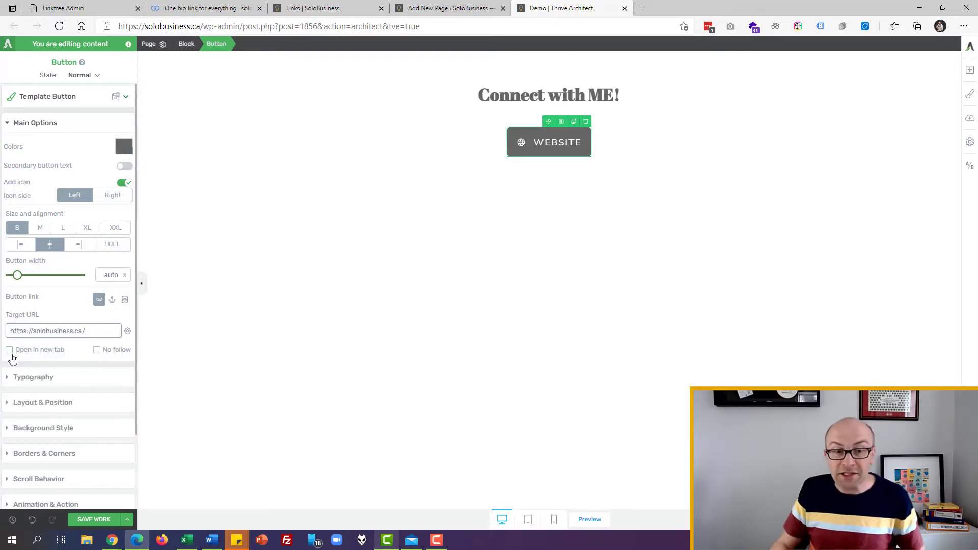
{"action": "left_click", "coordinate": [10, 349]}
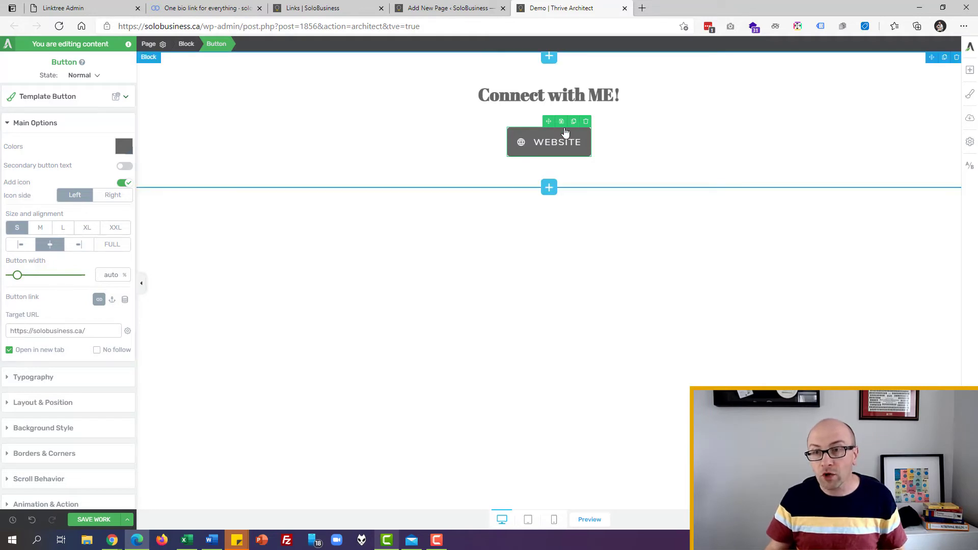
Duplicate the WEBSITE button and relabel the copy 'FACEBOOK'.
{"action": "left_click", "coordinate": [572, 121]}
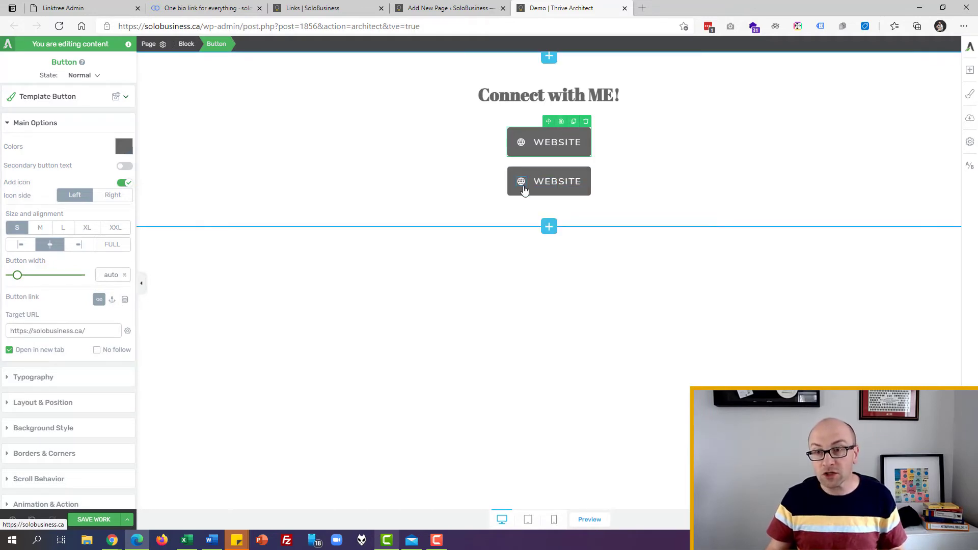
{"action": "double_click", "coordinate": [557, 181]}
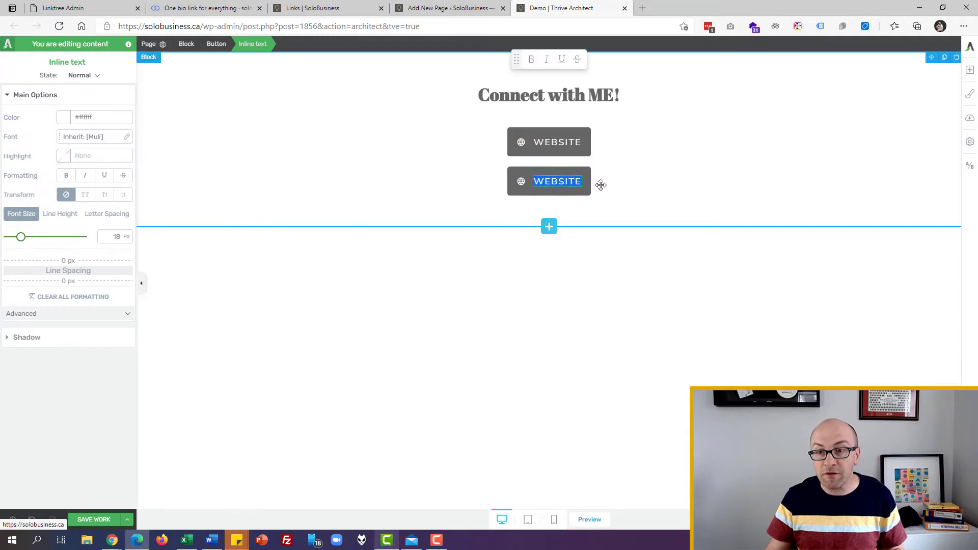
{"action": "type", "text": "FACEBOOK"}
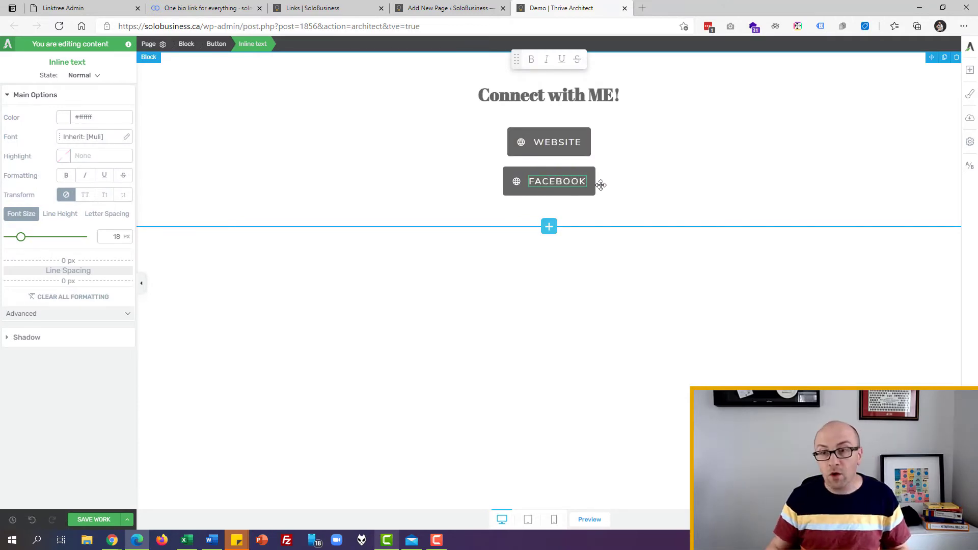
Replace the copy's globe icon with the Facebook logo icon.
{"action": "left_click", "coordinate": [515, 180]}
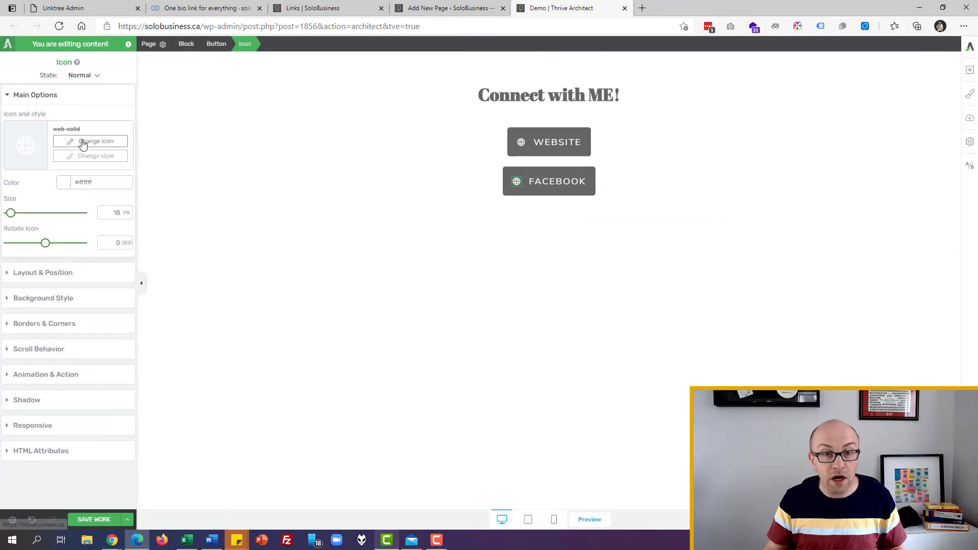
{"action": "left_click", "coordinate": [94, 141]}
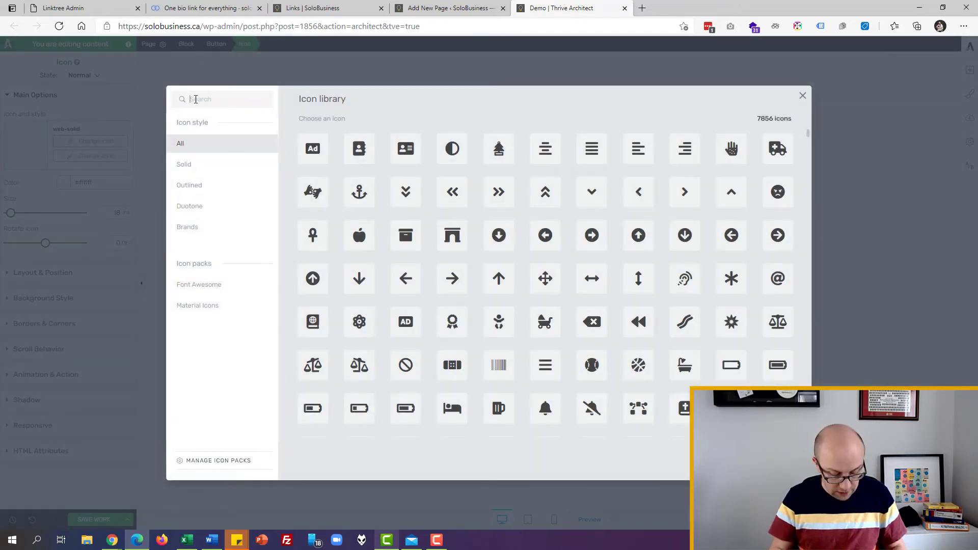
{"action": "type", "text": "facebo"}
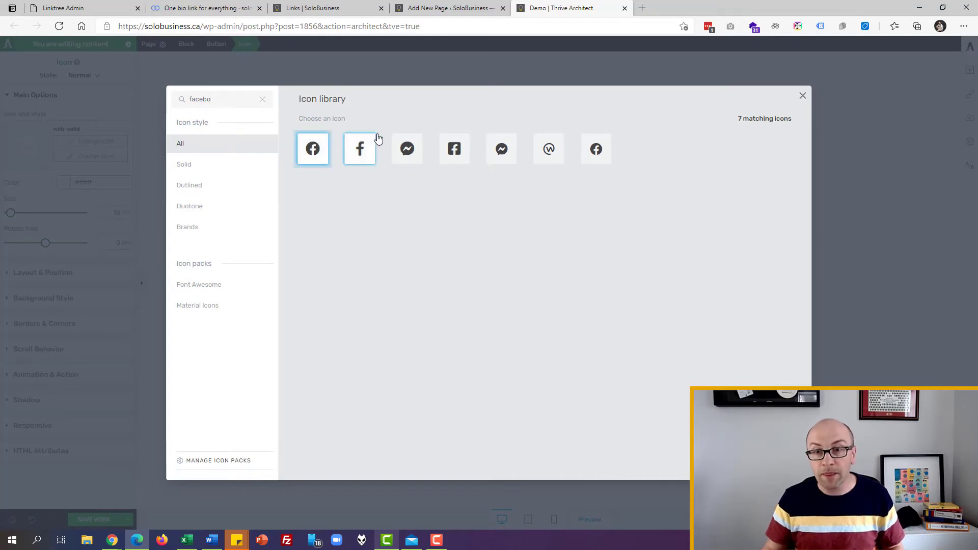
{"action": "left_click", "coordinate": [312, 148]}
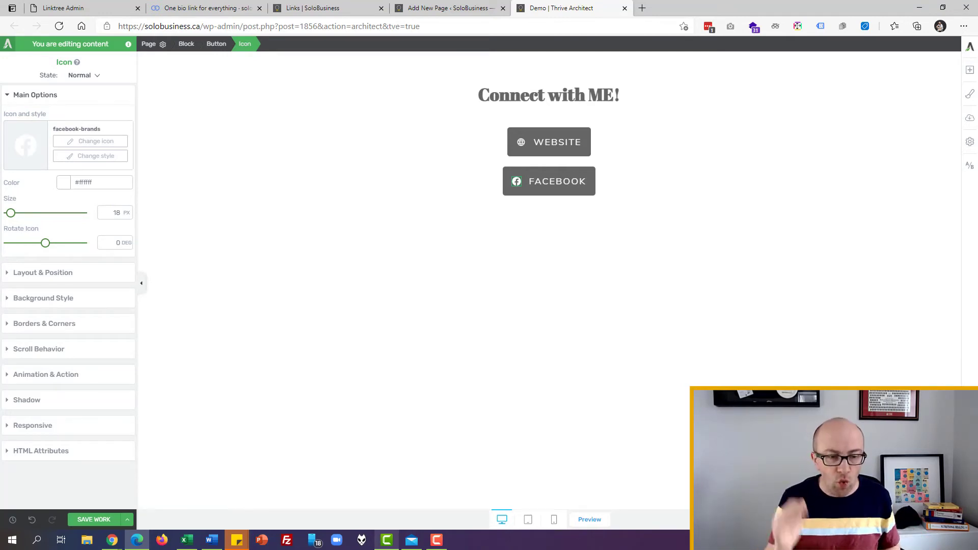
{"action": "mouse_move", "coordinate": [697, 259]}
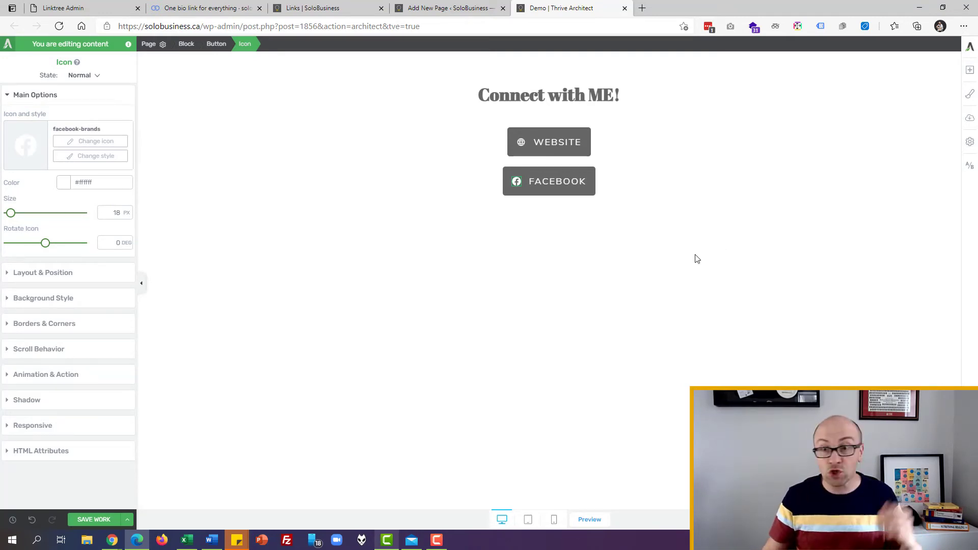
Duplicate the FACEBOOK button and relabel the copy 'AWESOME LEAD MAGNET'.
{"action": "left_click", "coordinate": [577, 161]}
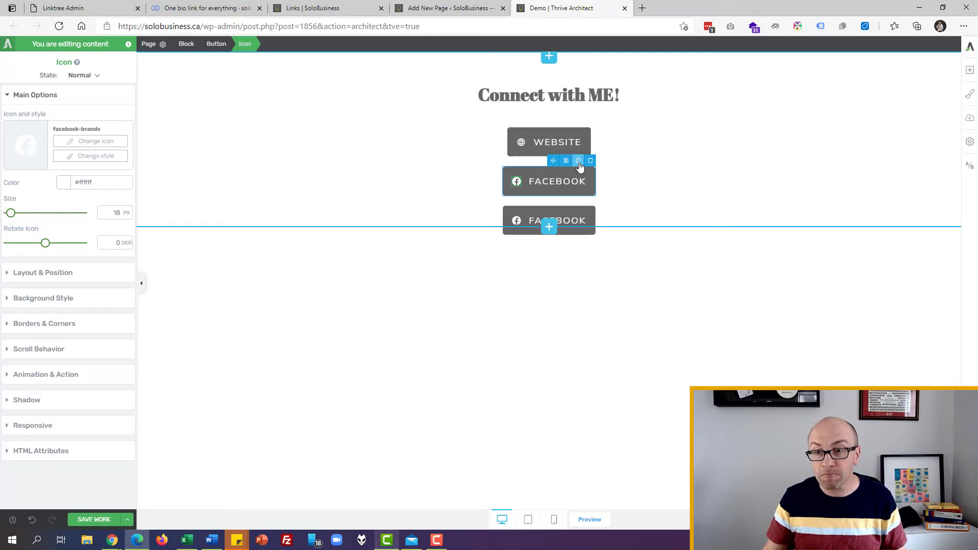
{"action": "left_click", "coordinate": [557, 220]}
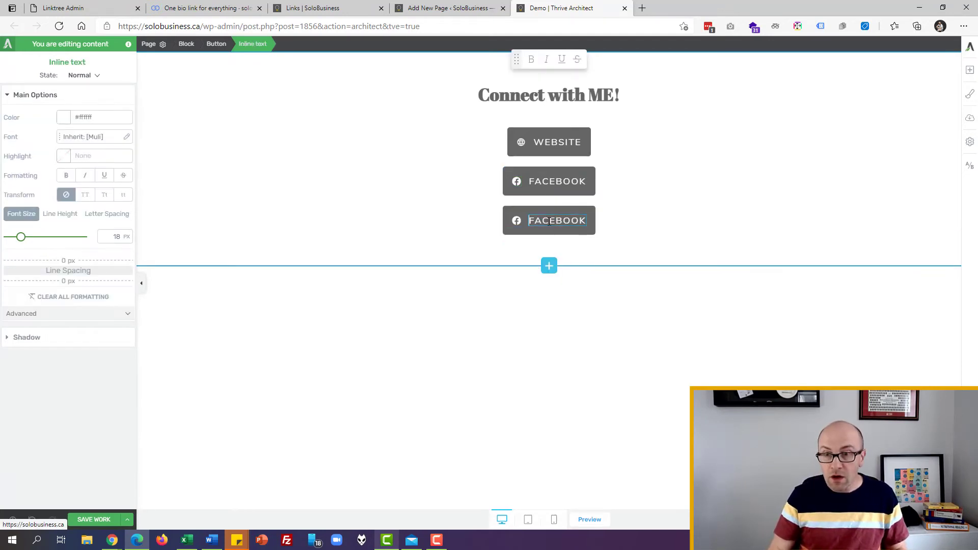
{"action": "type", "text": "AWES"}
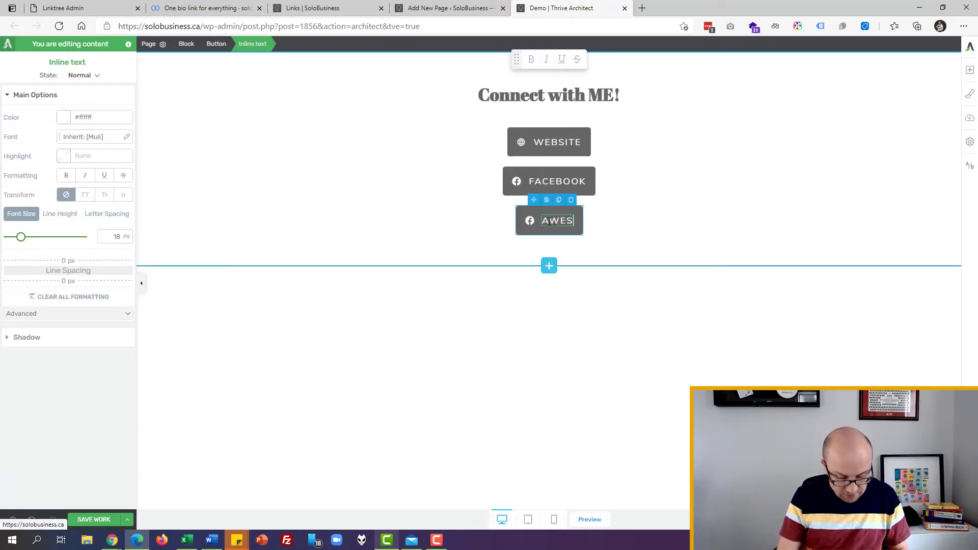
{"action": "type", "text": "OME LEAD MAGNET"}
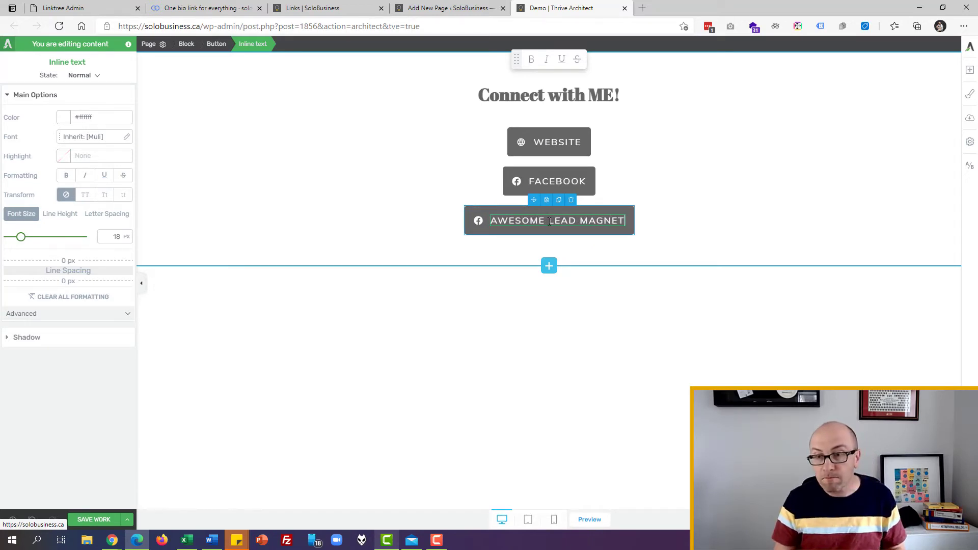
Swap the copied button's icon for the download icon.
{"action": "left_click", "coordinate": [478, 220]}
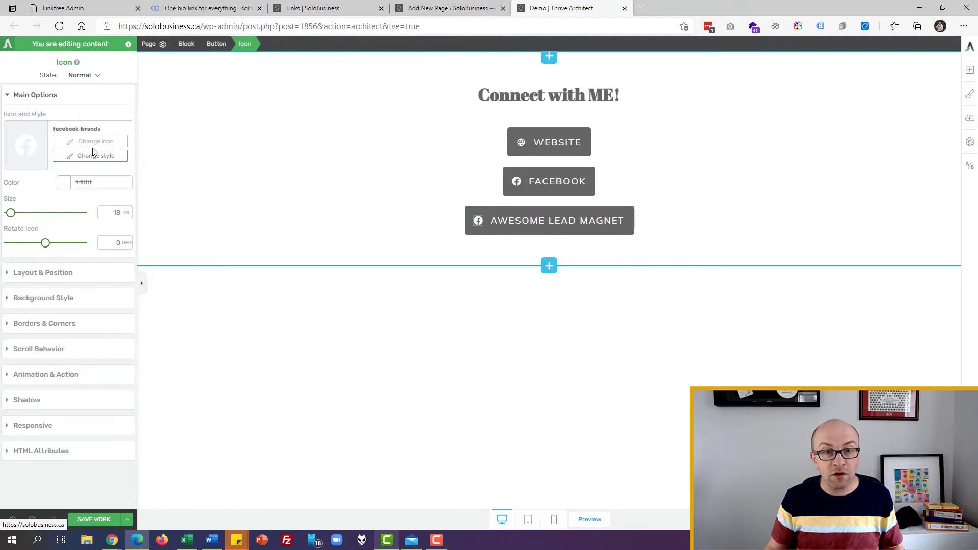
{"action": "left_click", "coordinate": [98, 141]}
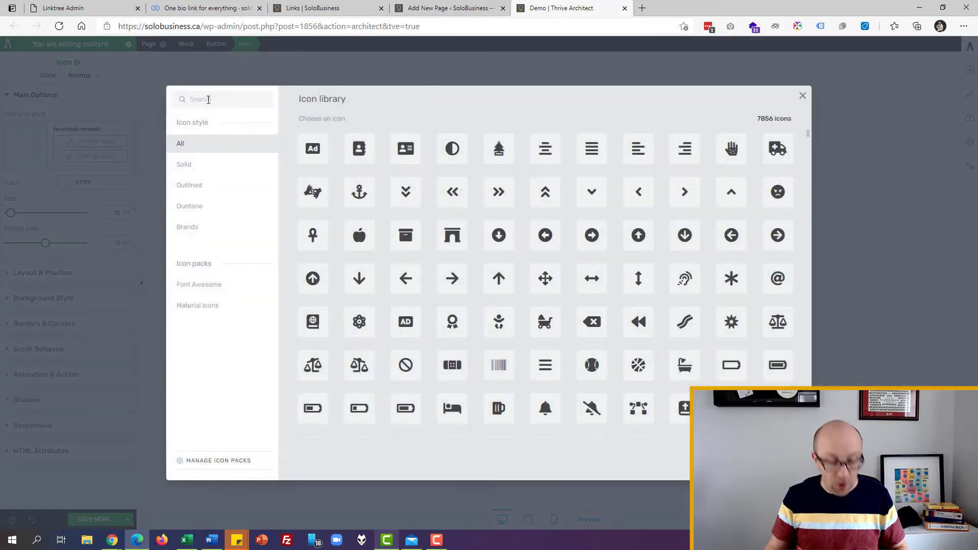
{"action": "type", "text": "download"}
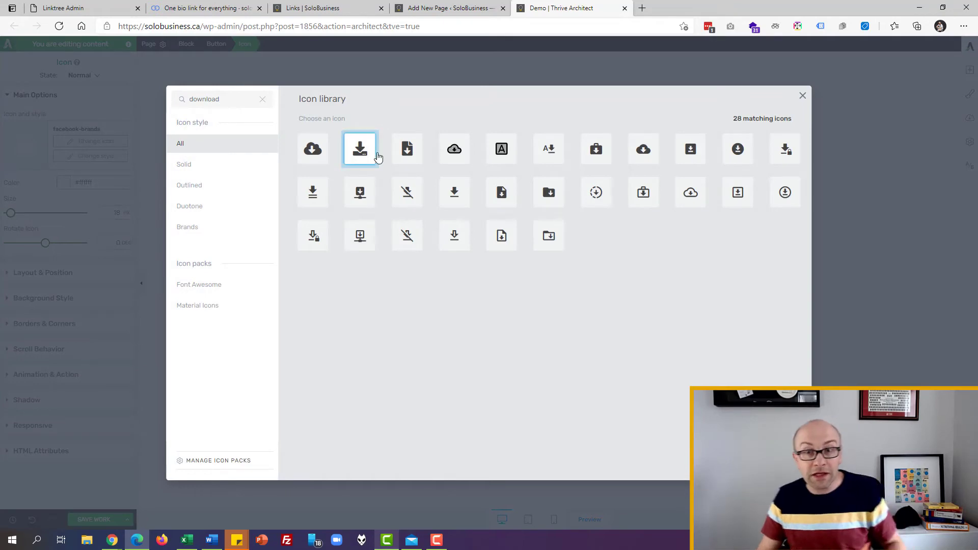
{"action": "left_click", "coordinate": [359, 148]}
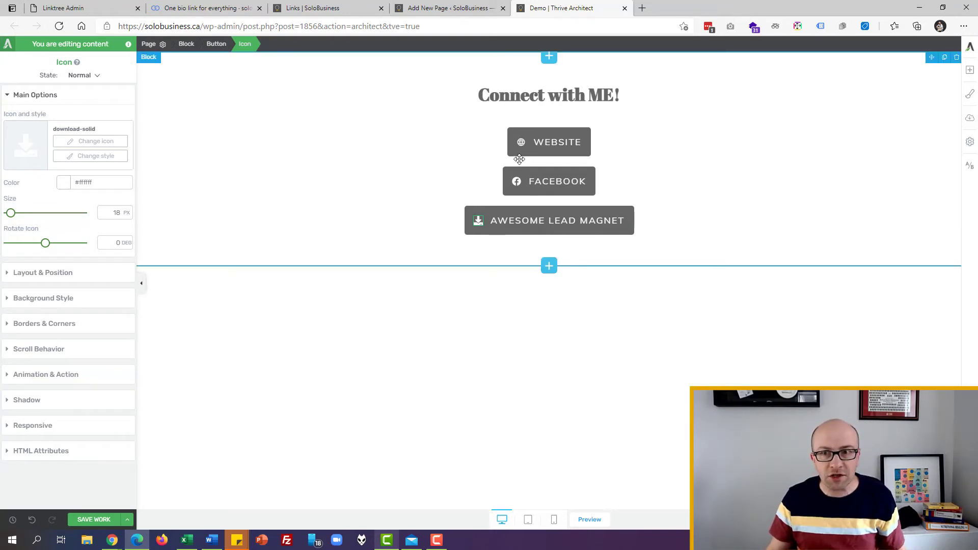
Select the WEBSITE and FACEBOOK buttons and set Button width to 40.
{"action": "left_click", "coordinate": [549, 141]}
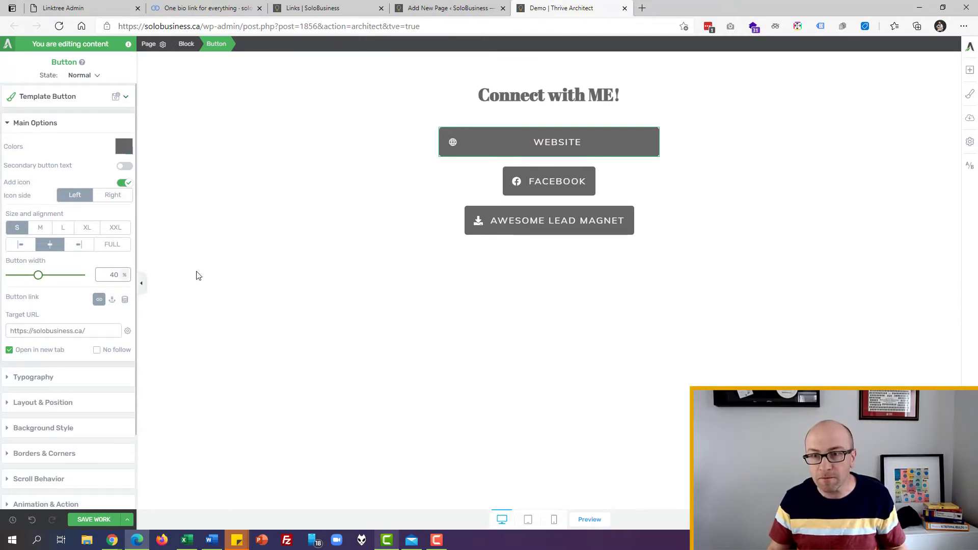
{"action": "left_click", "coordinate": [549, 180]}
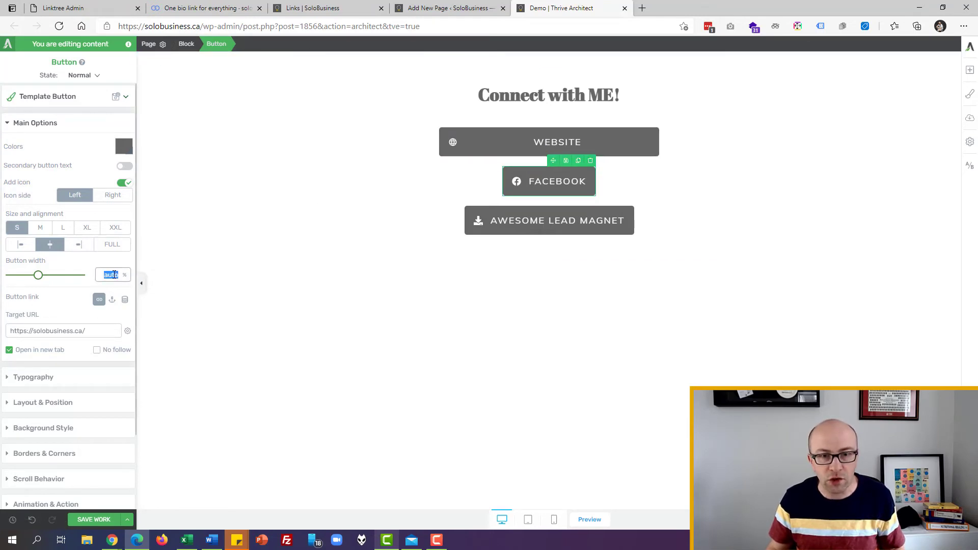
{"action": "type", "text": "40"}
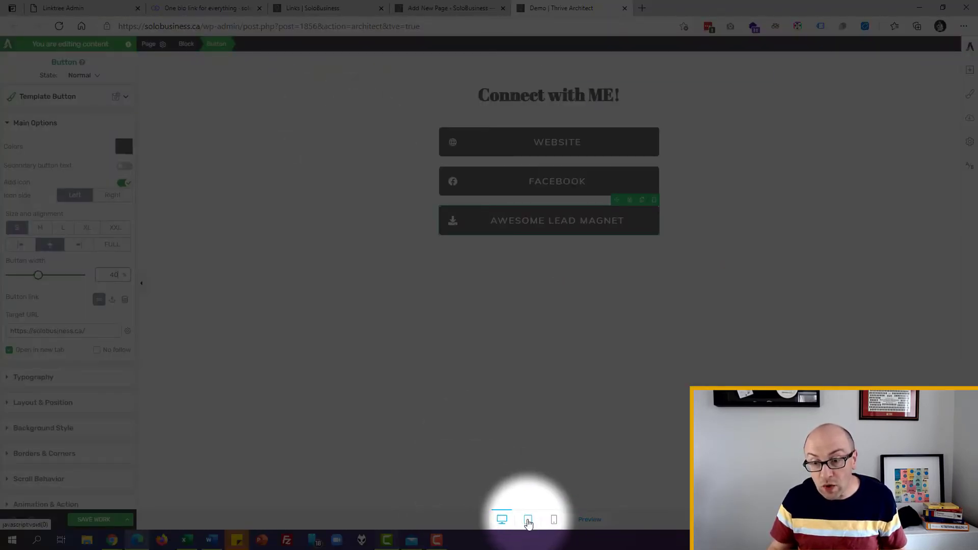
On tablet, give the WEBSITE and FACEBOOK buttons equal widths, then open the phone layout.
{"action": "left_click", "coordinate": [527, 519]}
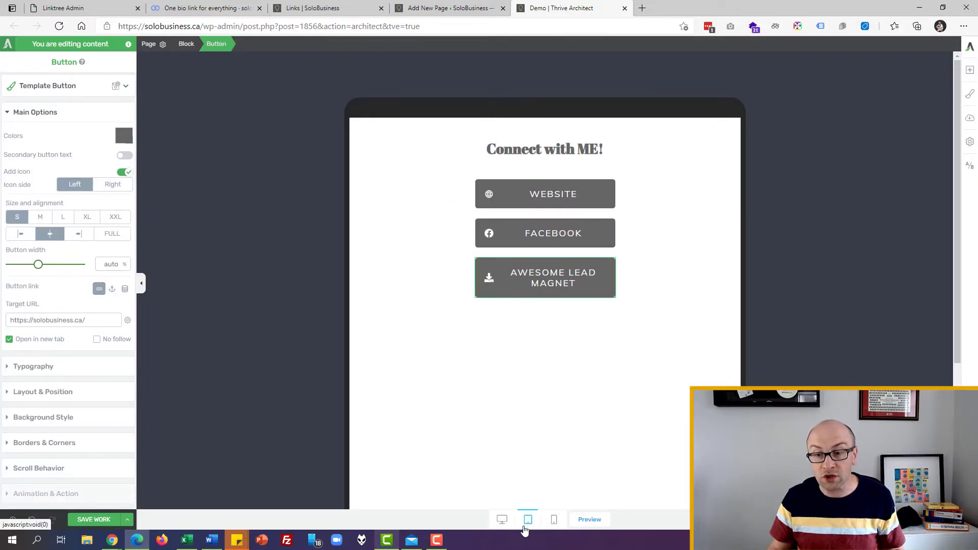
{"action": "left_click", "coordinate": [545, 194]}
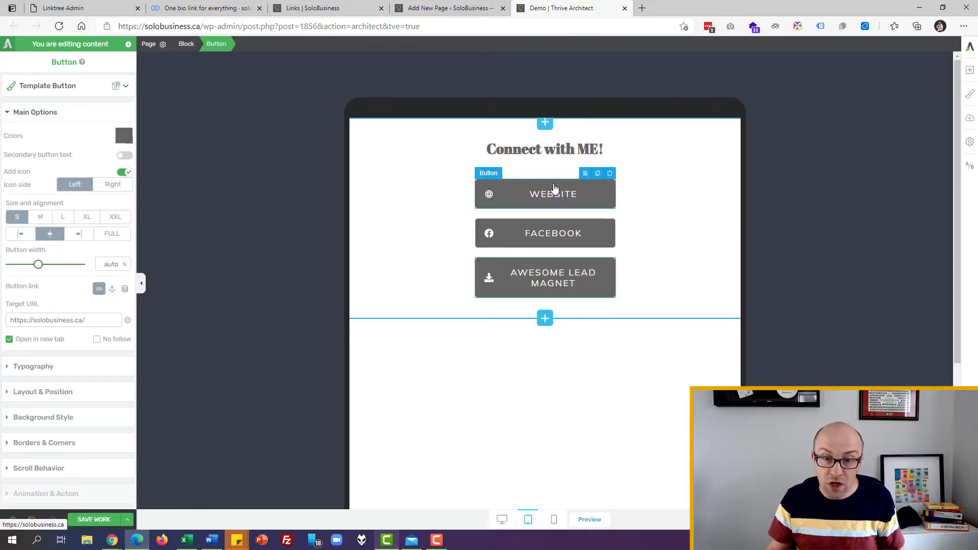
{"action": "mouse_move", "coordinate": [112, 264]}
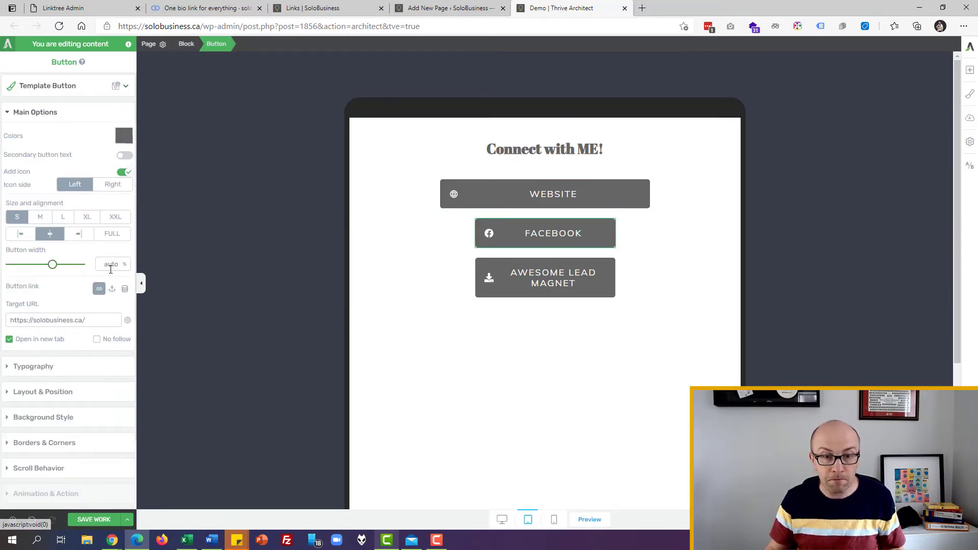
{"action": "left_click", "coordinate": [545, 278]}
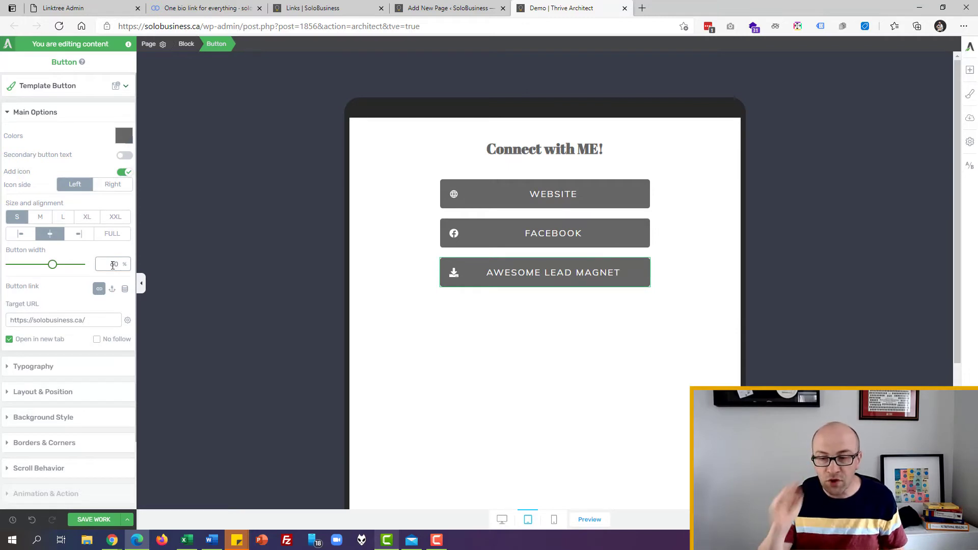
{"action": "left_click", "coordinate": [553, 519]}
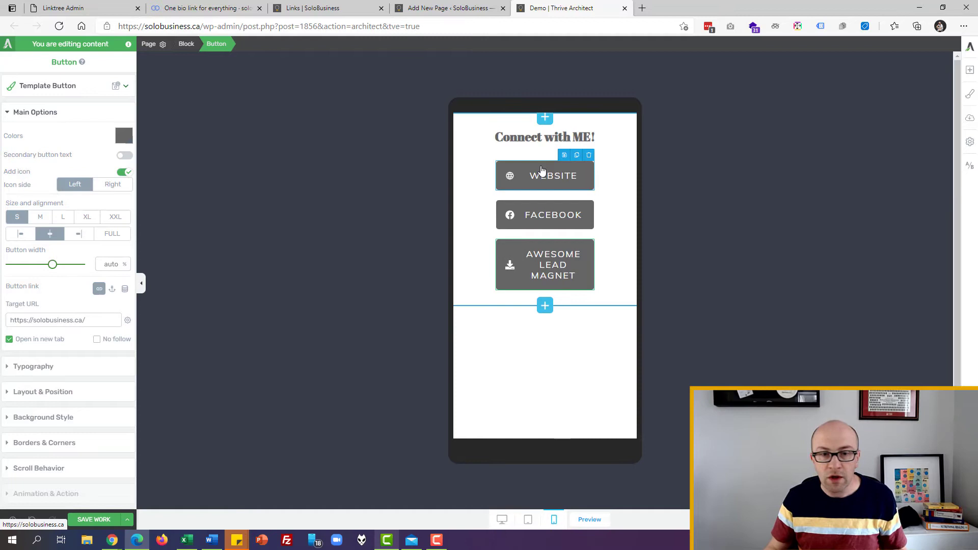
{"action": "mouse_move", "coordinate": [96, 279]}
{"action": "type", "text": "90"}
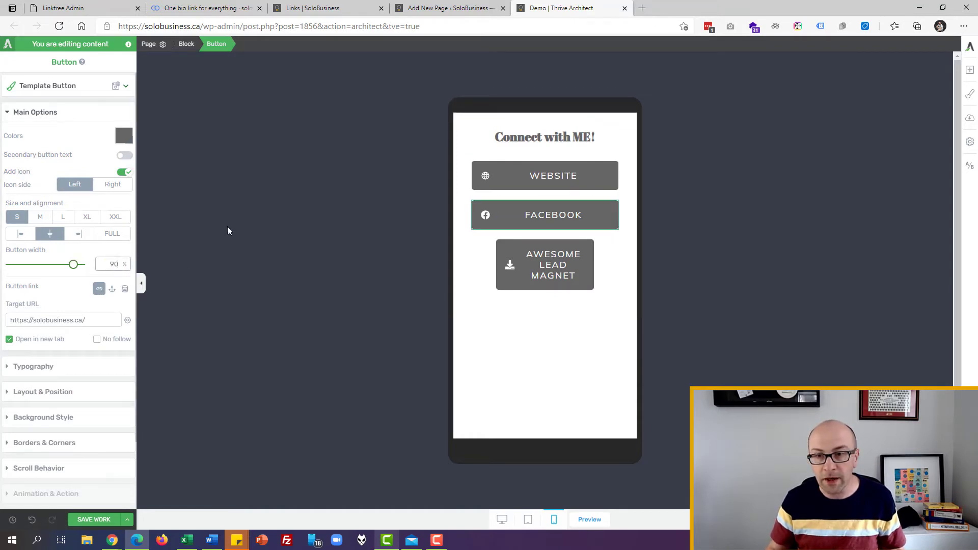
On phone, set the lead magnet button width to 90, then return to desktop.
{"action": "double_click", "coordinate": [552, 264]}
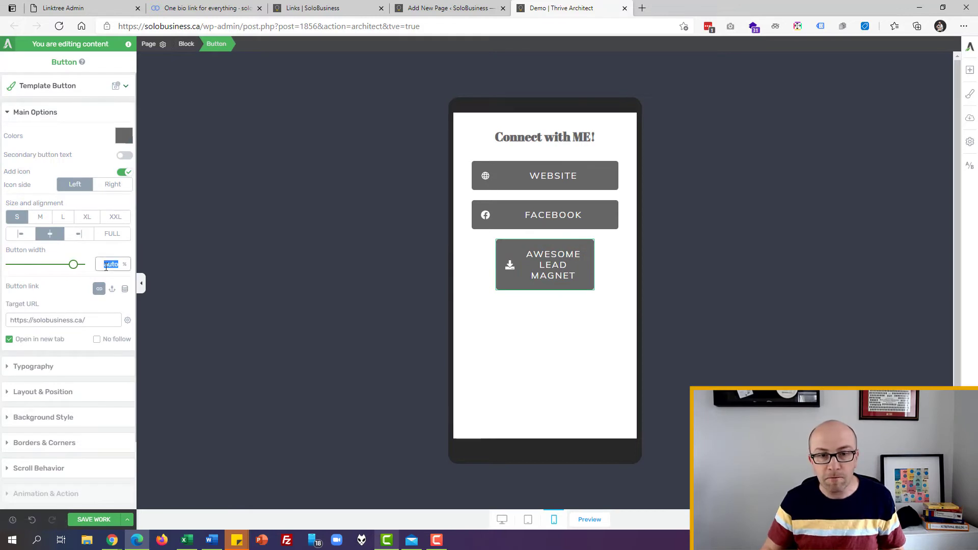
{"action": "type", "text": "90"}
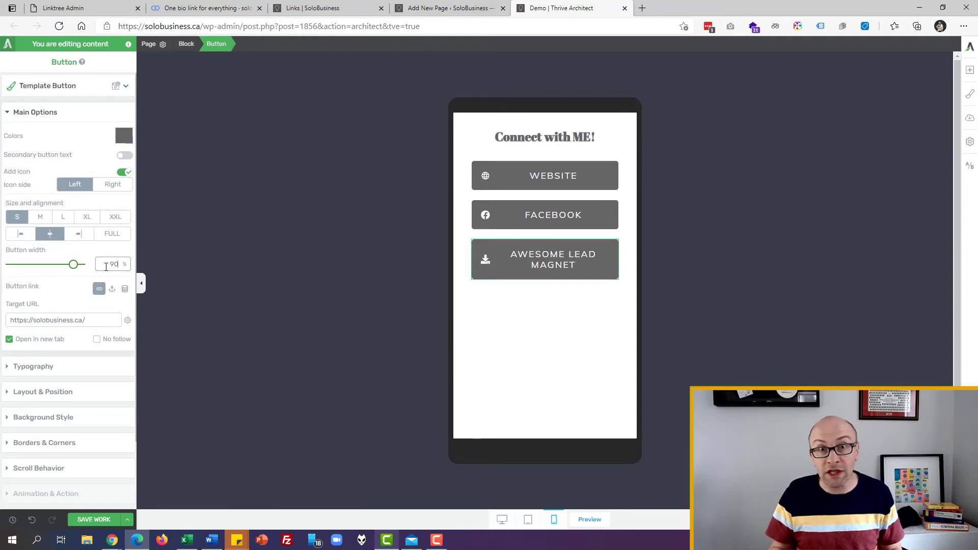
{"action": "mouse_move", "coordinate": [501, 519]}
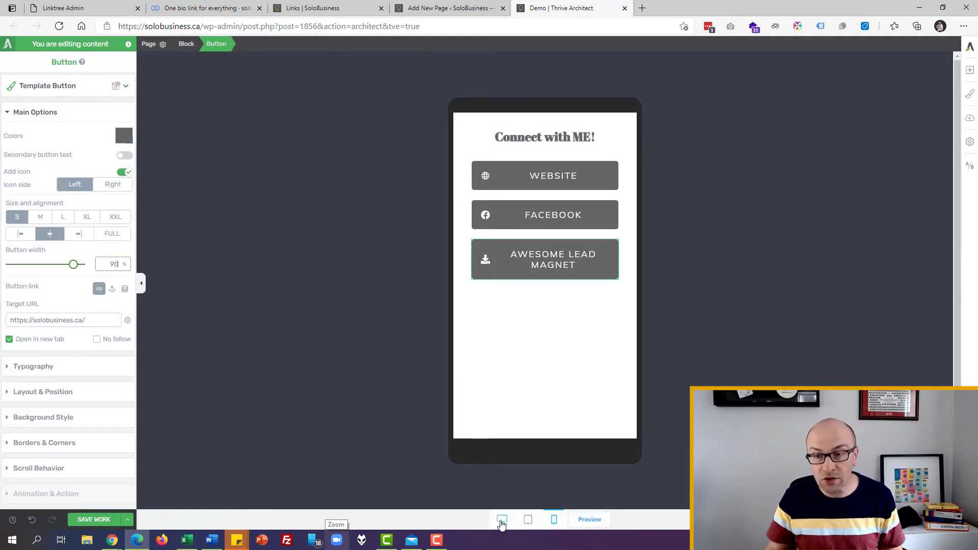
{"action": "left_click", "coordinate": [501, 519]}
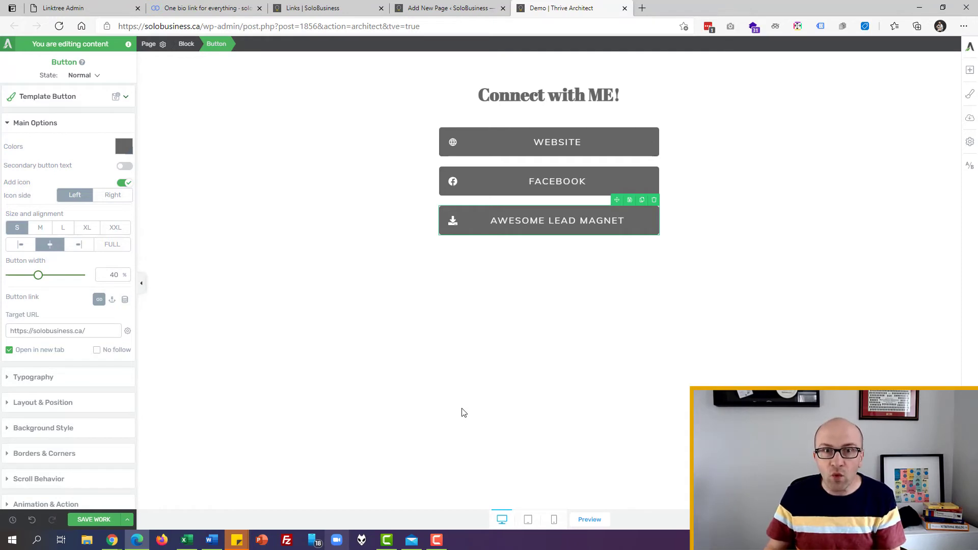
{"action": "mouse_move", "coordinate": [453, 402]}
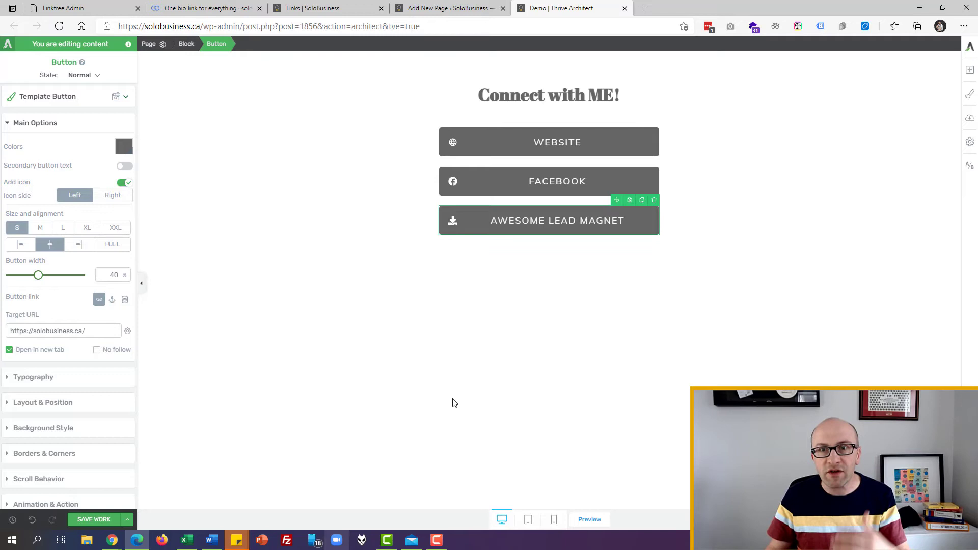
{"action": "mouse_move", "coordinate": [435, 386]}
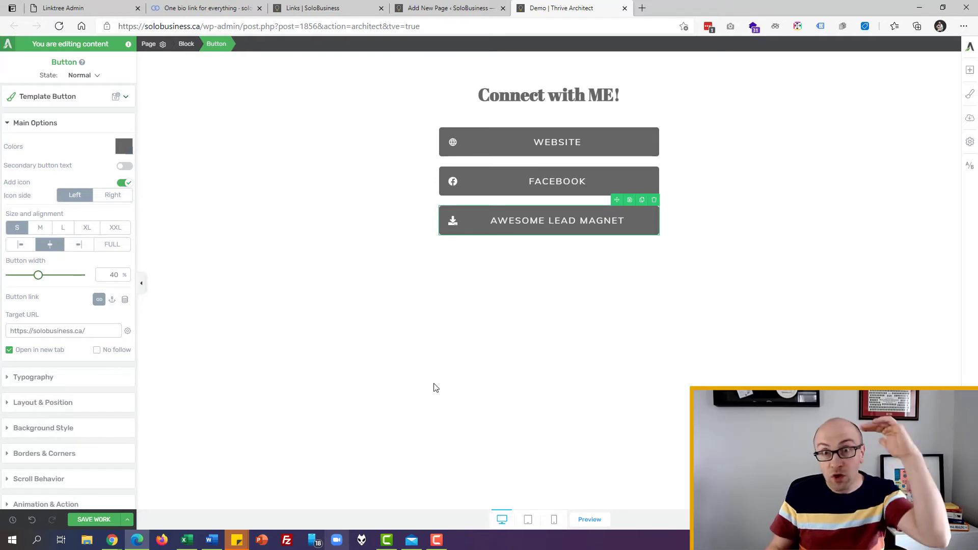
{"action": "mouse_move", "coordinate": [433, 360]}
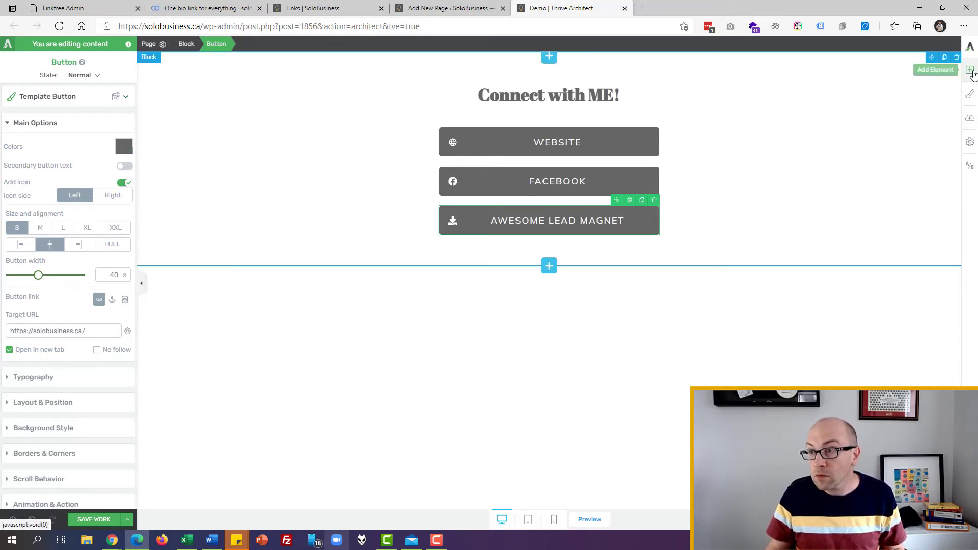
Insert the logo image and center-align it in Layout & Position.
{"action": "left_click", "coordinate": [969, 70]}
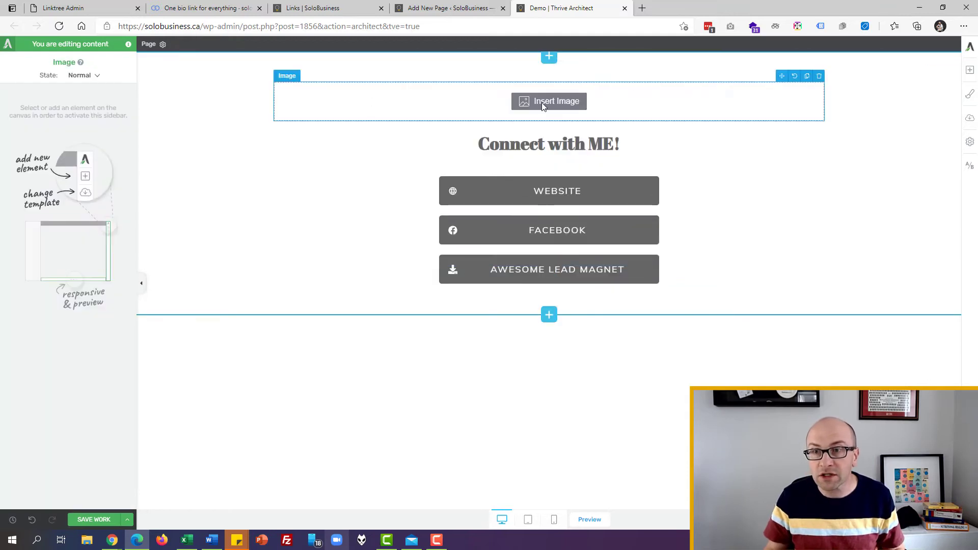
{"action": "left_click", "coordinate": [548, 101]}
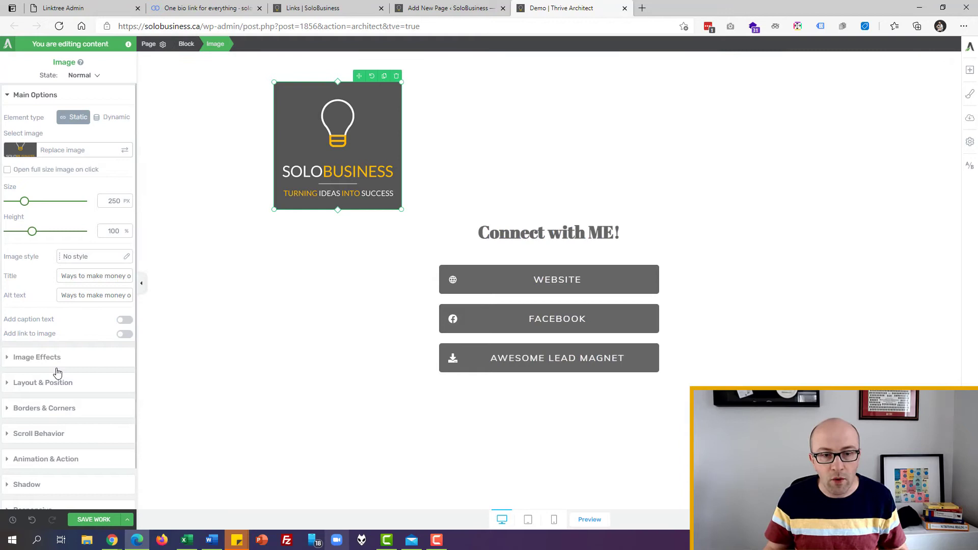
{"action": "left_click", "coordinate": [44, 382]}
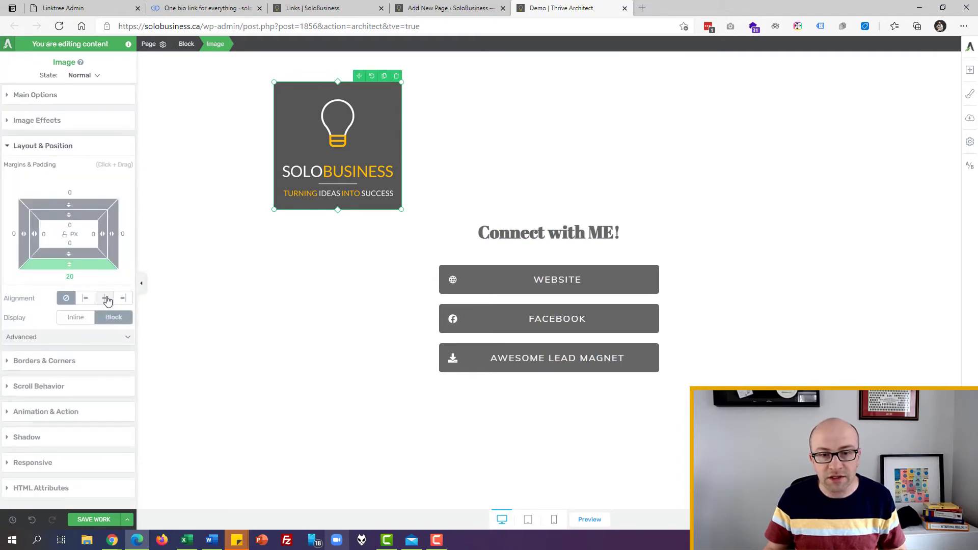
{"action": "left_click", "coordinate": [104, 298]}
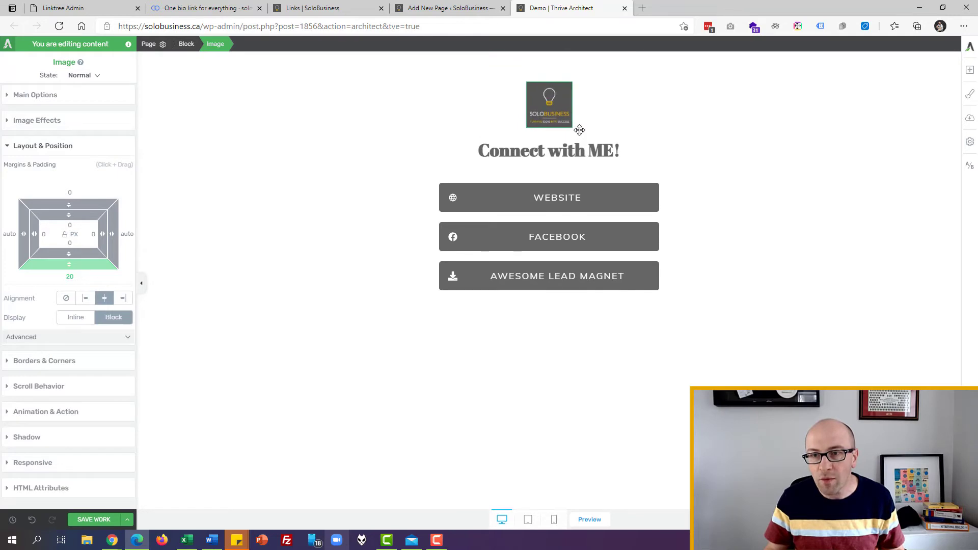
Check the centered logo on tablet and phone previews, then return to desktop.
{"action": "left_click", "coordinate": [527, 519]}
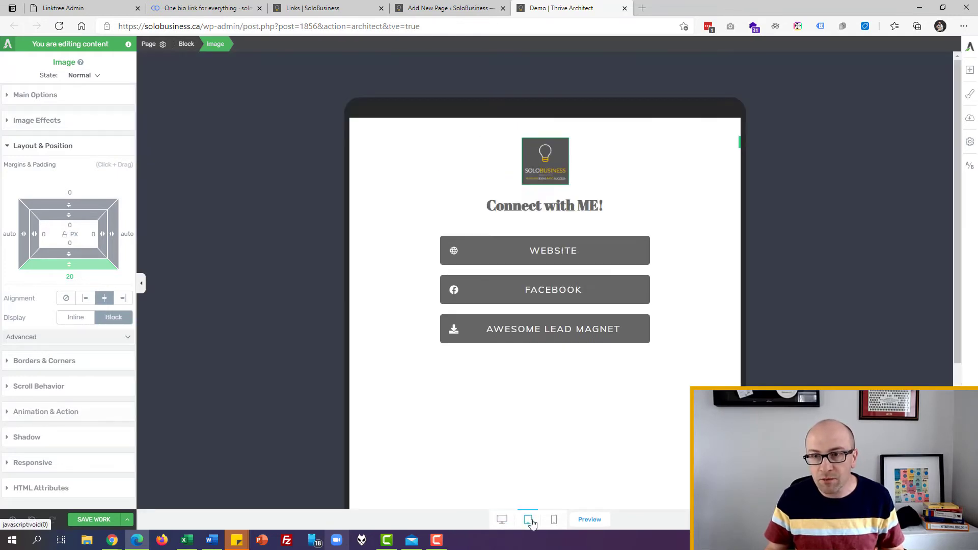
{"action": "left_click", "coordinate": [553, 519]}
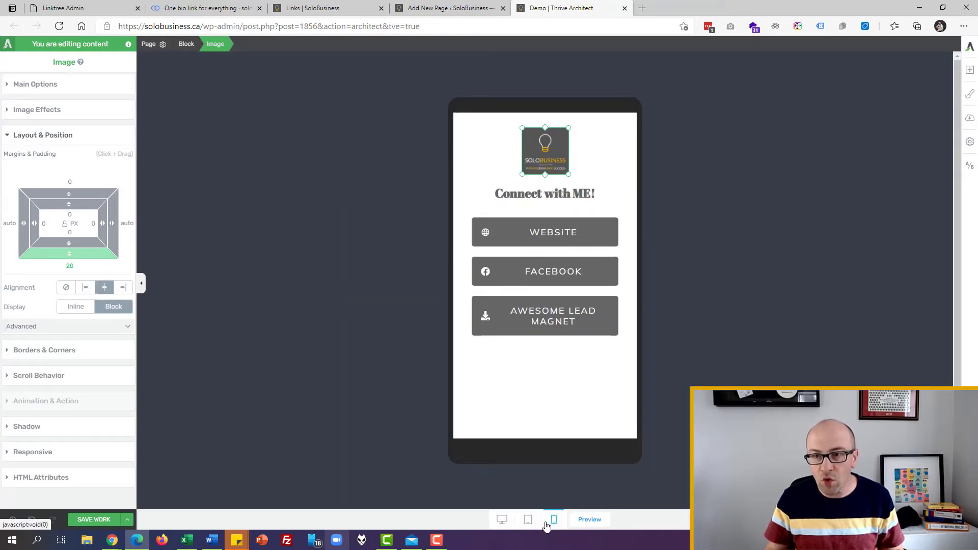
{"action": "left_click", "coordinate": [501, 519]}
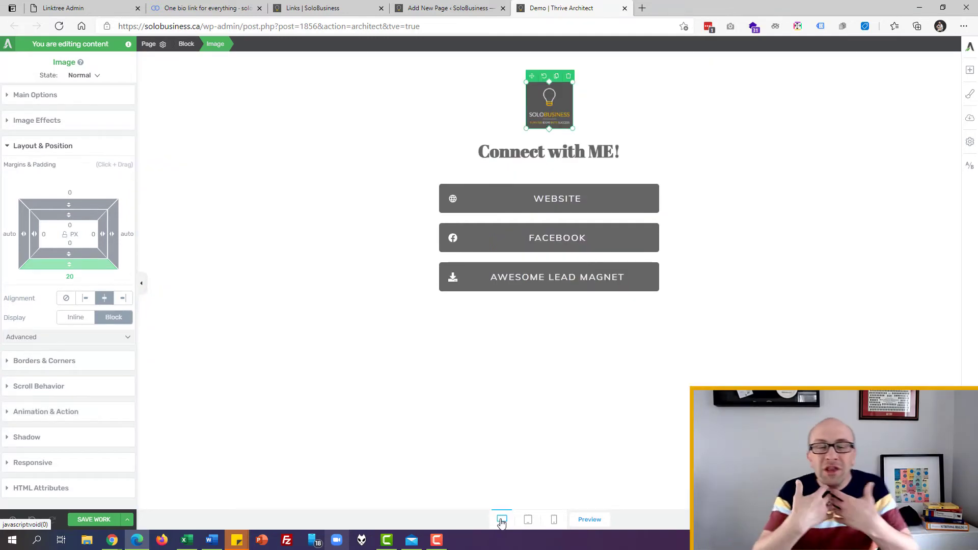
{"action": "mouse_move", "coordinate": [336, 334]}
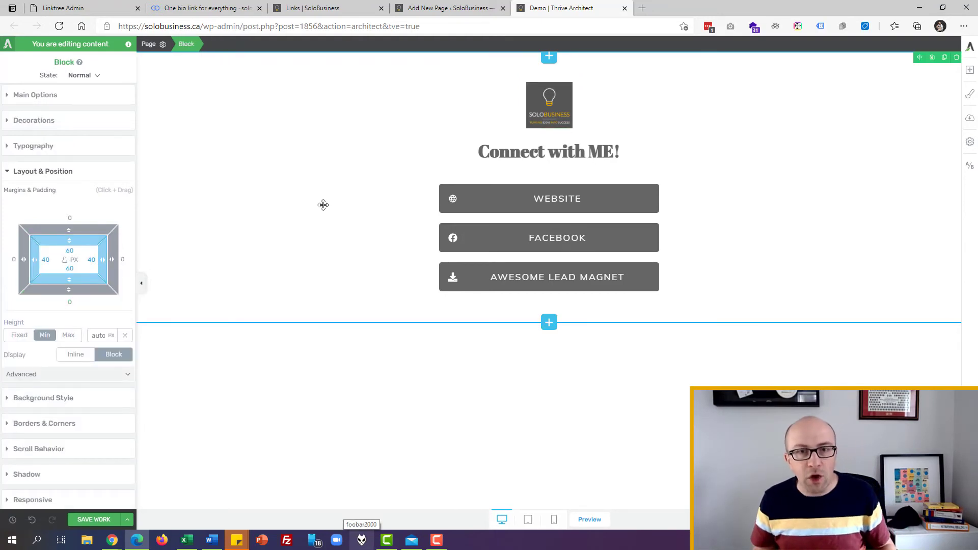
{"action": "mouse_move", "coordinate": [529, 331]}
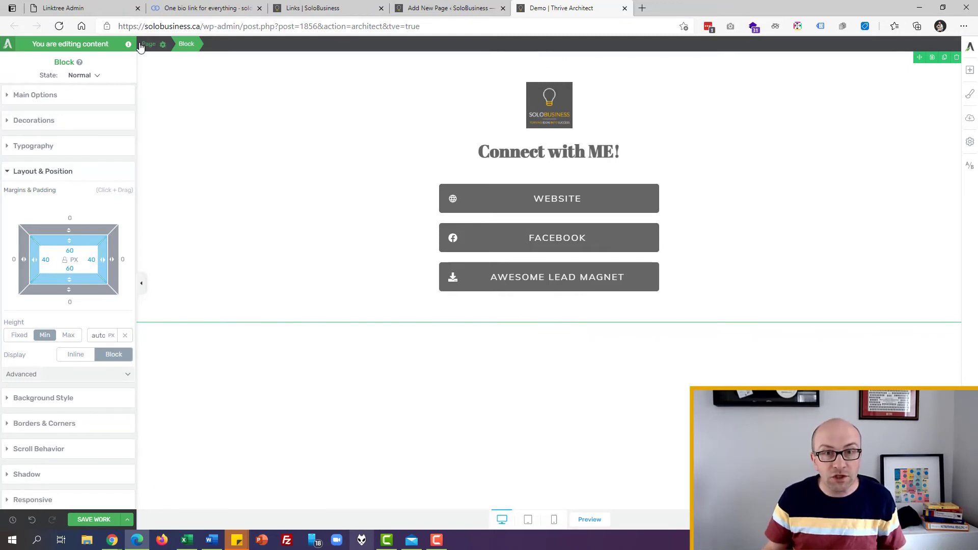
Swap the selected footer for the Links Page Footer template.
{"action": "left_click", "coordinate": [149, 43]}
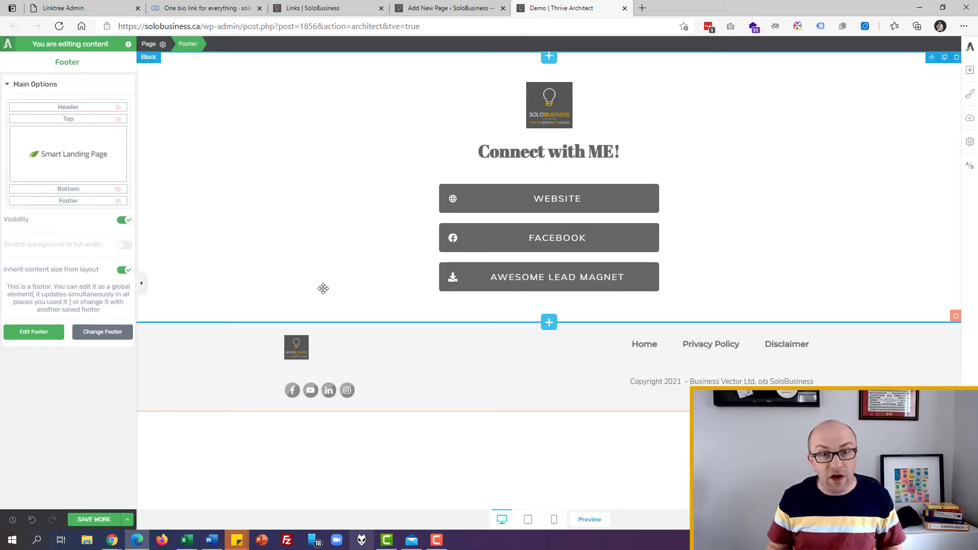
{"action": "mouse_move", "coordinate": [495, 386]}
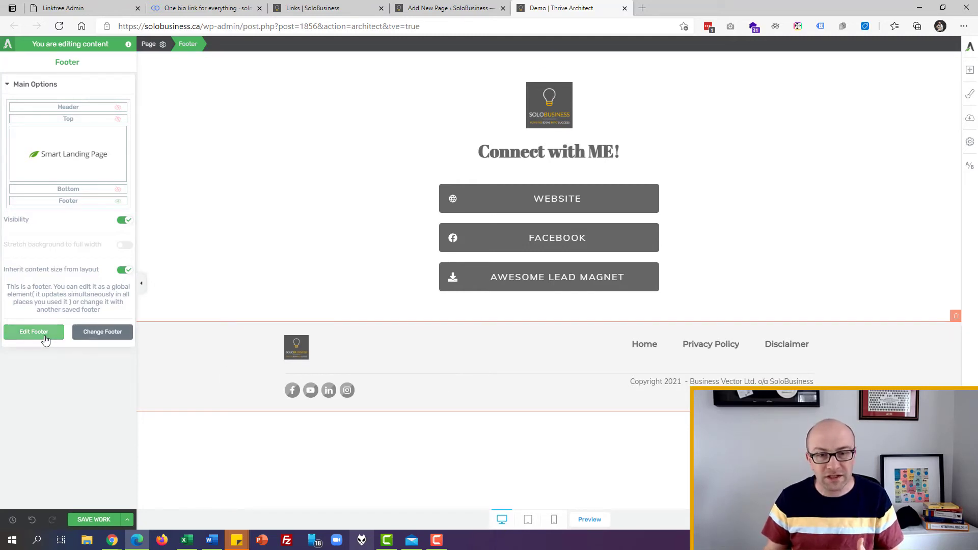
{"action": "mouse_move", "coordinate": [102, 331]}
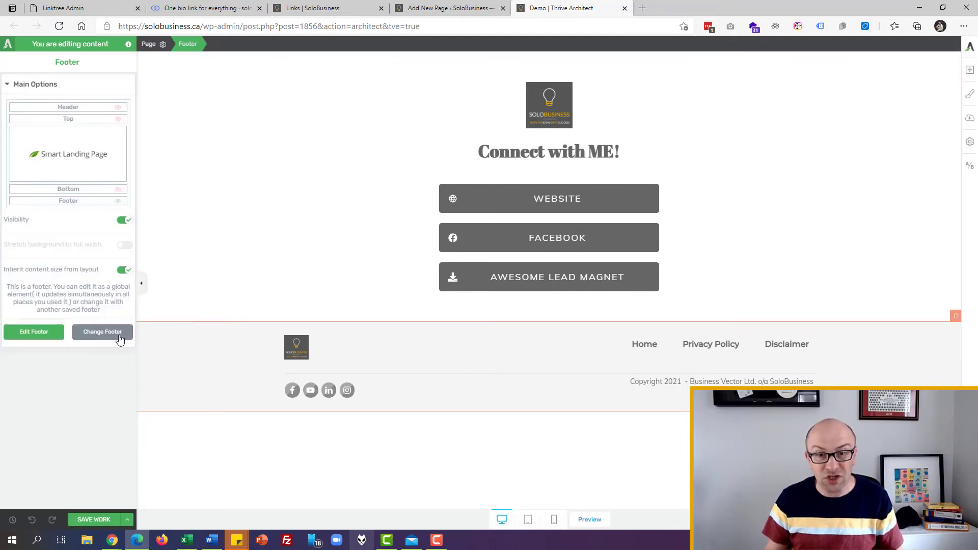
{"action": "left_click", "coordinate": [102, 331]}
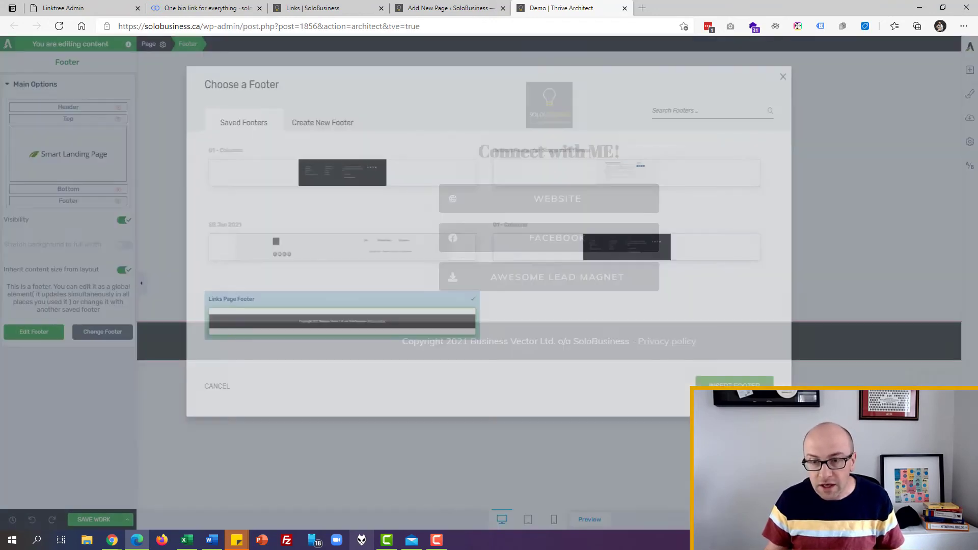
{"action": "left_click", "coordinate": [217, 385]}
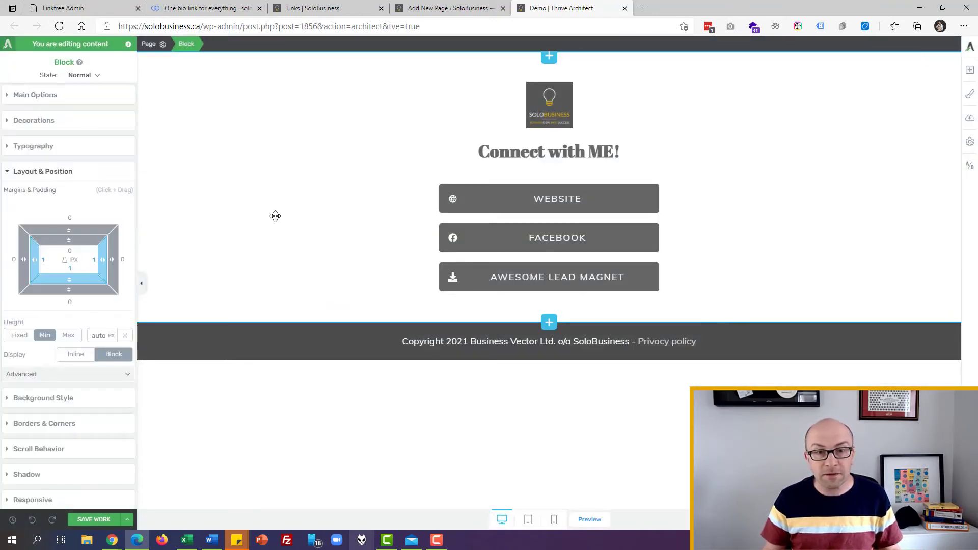
Enable Match height to screen for the section.
{"action": "left_click", "coordinate": [36, 95]}
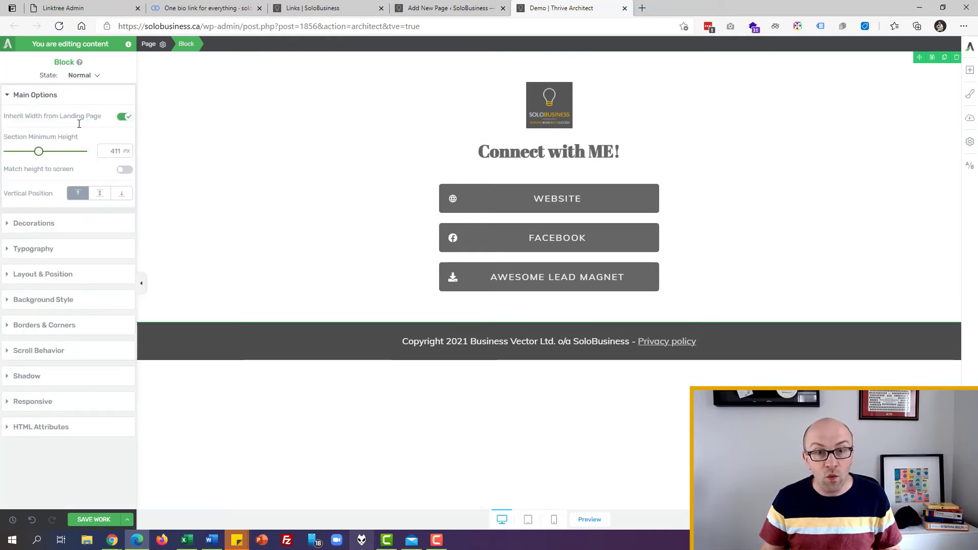
{"action": "mouse_move", "coordinate": [84, 145]}
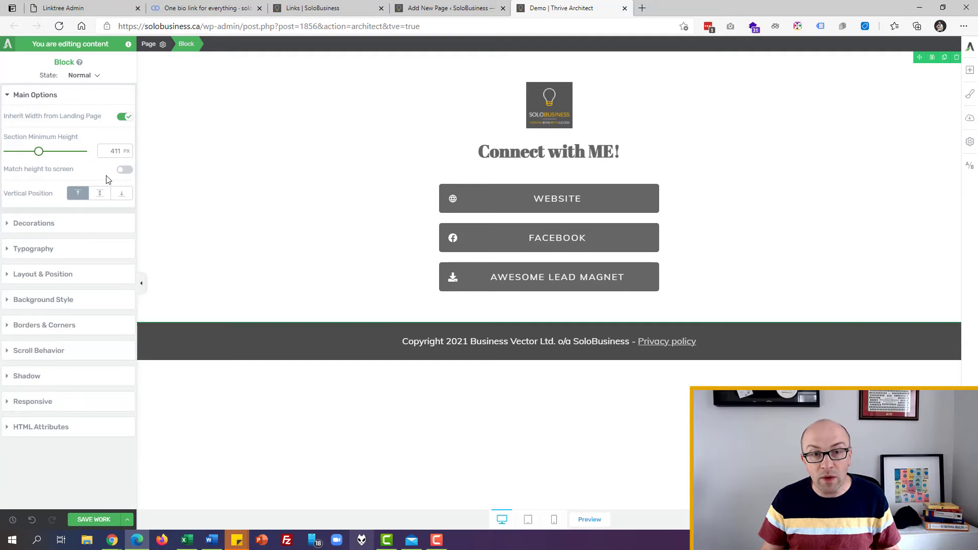
{"action": "left_click", "coordinate": [123, 169]}
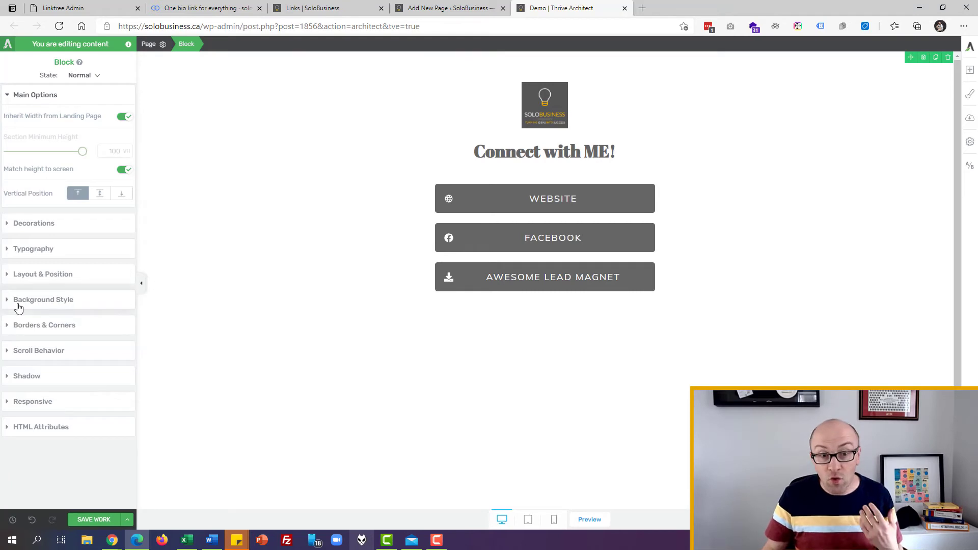
Add a gradient background layer with purple-pink colours and a deep purple end stop.
{"action": "left_click", "coordinate": [43, 299]}
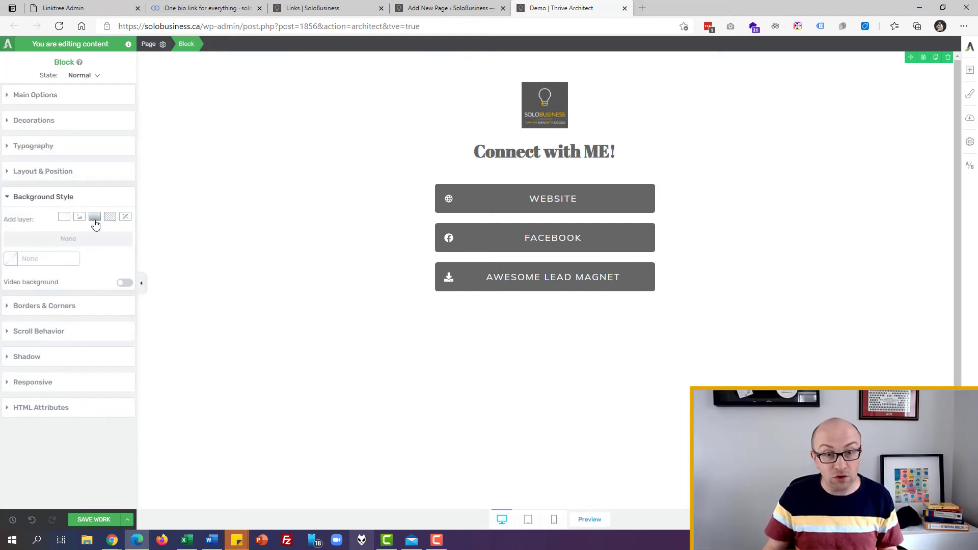
{"action": "left_click", "coordinate": [94, 216]}
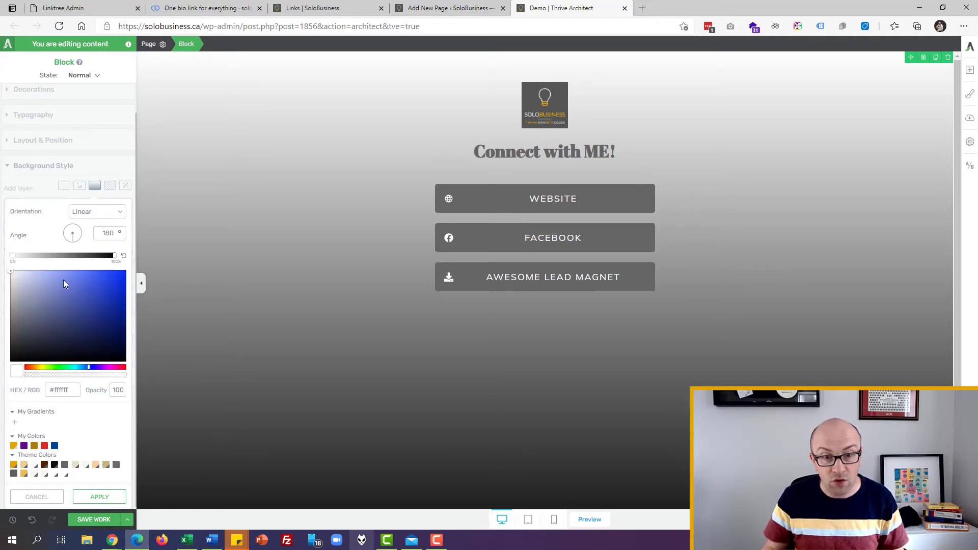
{"action": "left_click", "coordinate": [46, 274]}
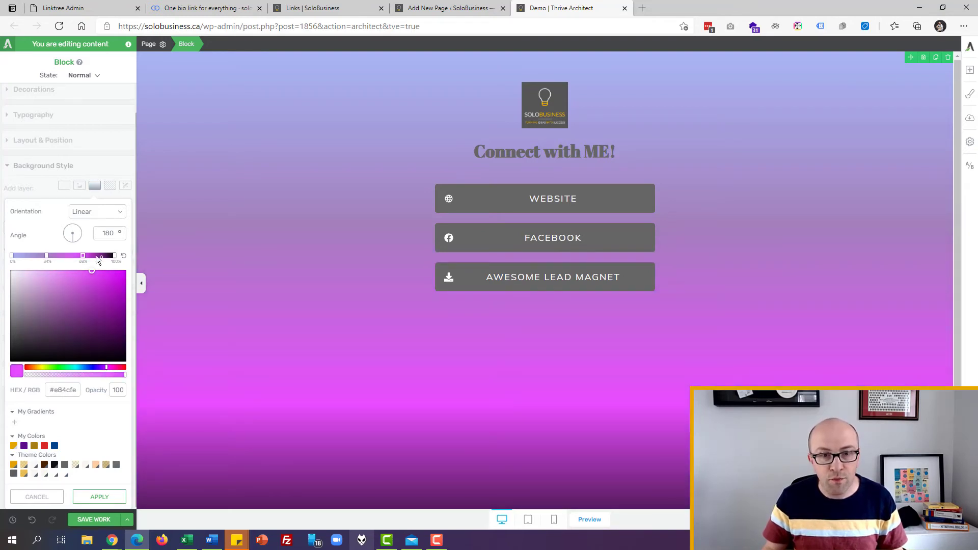
{"action": "left_click", "coordinate": [11, 369]}
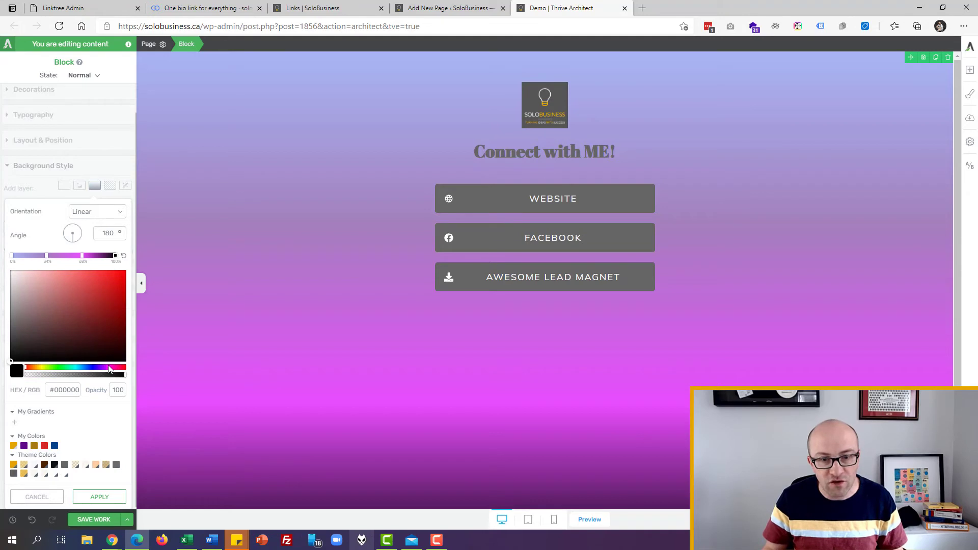
{"action": "left_click", "coordinate": [125, 323]}
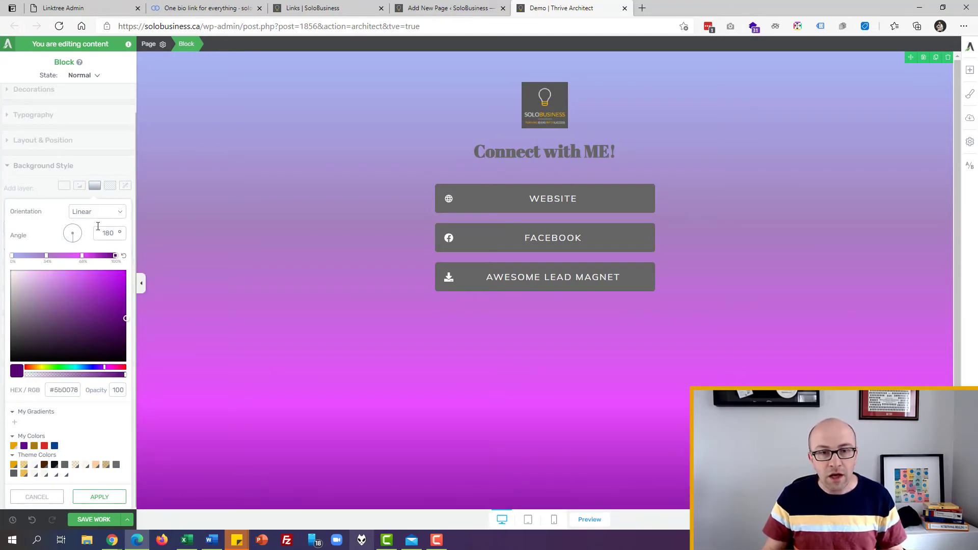
Set the Connect with ME! heading colour to white #ffffff and its font to Lato.
{"action": "left_click", "coordinate": [544, 152]}
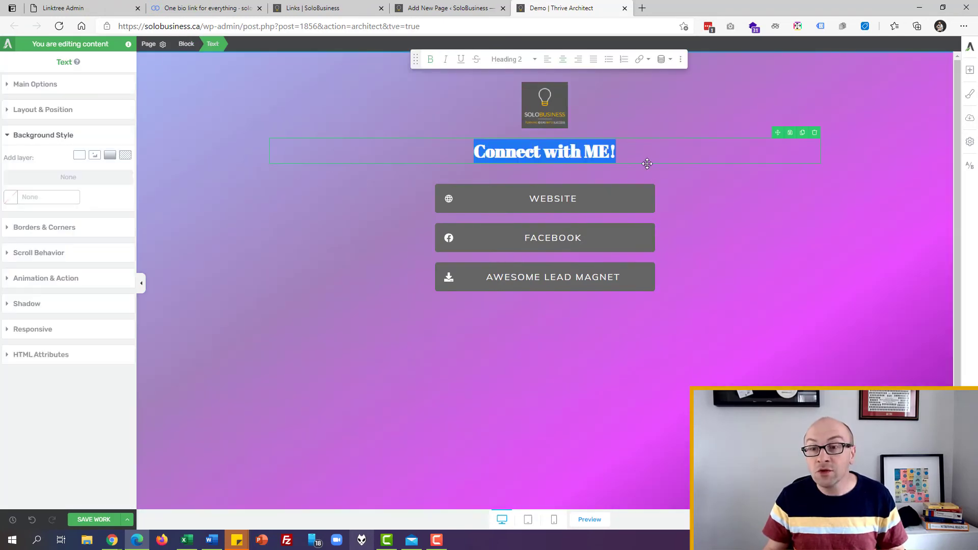
{"action": "left_click", "coordinate": [35, 83]}
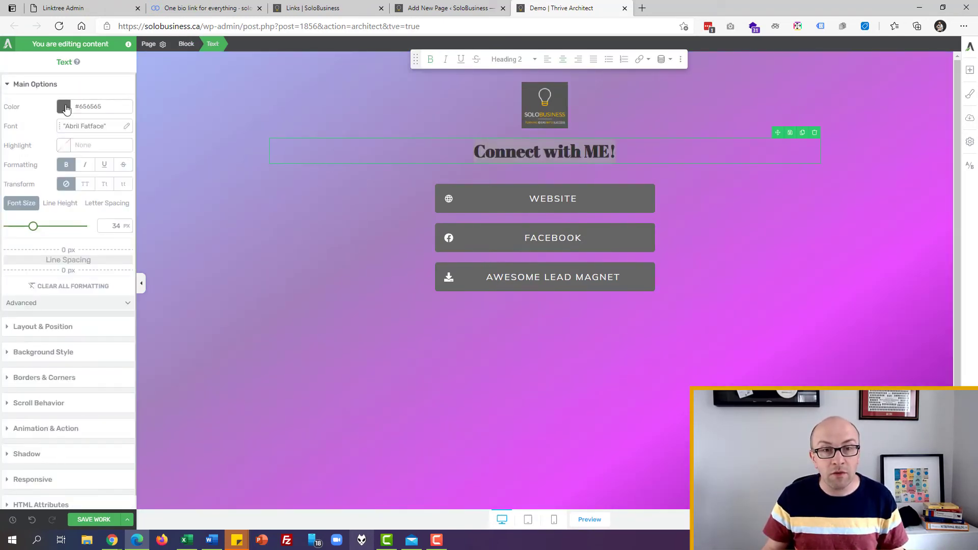
{"action": "left_click", "coordinate": [64, 106]}
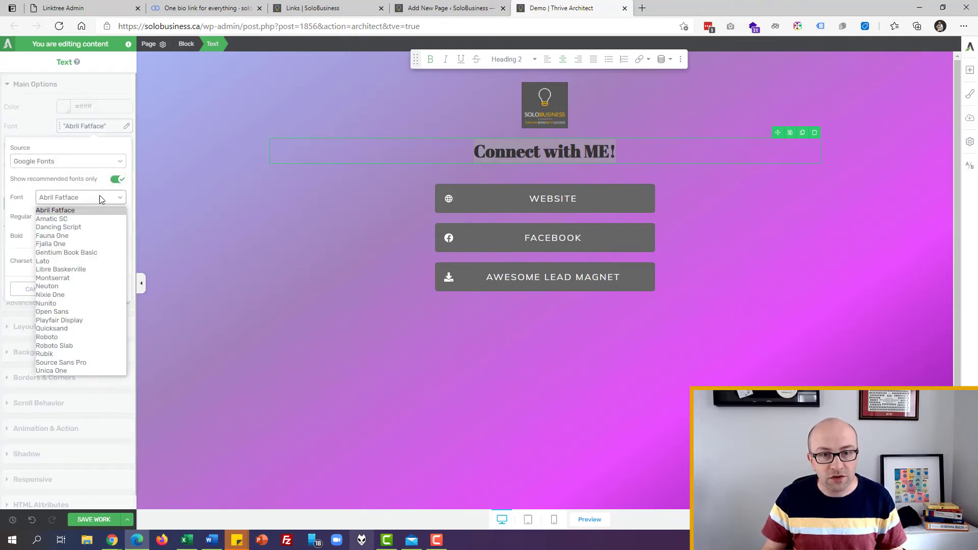
{"action": "mouse_move", "coordinate": [53, 277]}
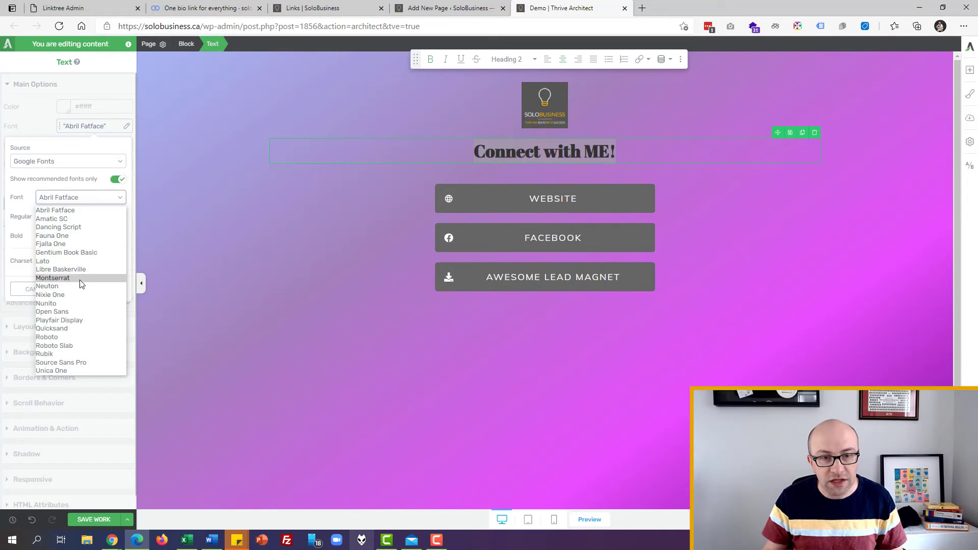
{"action": "left_click", "coordinate": [43, 261]}
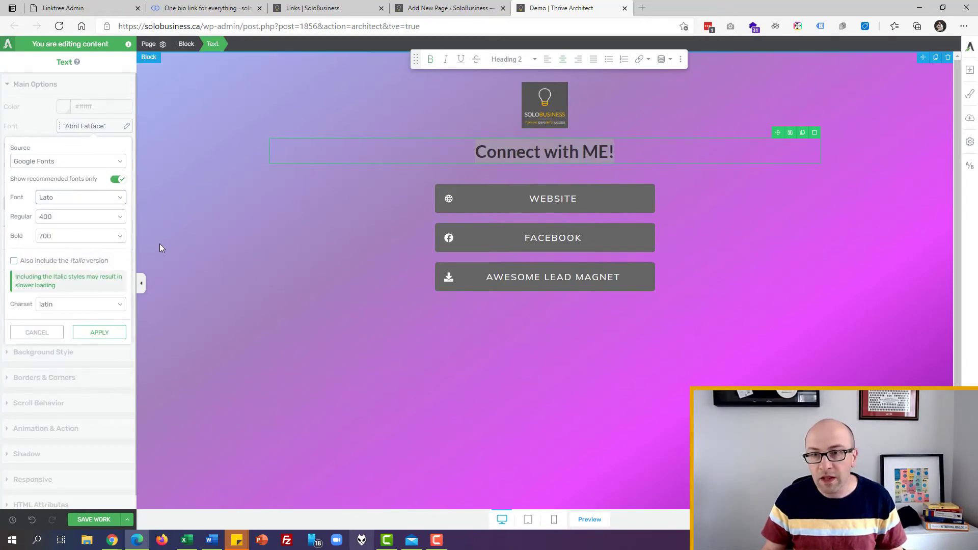
{"action": "left_click", "coordinate": [98, 332]}
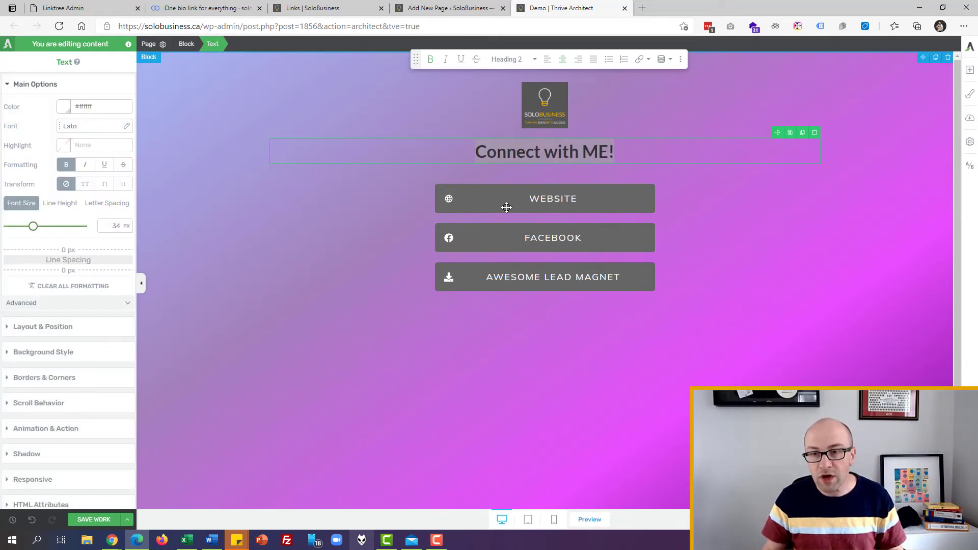
Select the Website button and try a preset style from the button templates.
{"action": "left_click", "coordinate": [543, 198]}
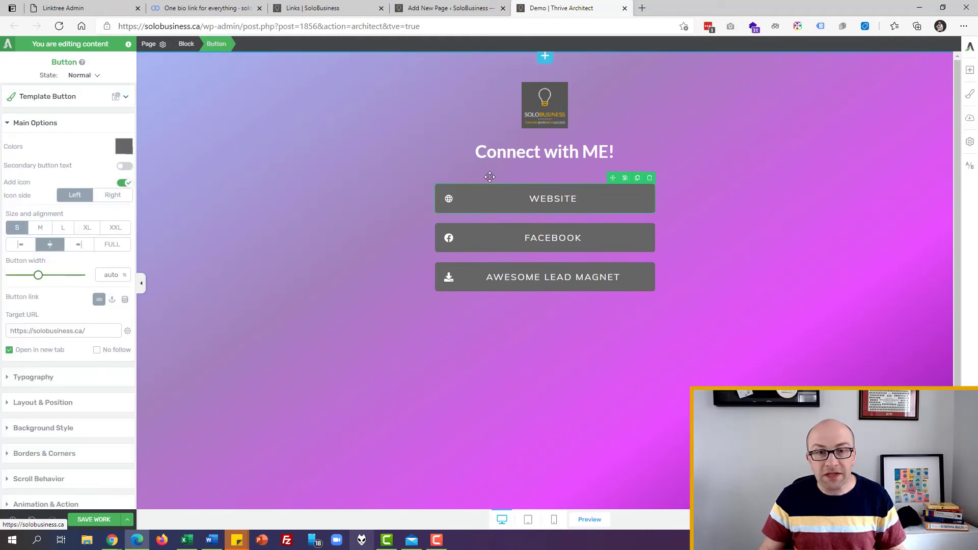
{"action": "left_click", "coordinate": [125, 97]}
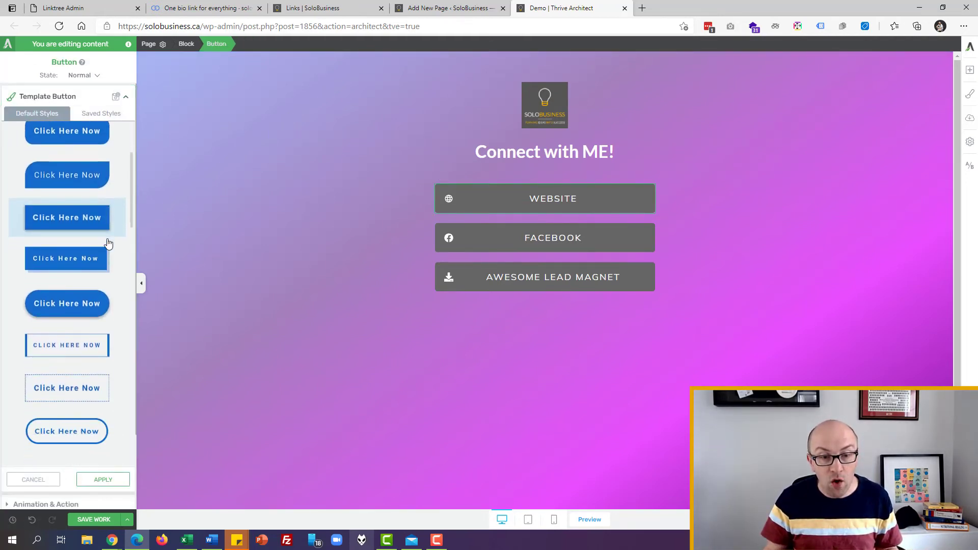
{"action": "left_click", "coordinate": [67, 258]}
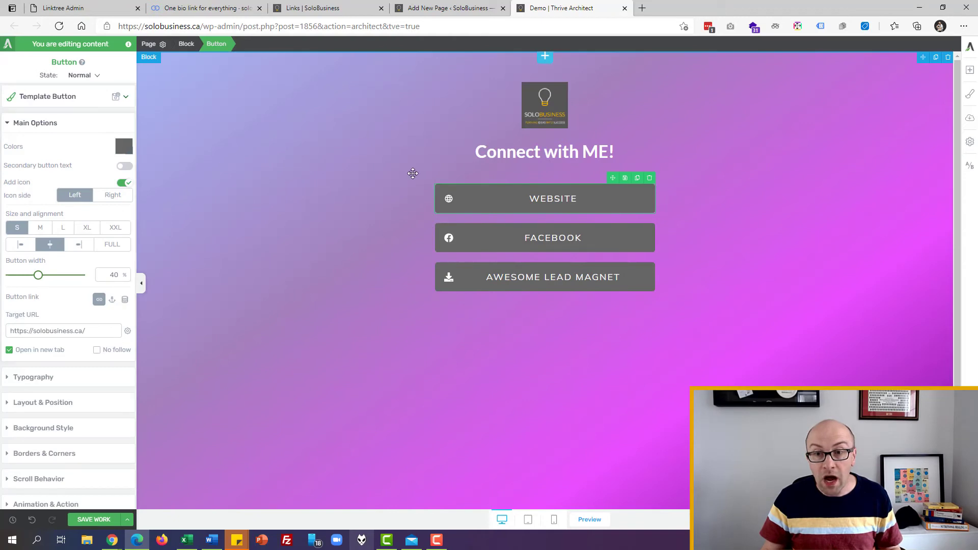
{"action": "scroll", "scroll_direction": "down", "scroll_amount": 3}
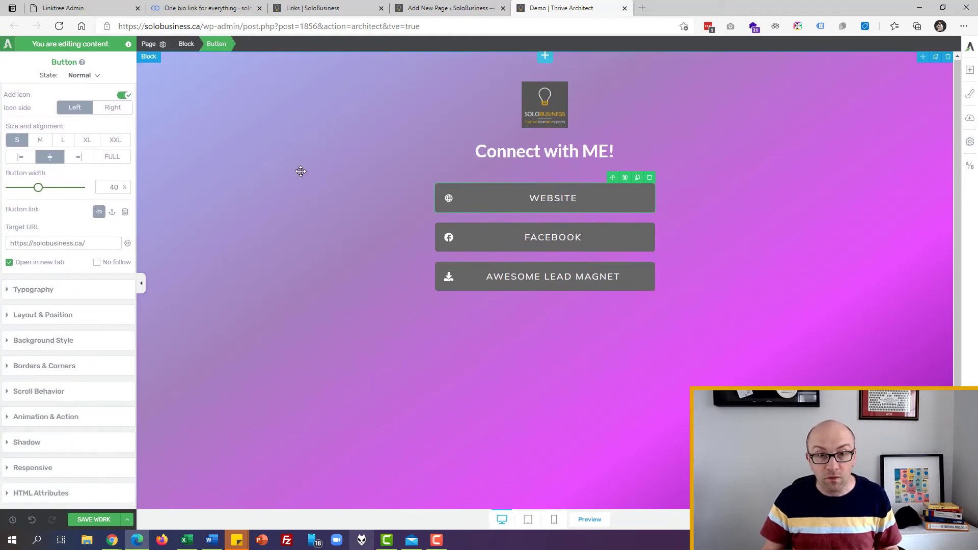
Set the Website button colour to #ffffff and its label to a dark colour.
{"action": "left_click", "coordinate": [124, 147]}
{"action": "type", "text": "#ff0000"}
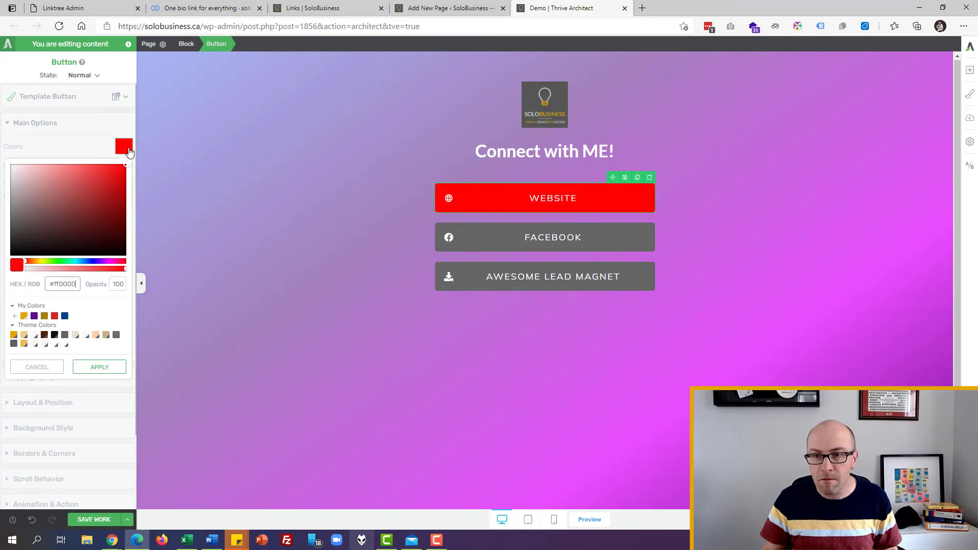
{"action": "left_click", "coordinate": [12, 164]}
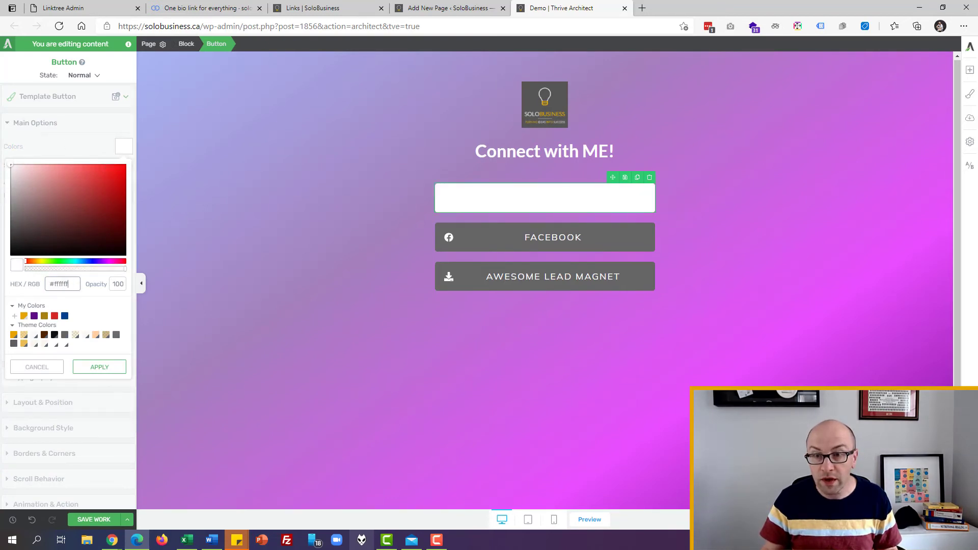
{"action": "mouse_move", "coordinate": [99, 366]}
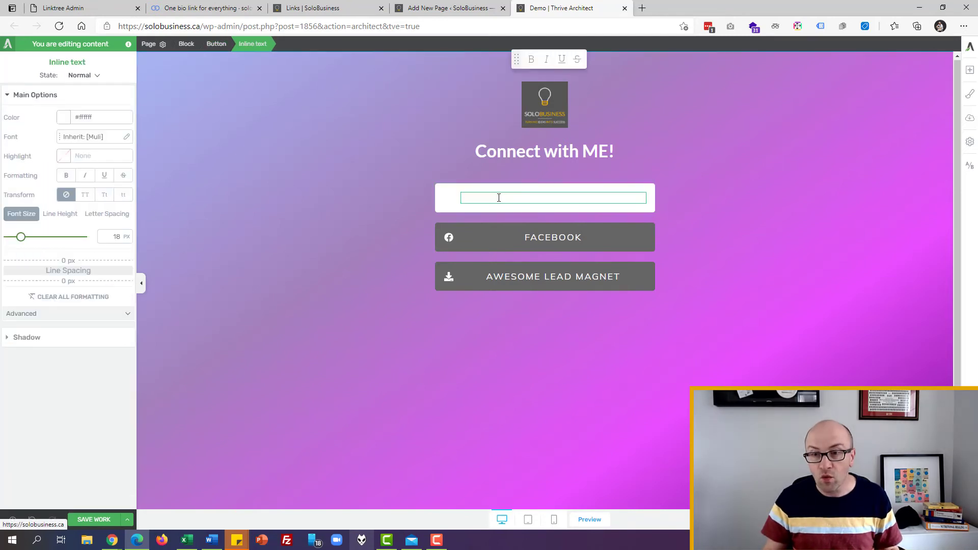
{"action": "left_click", "coordinate": [62, 117]}
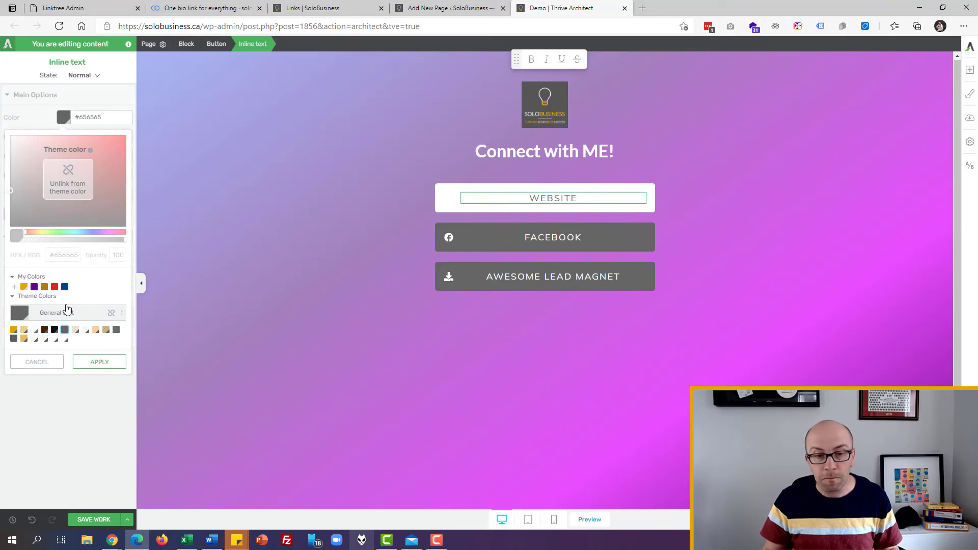
{"action": "mouse_move", "coordinate": [42, 329]}
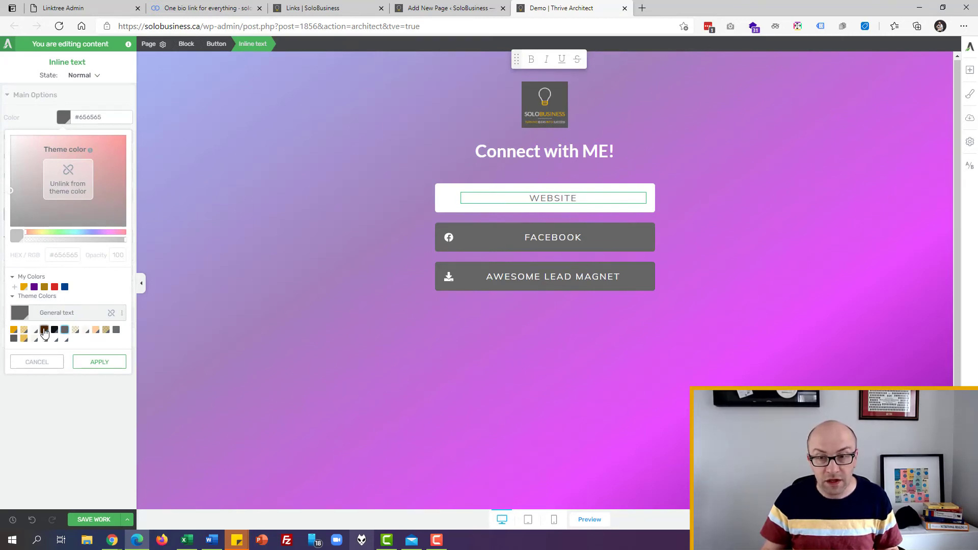
{"action": "left_click", "coordinate": [448, 197]}
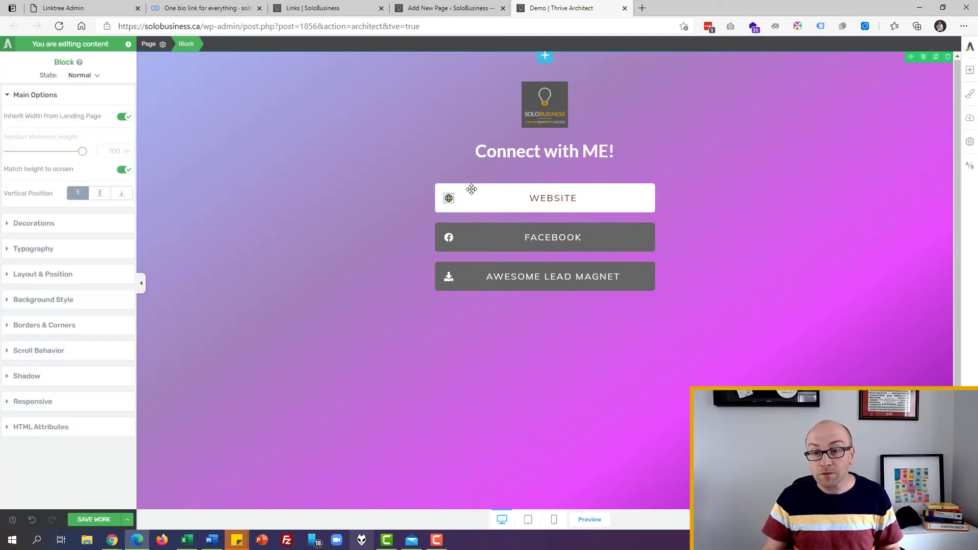
Select the Website button and switch to the phone preview.
{"action": "left_click", "coordinate": [552, 198]}
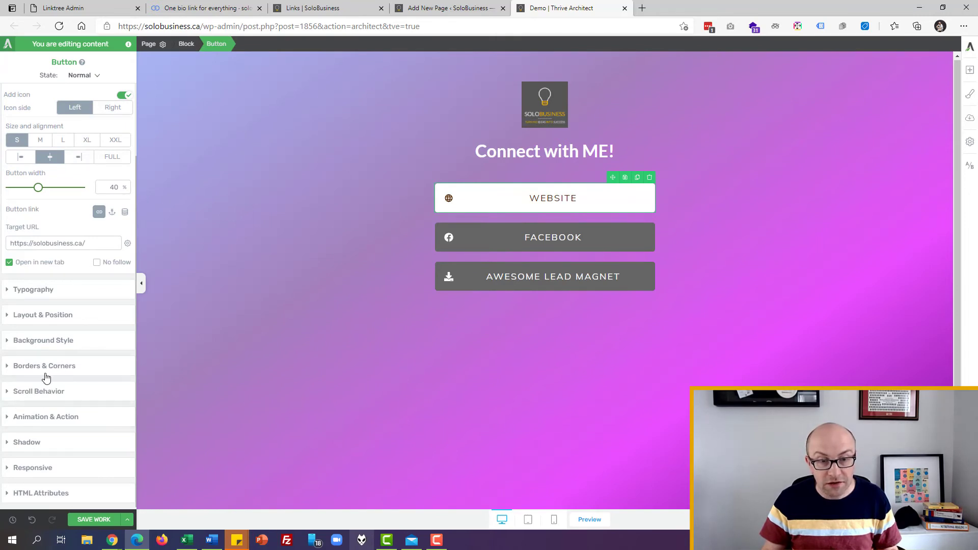
{"action": "mouse_move", "coordinate": [16, 434]}
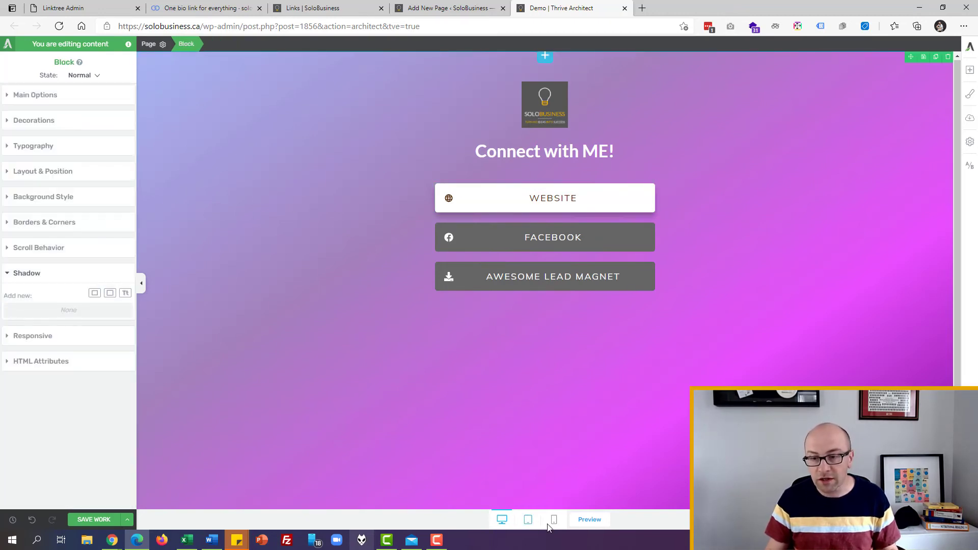
{"action": "left_click", "coordinate": [553, 519]}
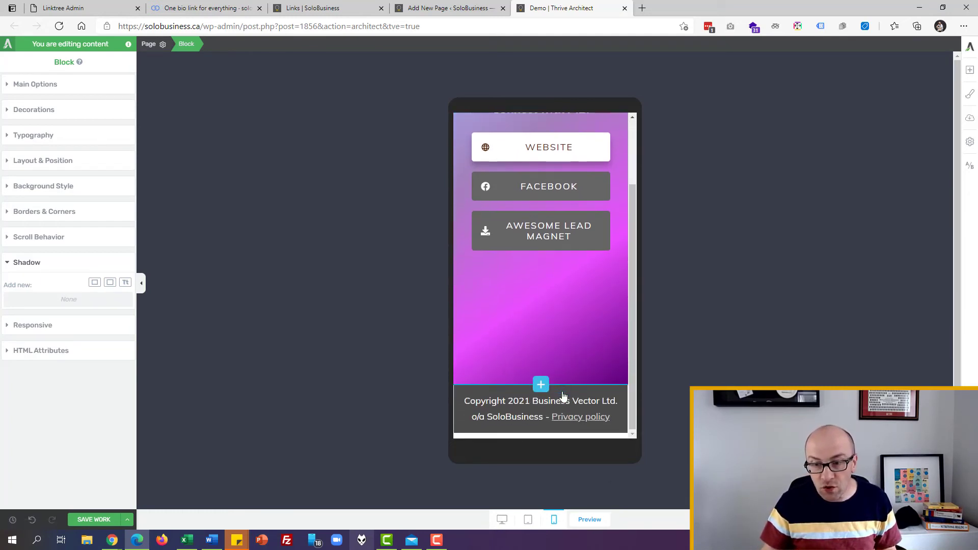
Preview the tablet layout, save the Demo page, and return to the post editor.
{"action": "scroll", "scroll_direction": "up", "scroll_amount": 3}
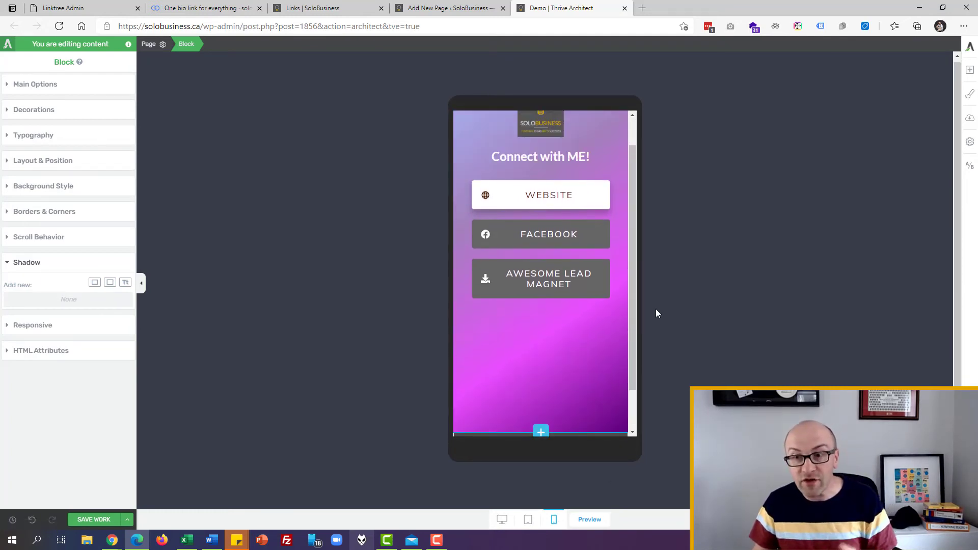
{"action": "left_click", "coordinate": [527, 519]}
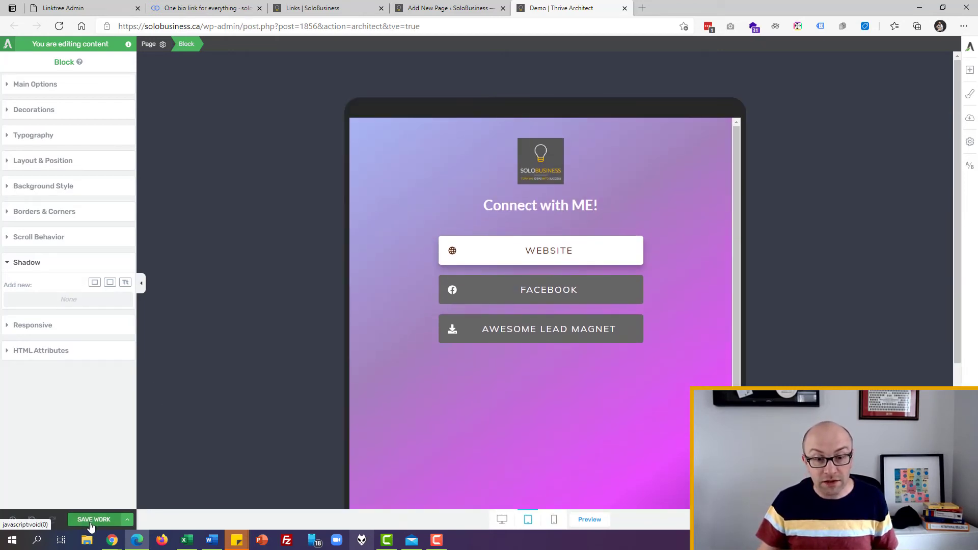
{"action": "left_click", "coordinate": [127, 519]}
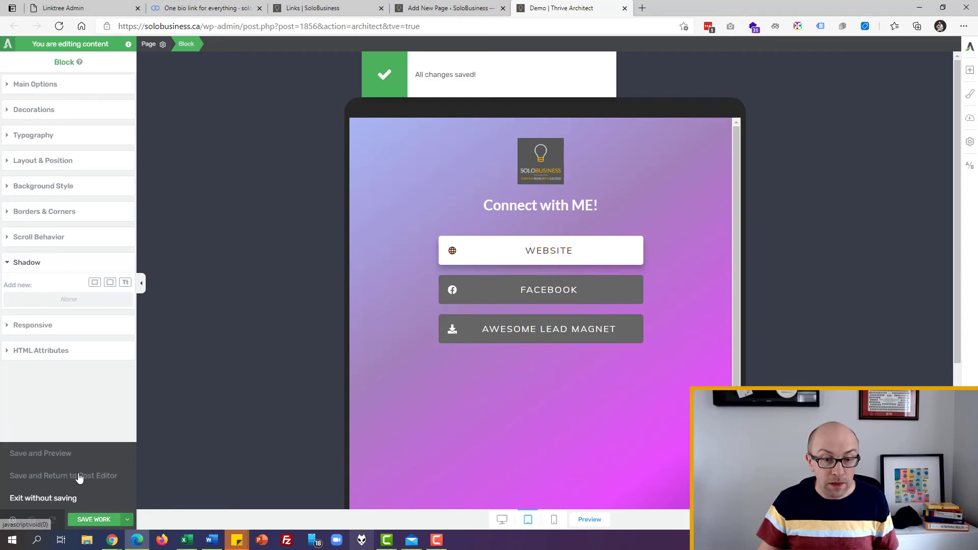
{"action": "left_click", "coordinate": [63, 475]}
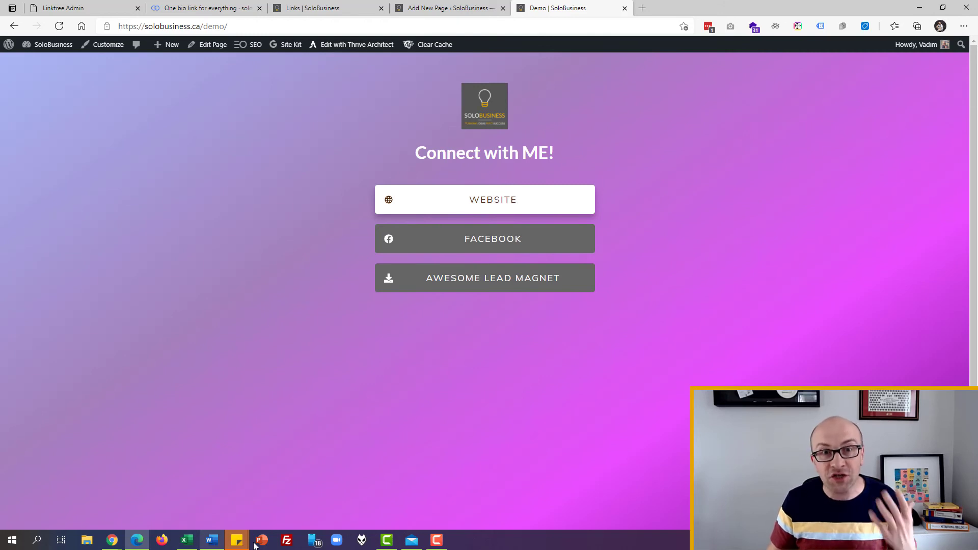
{"action": "mouse_move", "coordinate": [211, 539]}
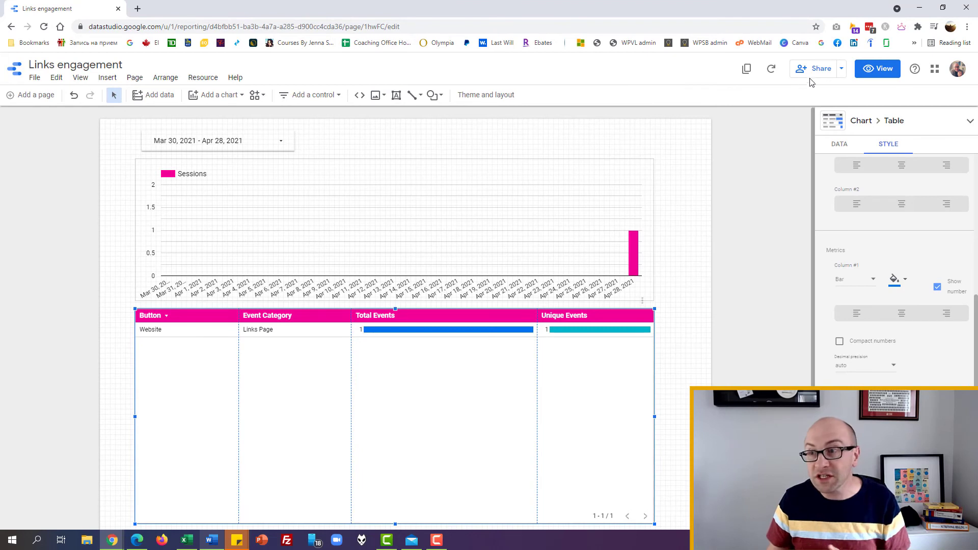
Refresh the Links report's click-event data in view mode, then minimise the report window.
{"action": "left_click", "coordinate": [877, 69]}
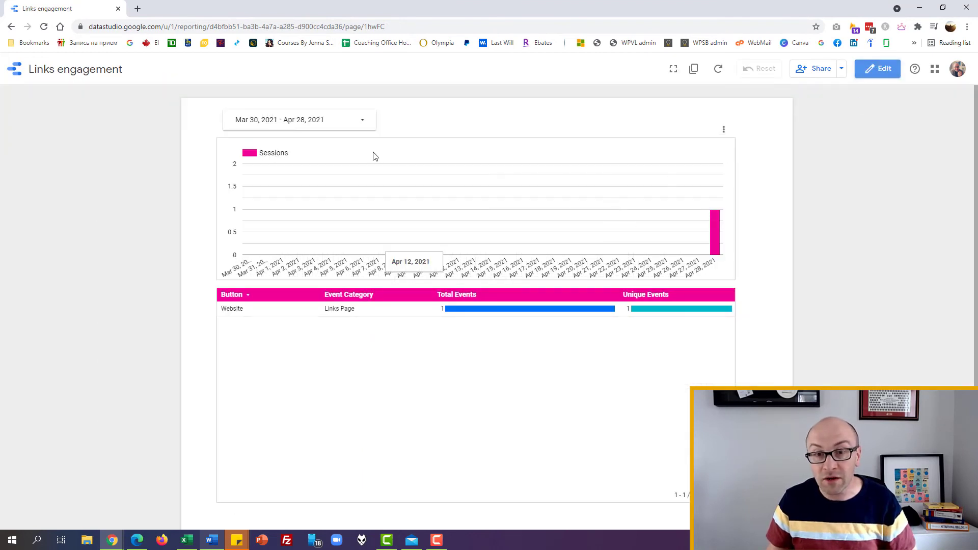
{"action": "left_click", "coordinate": [718, 69]}
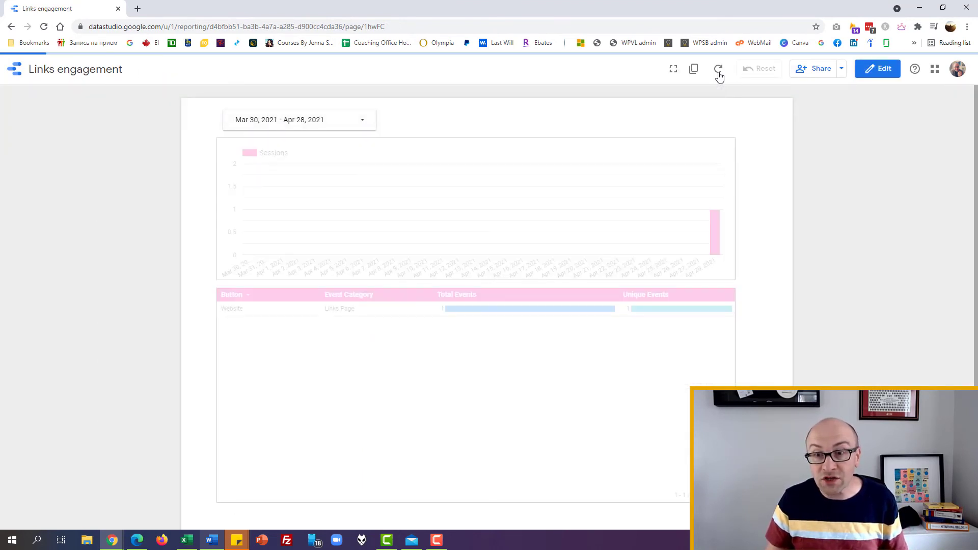
{"action": "left_click", "coordinate": [717, 69]}
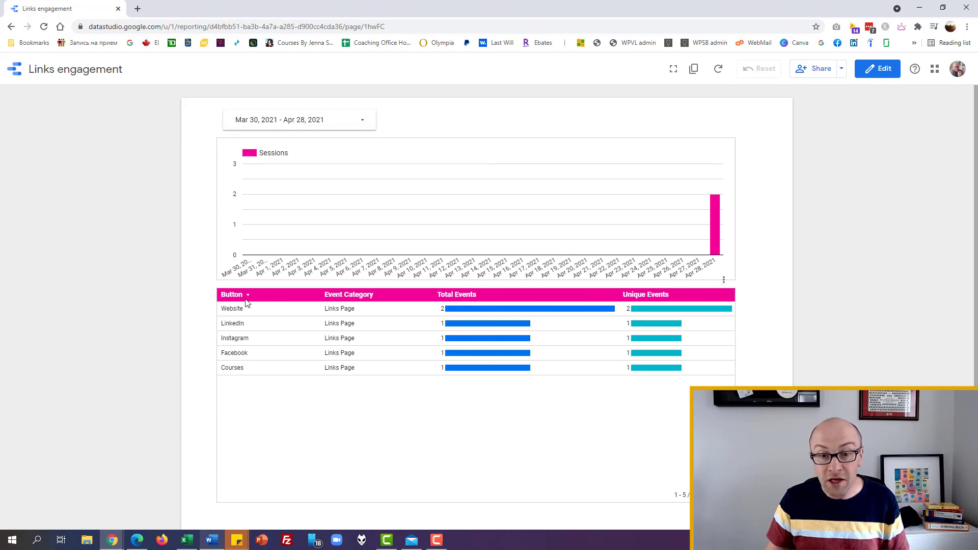
{"action": "mouse_move", "coordinate": [686, 233]}
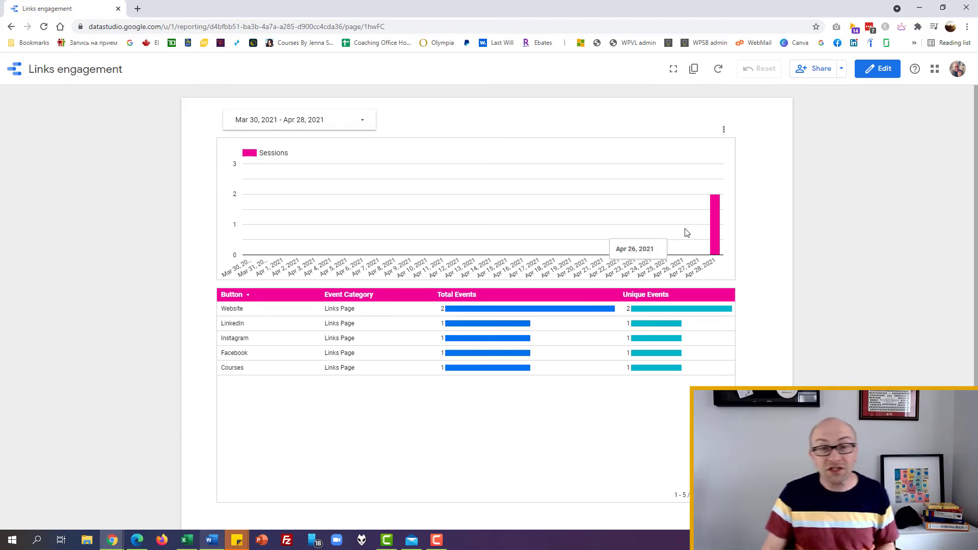
{"action": "mouse_move", "coordinate": [452, 258]}
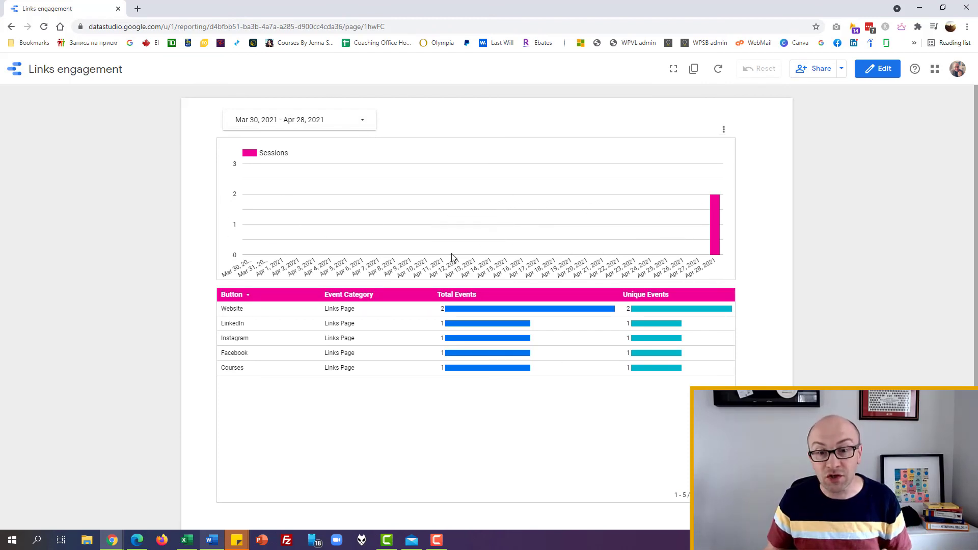
{"action": "mouse_move", "coordinate": [231, 308]}
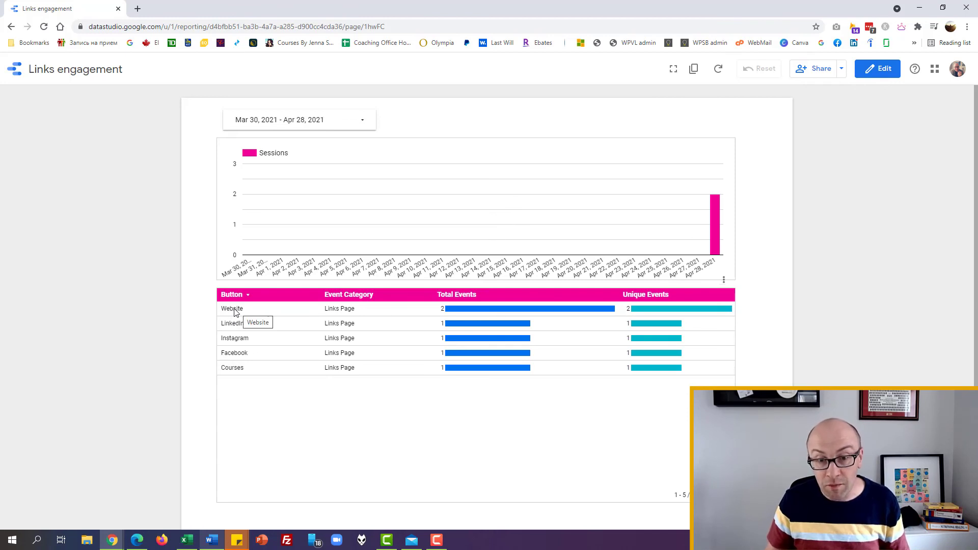
{"action": "mouse_move", "coordinate": [661, 355]}
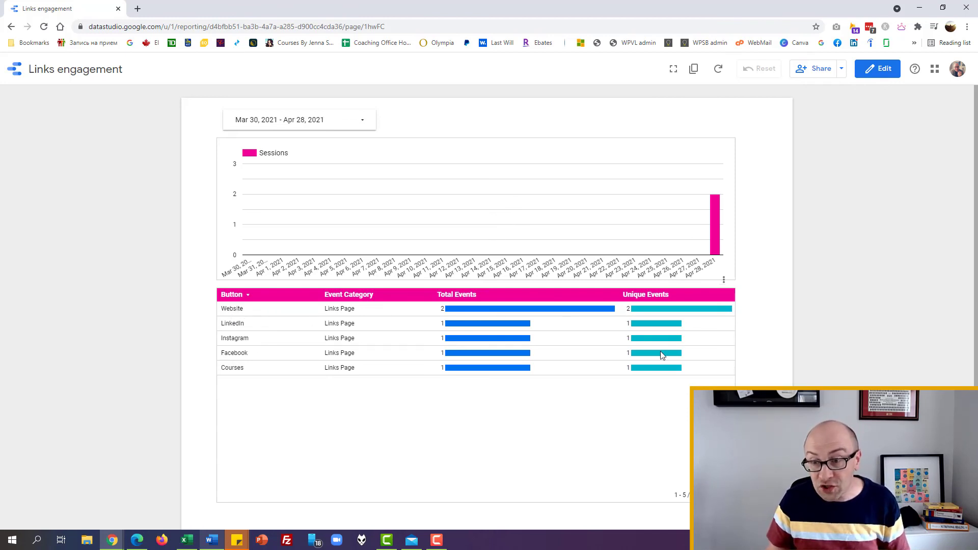
{"action": "mouse_move", "coordinate": [562, 272]}
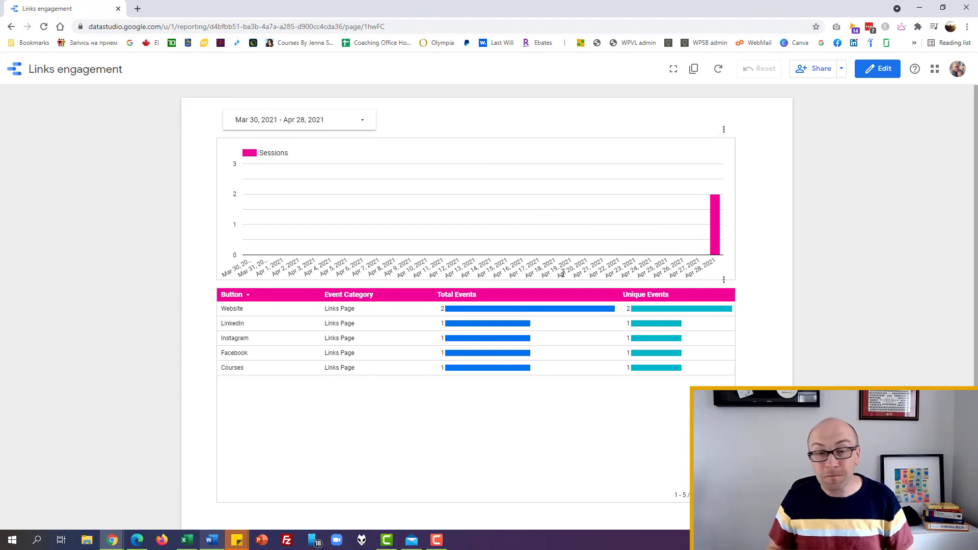
{"action": "mouse_move", "coordinate": [586, 45]}
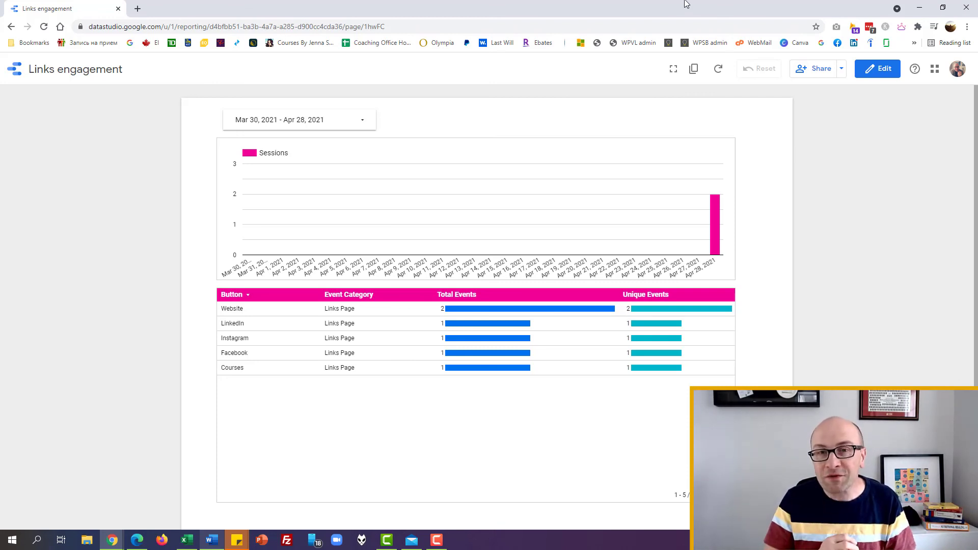
{"action": "mouse_move", "coordinate": [948, 7]}
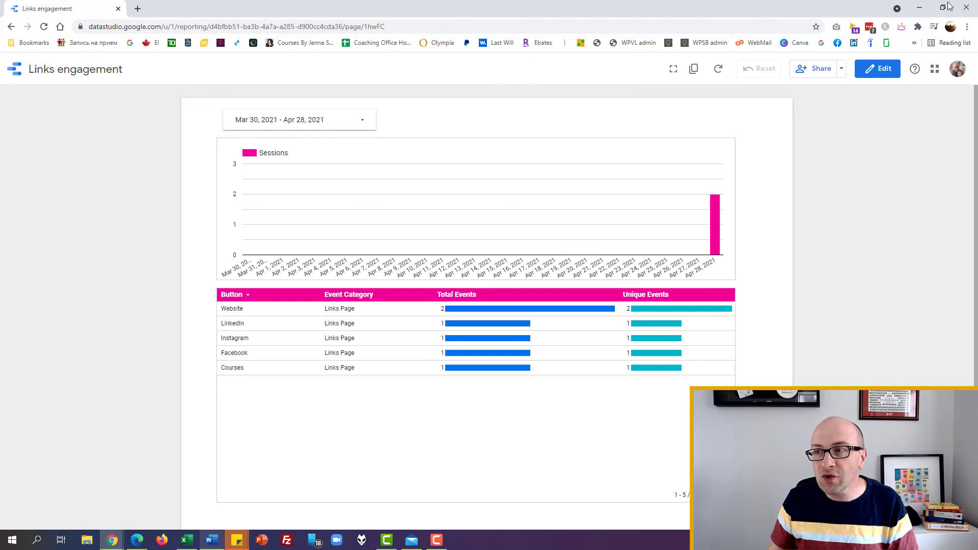
{"action": "left_click", "coordinate": [556, 8]}
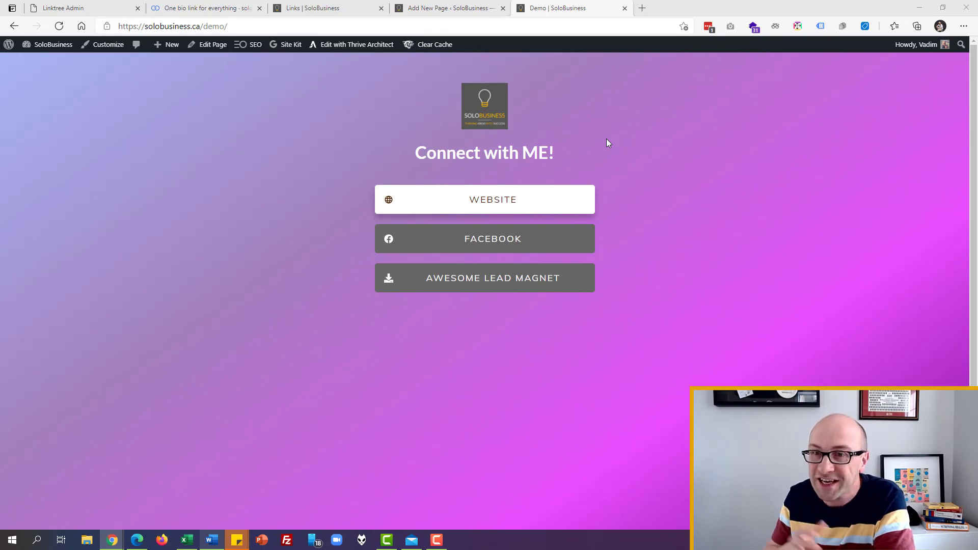
Switch from the Demo page editor tab to the original Links | SoloBusiness page.
{"action": "left_click", "coordinate": [449, 8]}
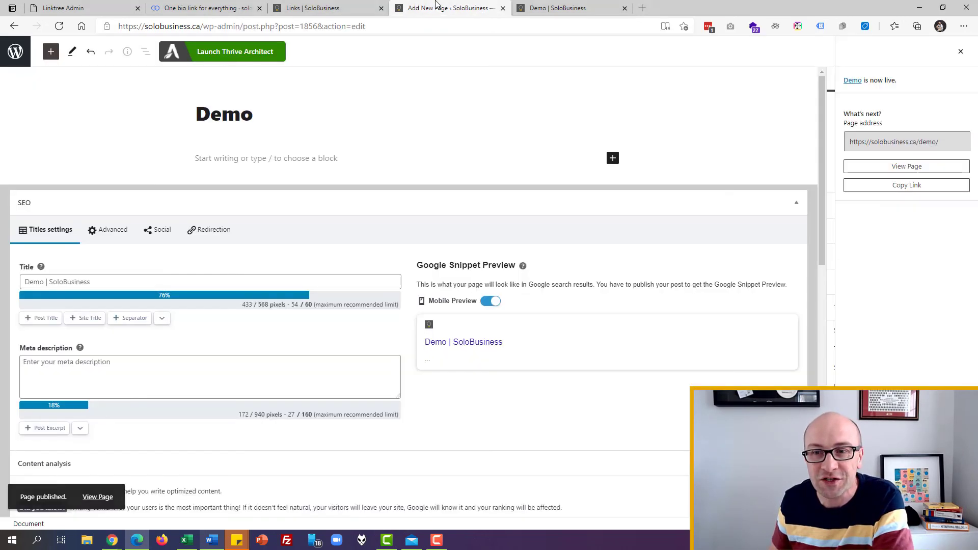
{"action": "left_click", "coordinate": [327, 9]}
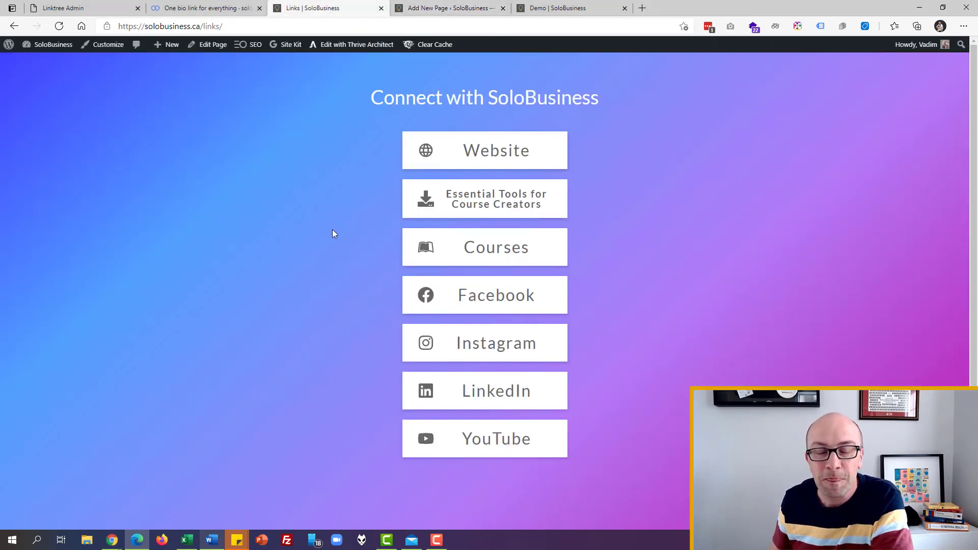